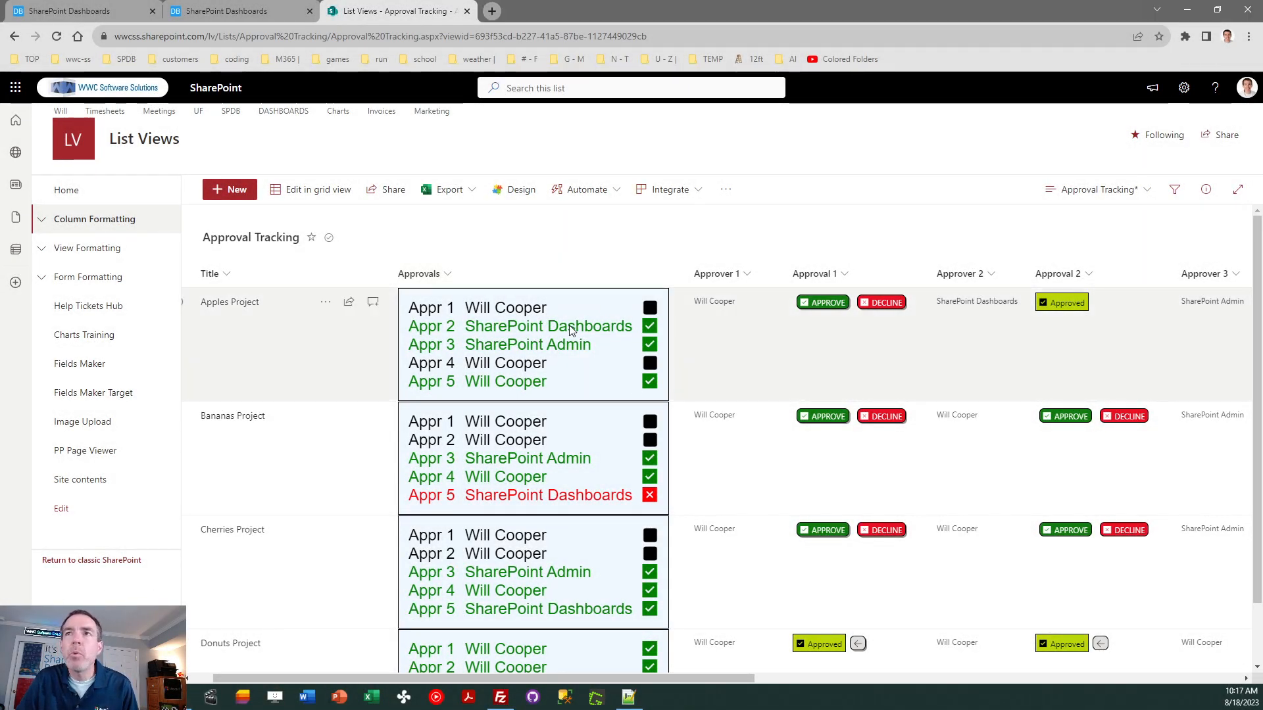
mouse_move(656, 362)
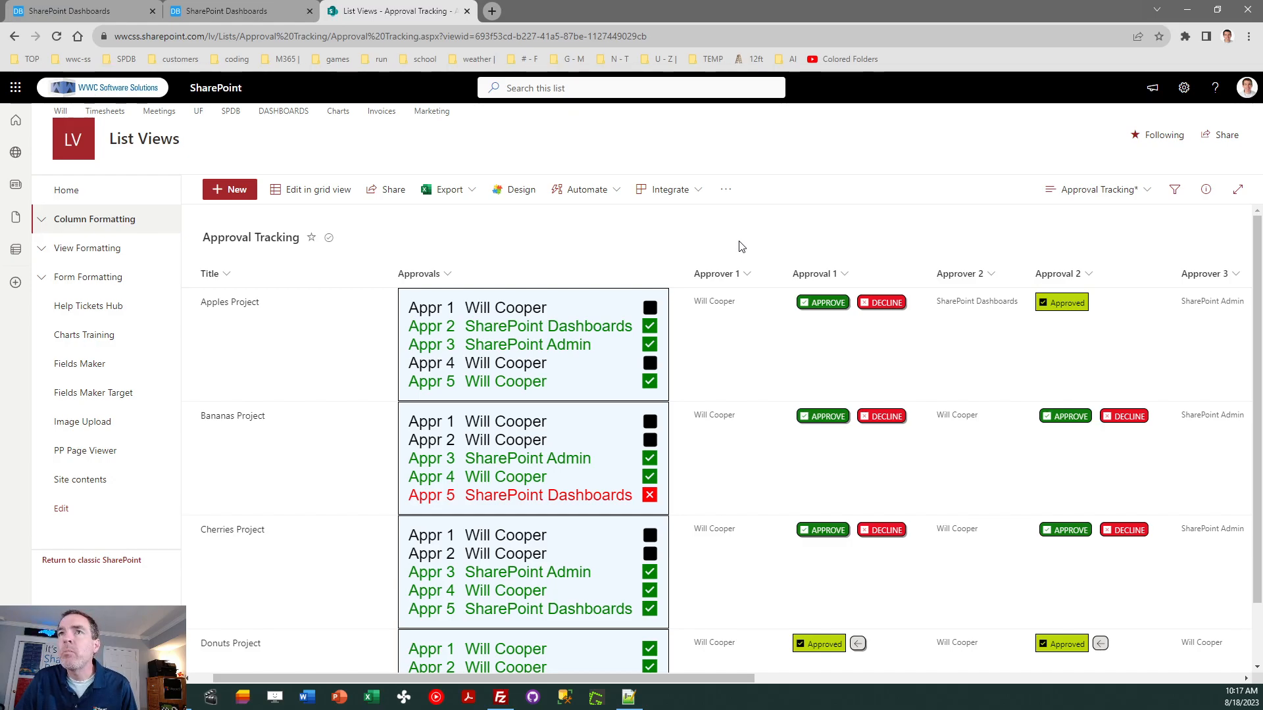
mouse_move(523, 321)
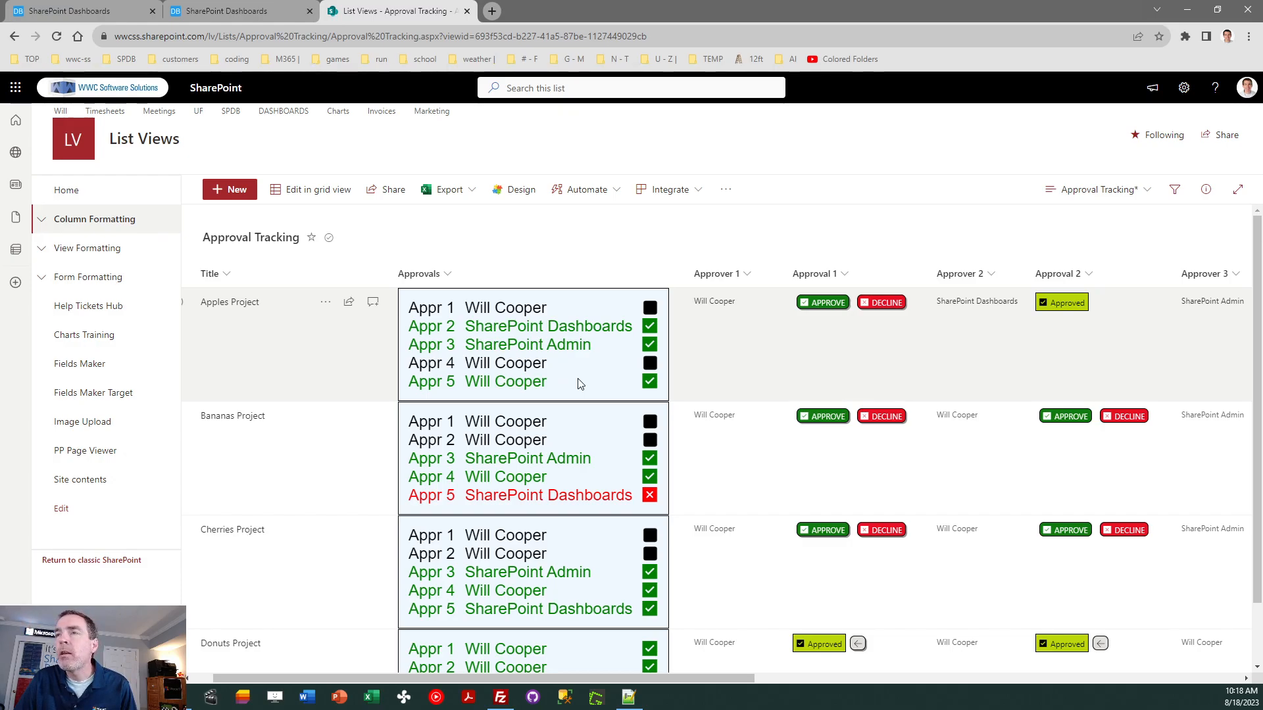
mouse_move(812, 380)
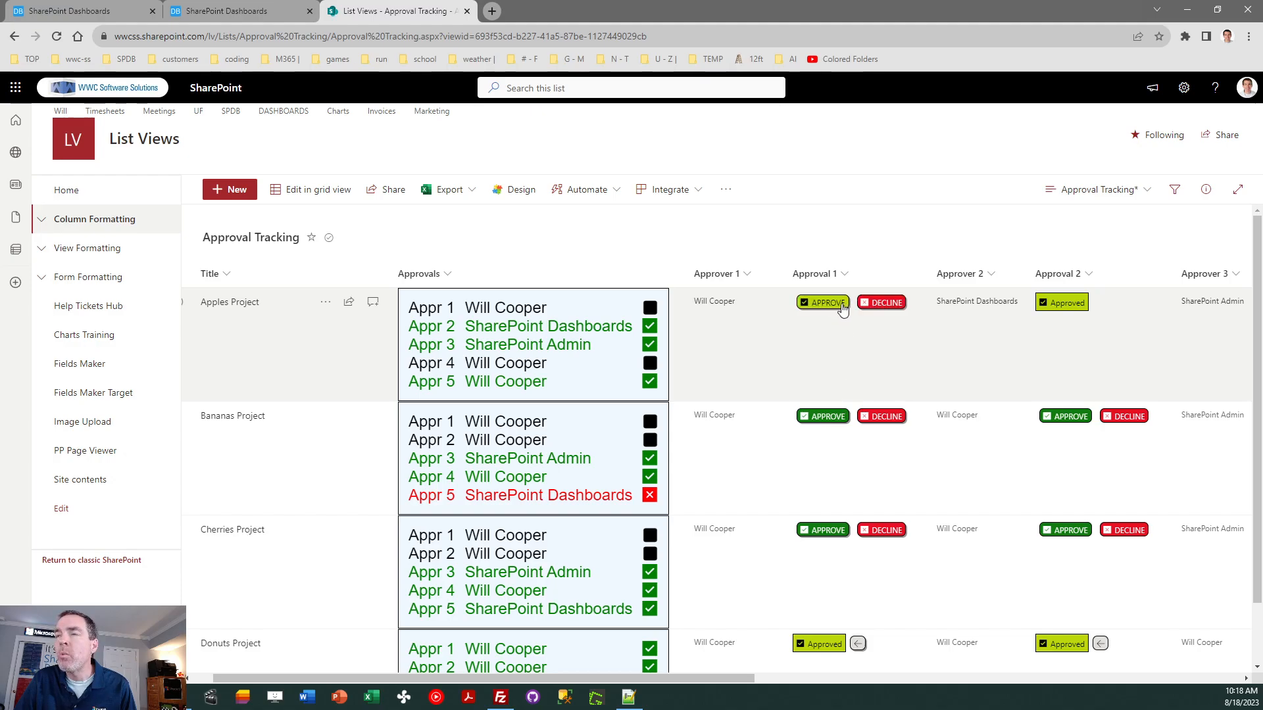
mouse_move(846, 319)
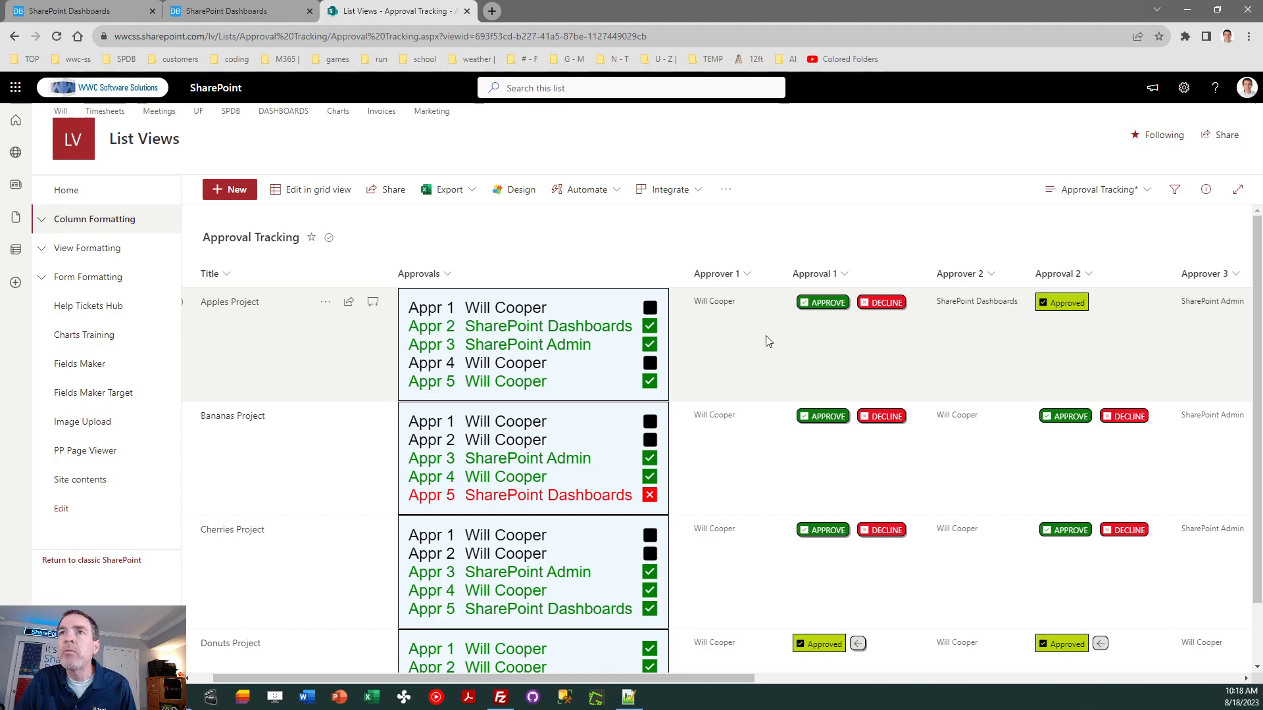
mouse_move(603, 331)
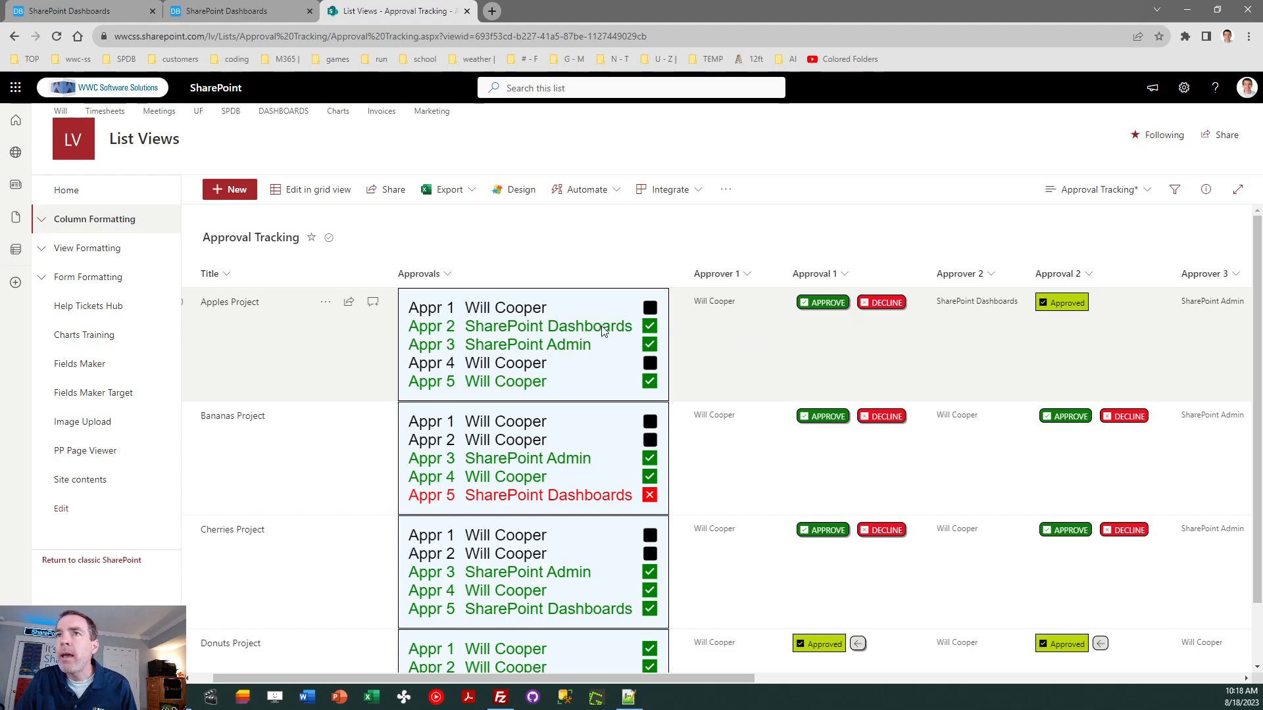
mouse_move(554, 310)
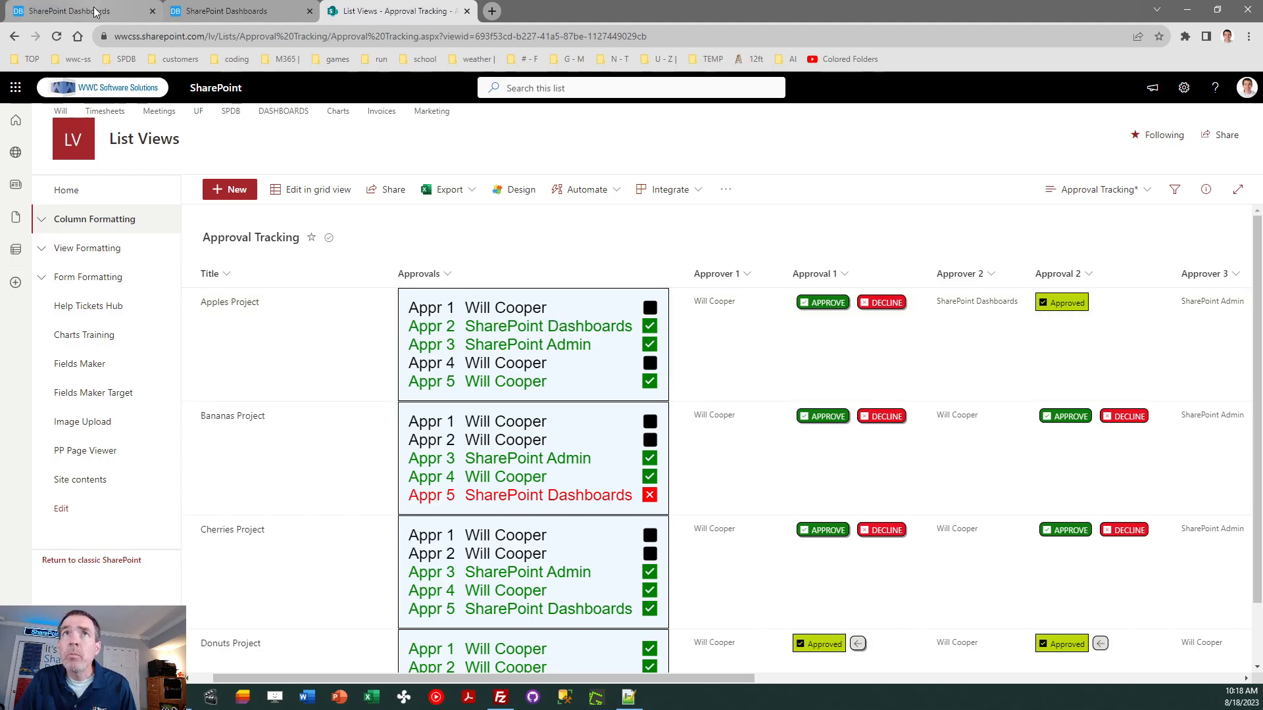
Preview button Theme 2 and Theme 3 on the approval button template, then settle on Theme 1.
left_click(72, 11)
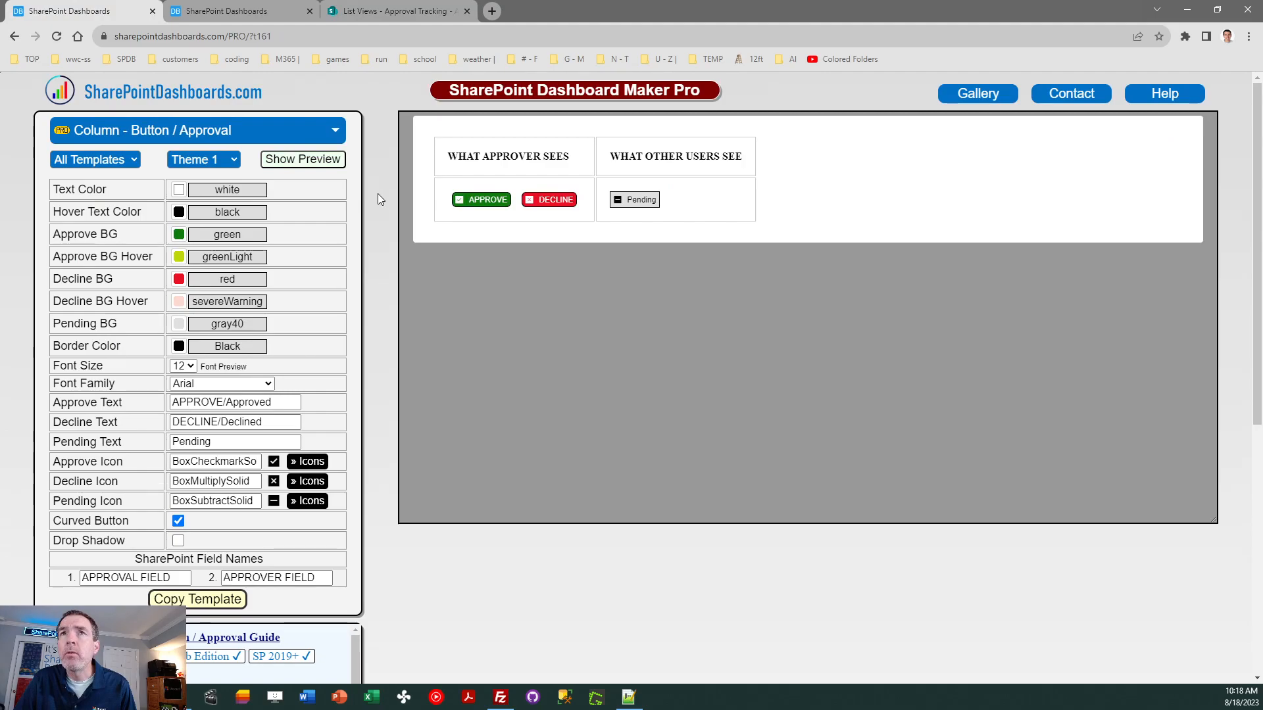
mouse_move(429, 246)
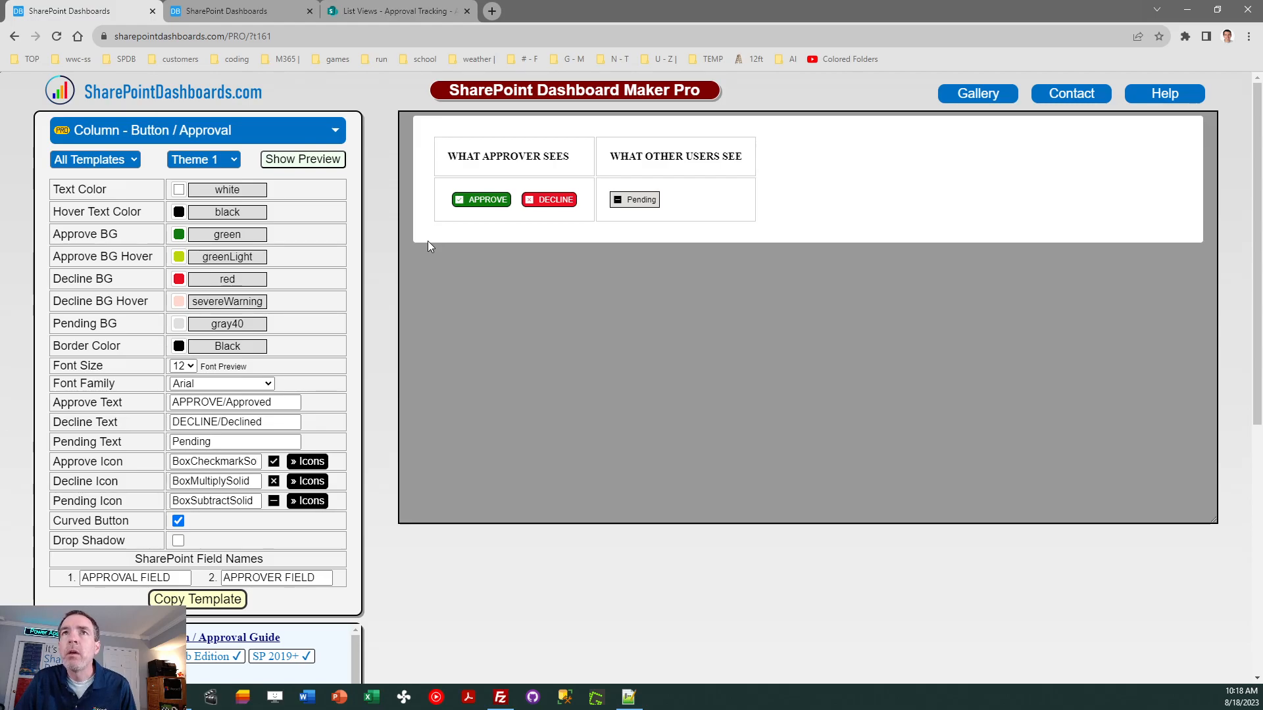
left_click(203, 159)
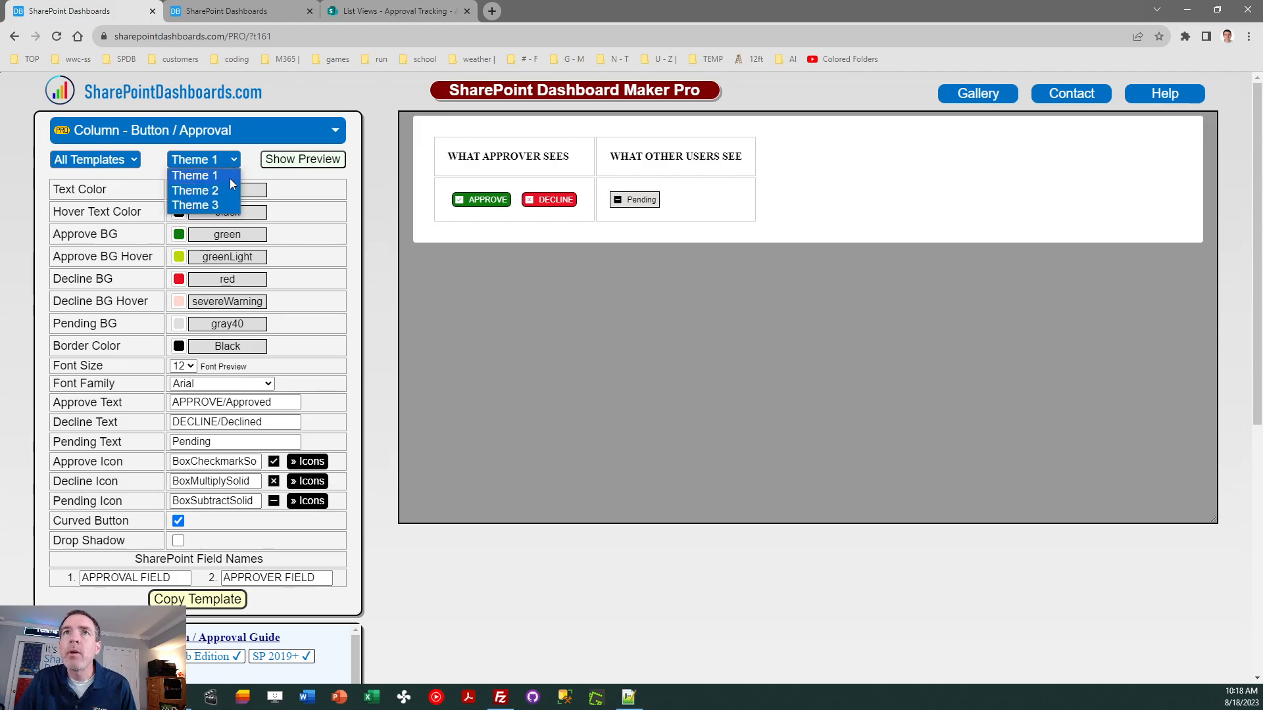
left_click(194, 190)
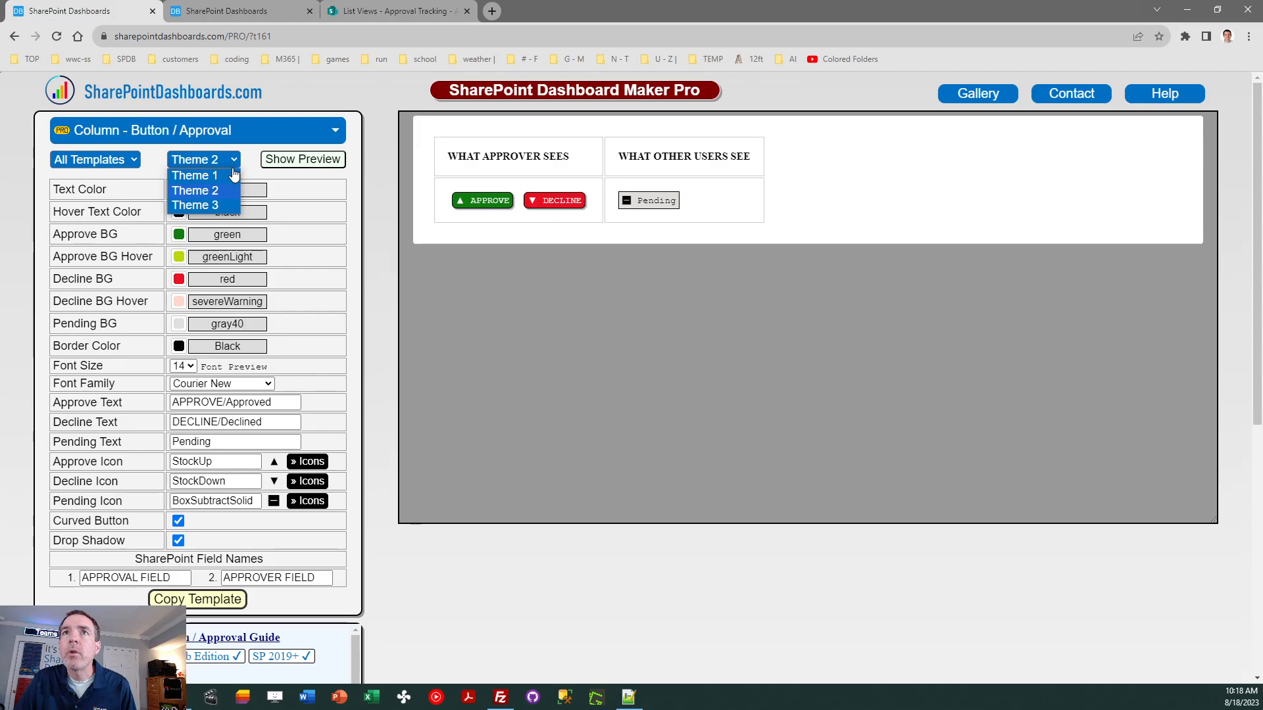
left_click(195, 205)
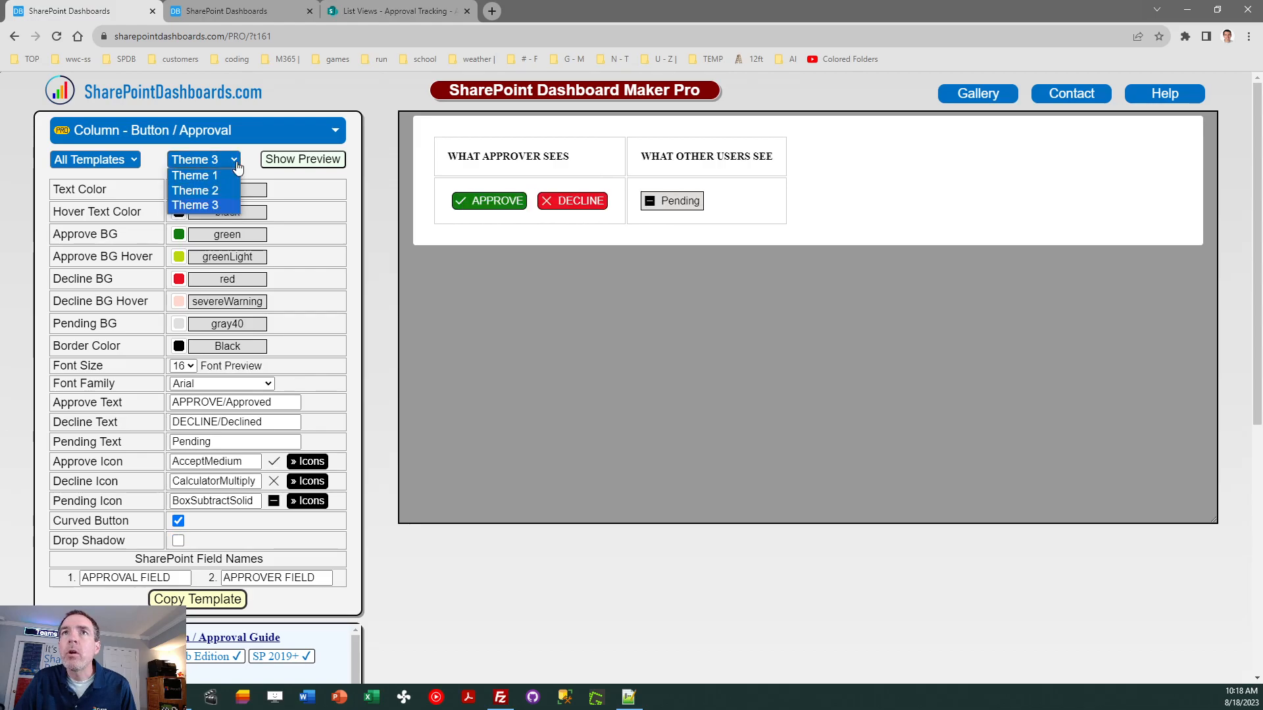
left_click(195, 175)
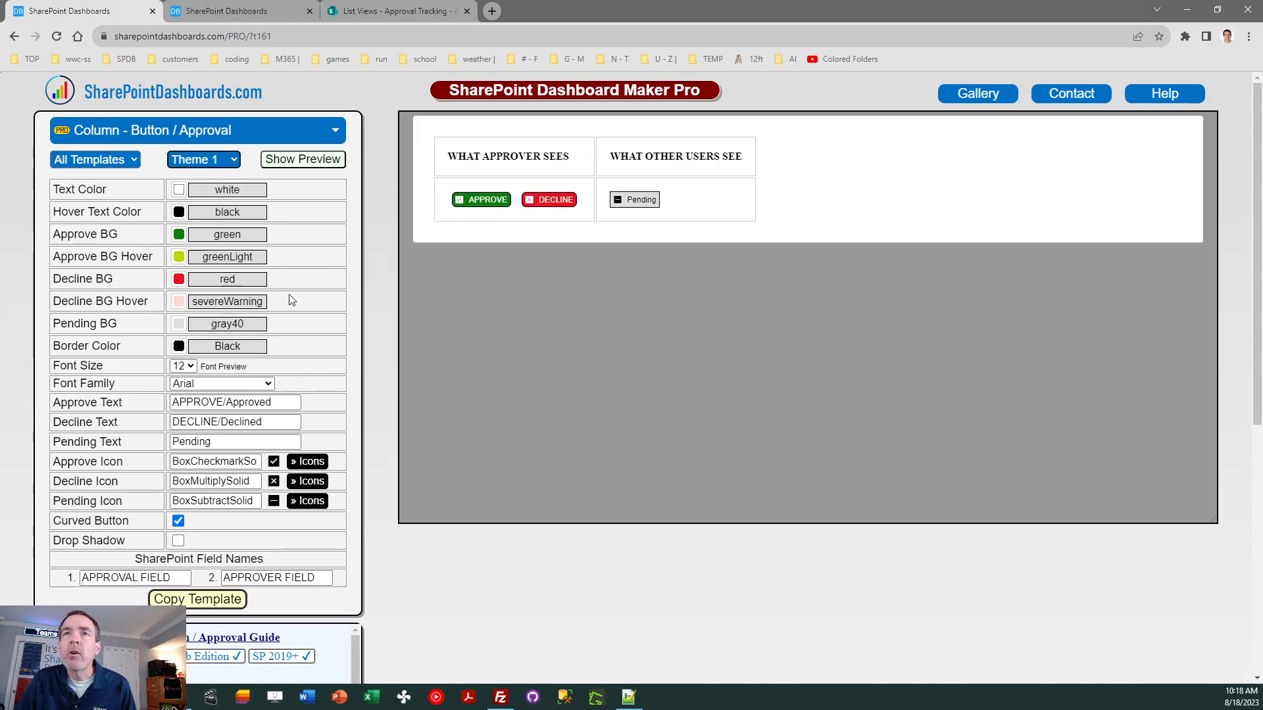
mouse_move(425, 363)
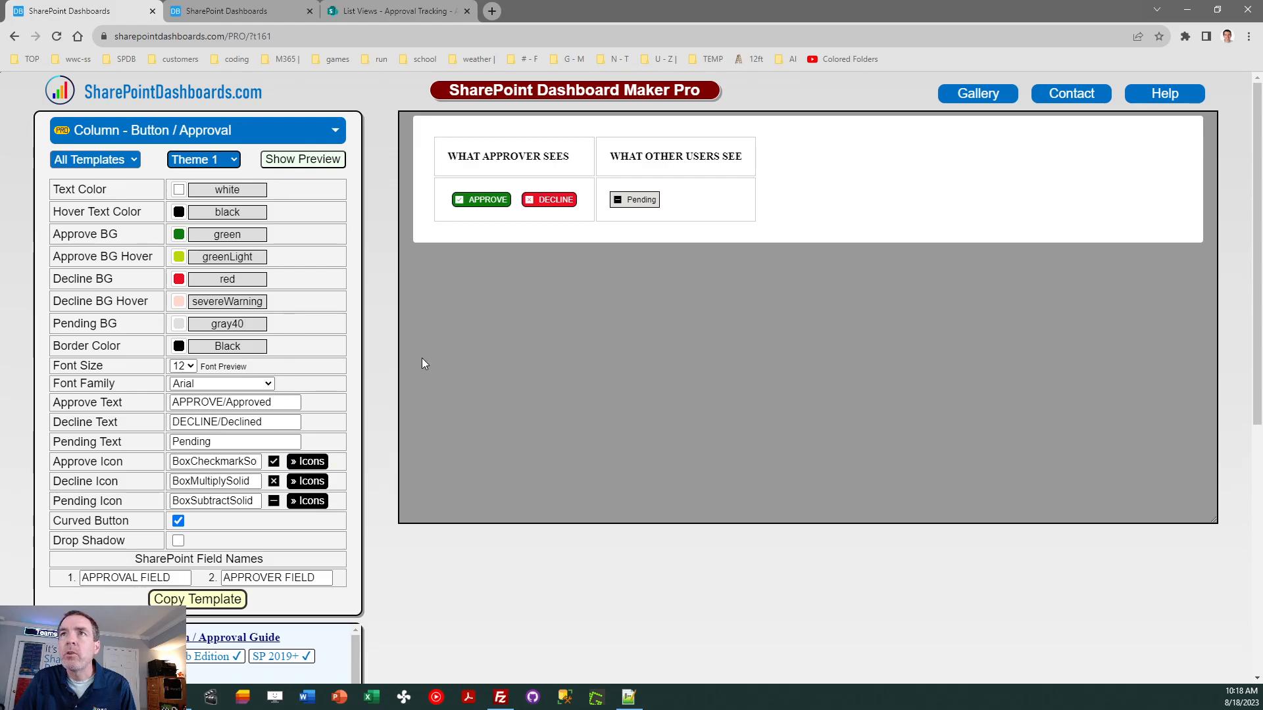
mouse_move(561, 257)
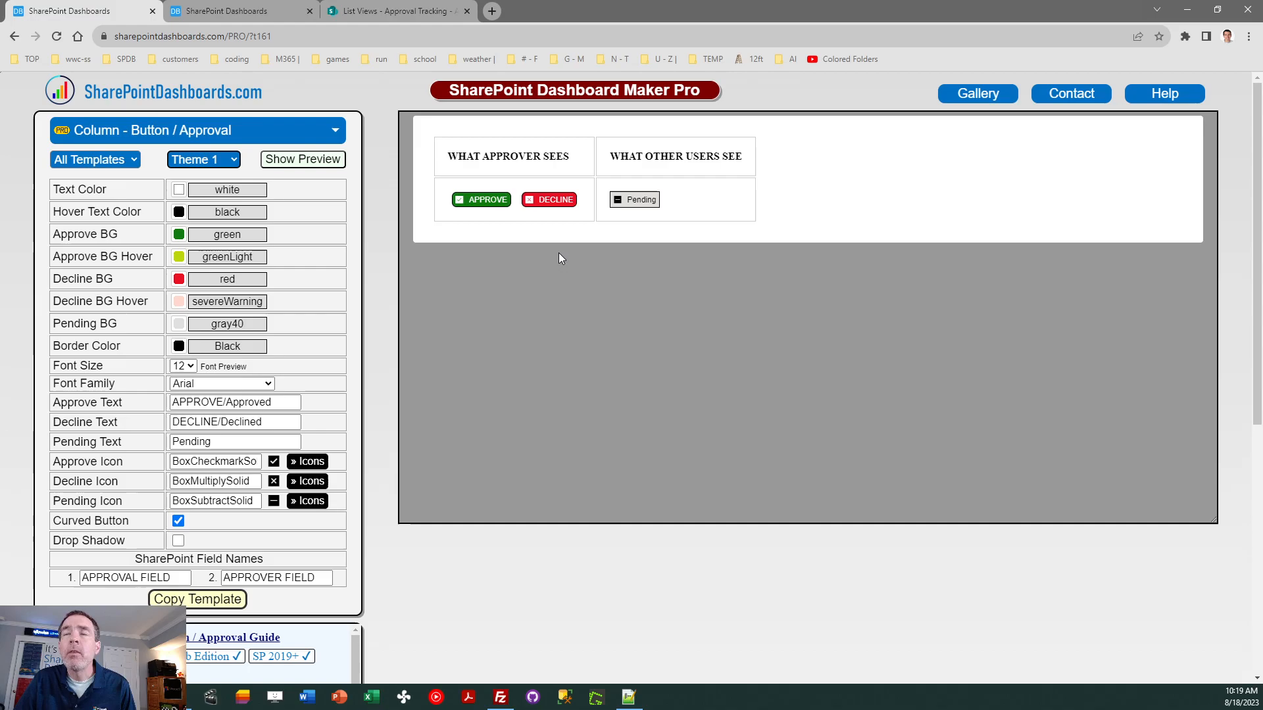
mouse_move(530, 178)
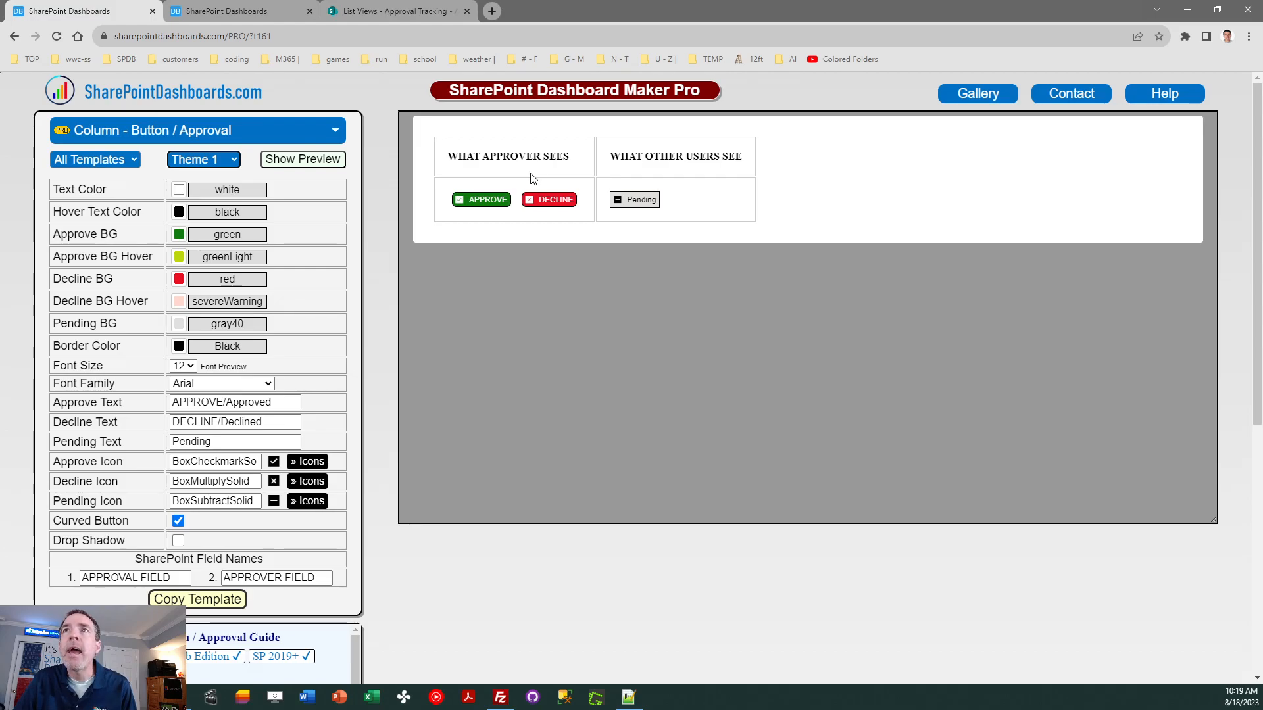
mouse_move(588, 160)
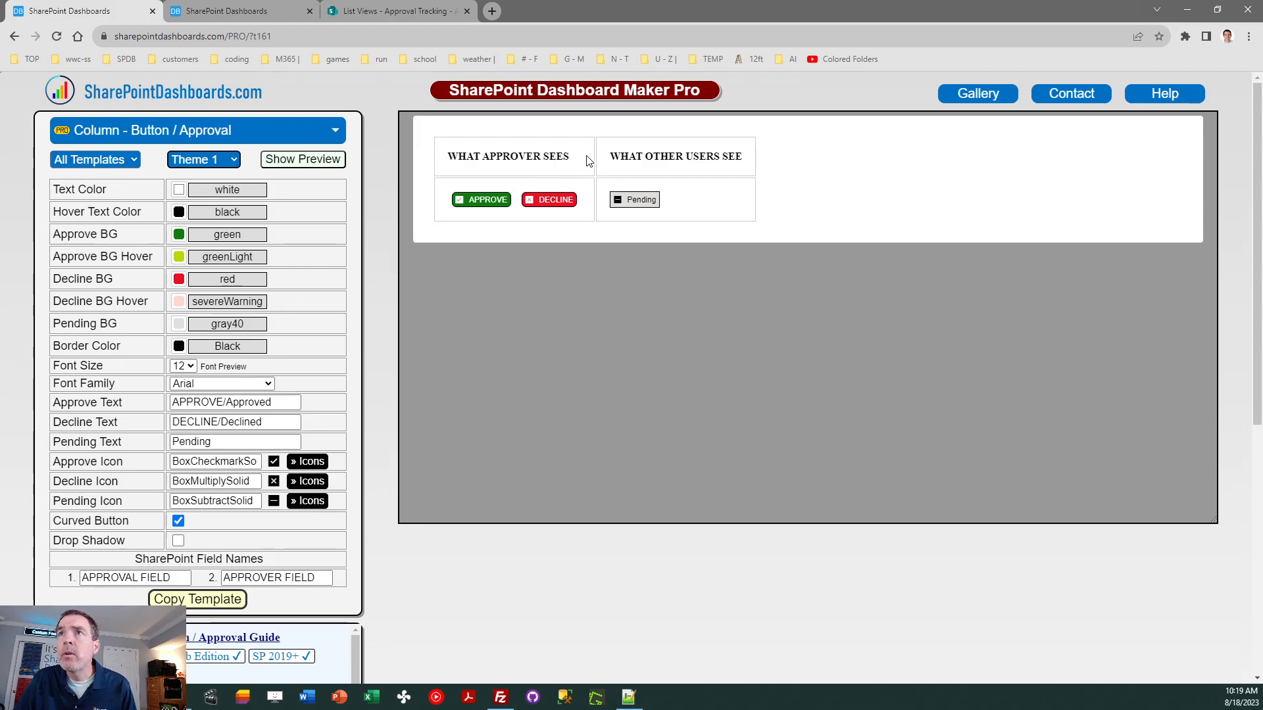
mouse_move(505, 173)
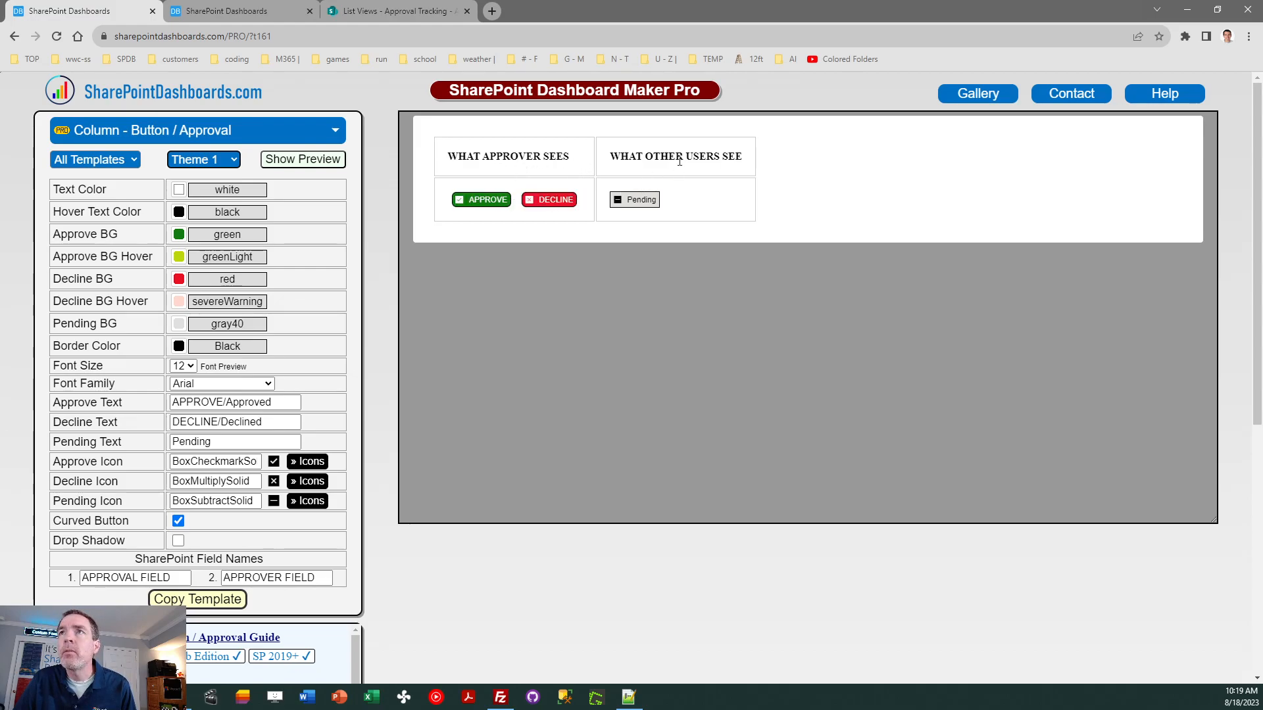
double_click(676, 157)
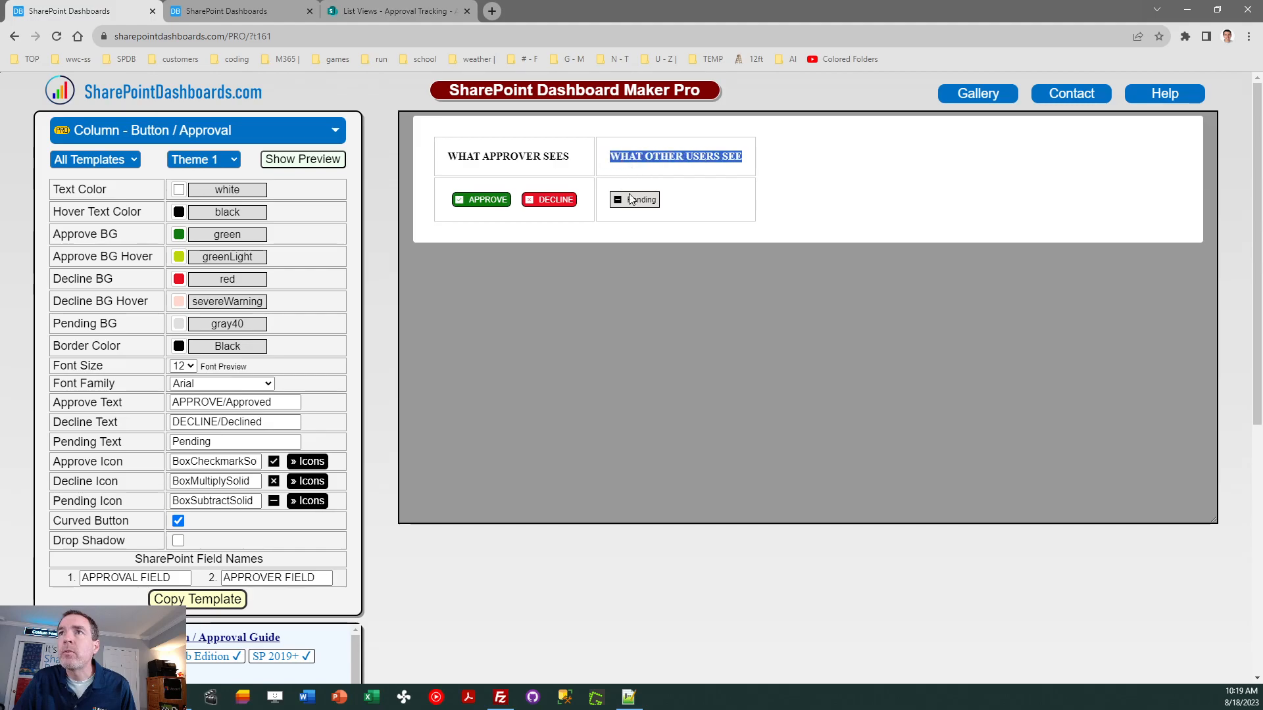
mouse_move(487, 205)
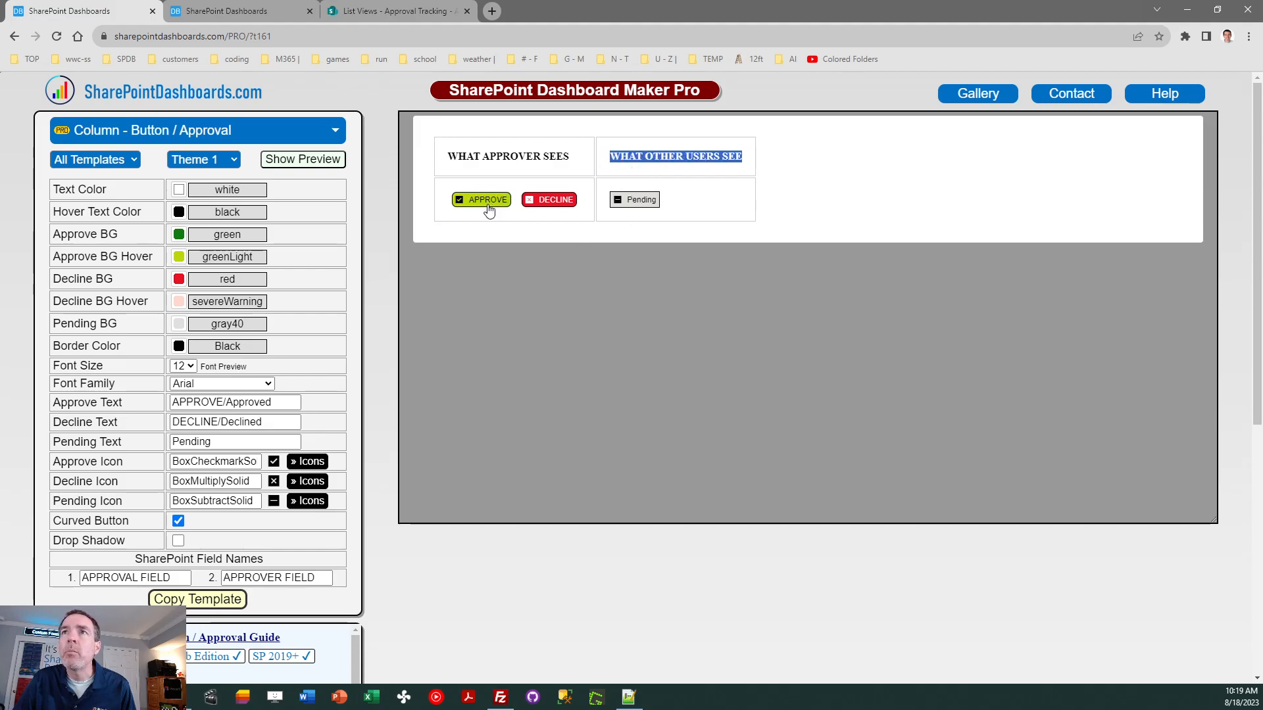
left_click(481, 199)
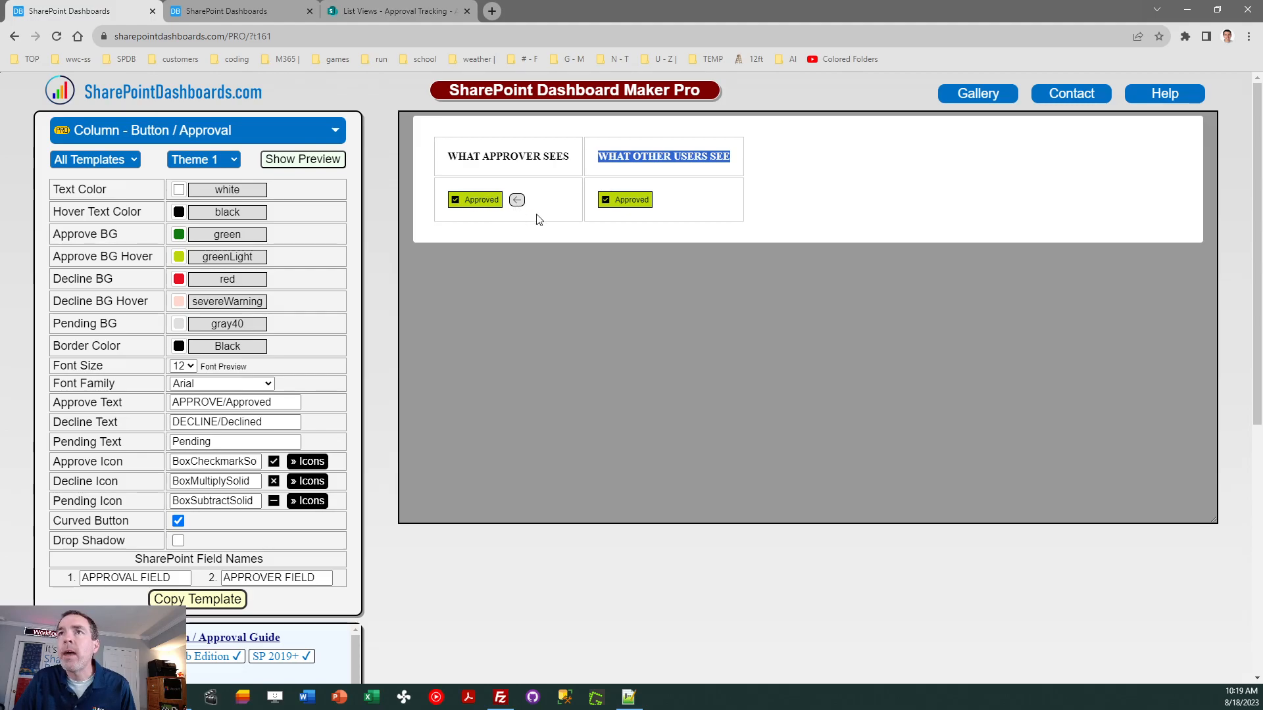
mouse_move(515, 200)
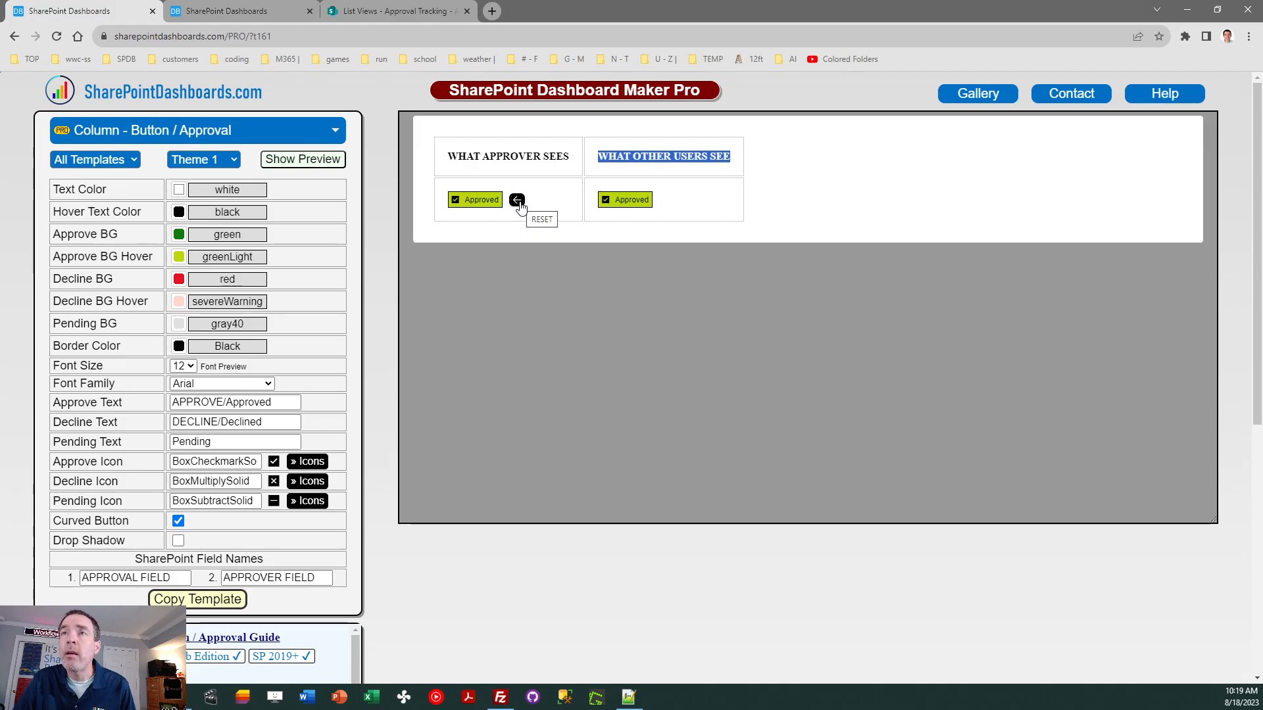
mouse_move(720, 188)
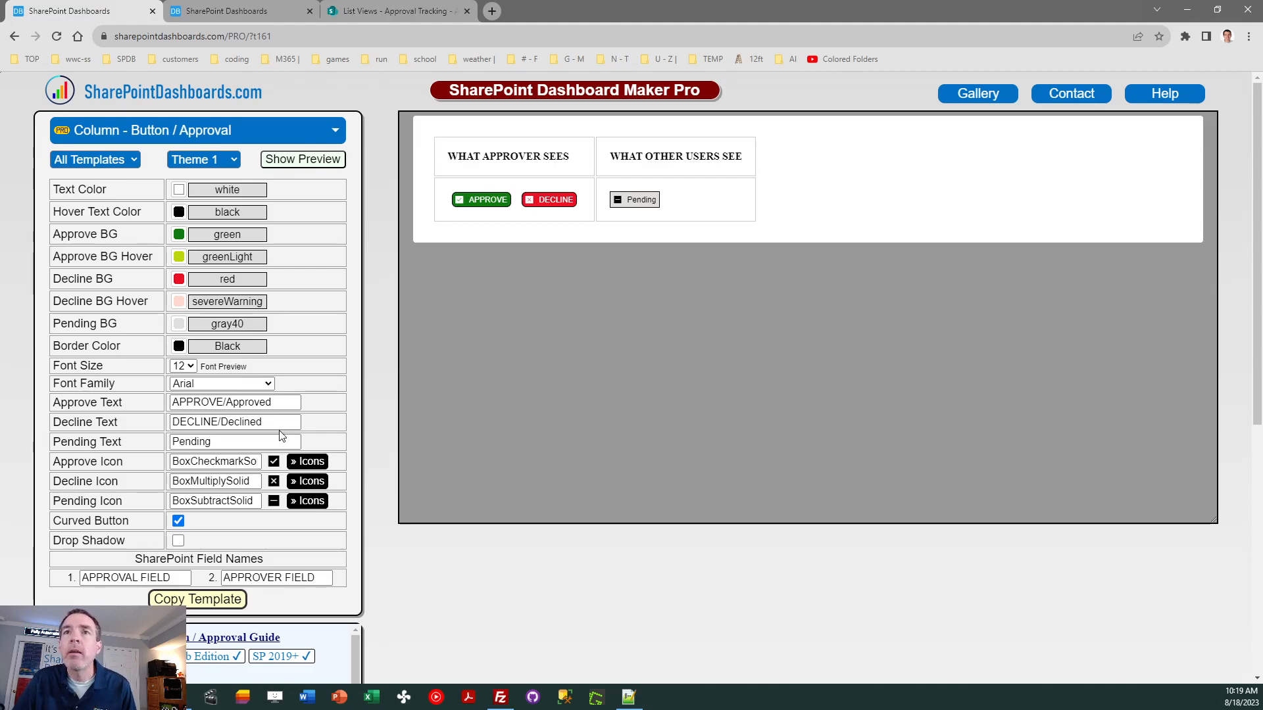
left_click(234, 403)
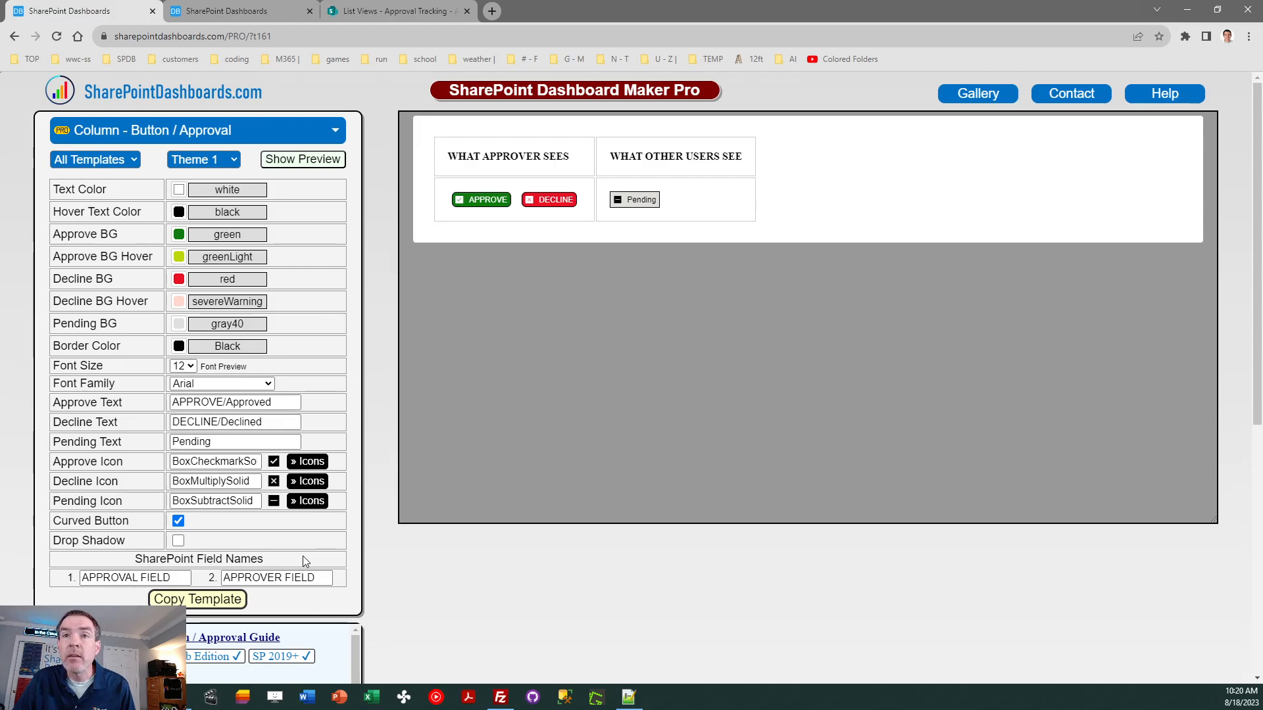
left_click(134, 577)
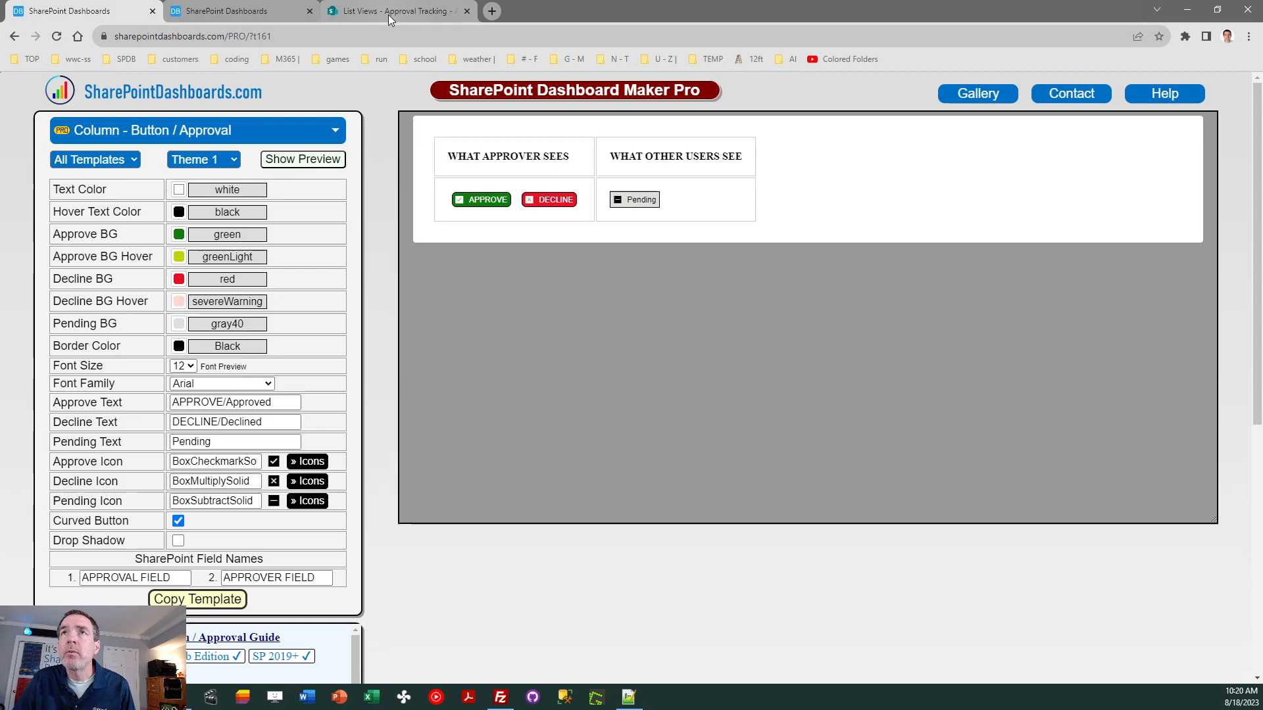
Clear the Approval 1 column's JSON formatting so it shows plain Pending/Approved text.
left_click(395, 11)
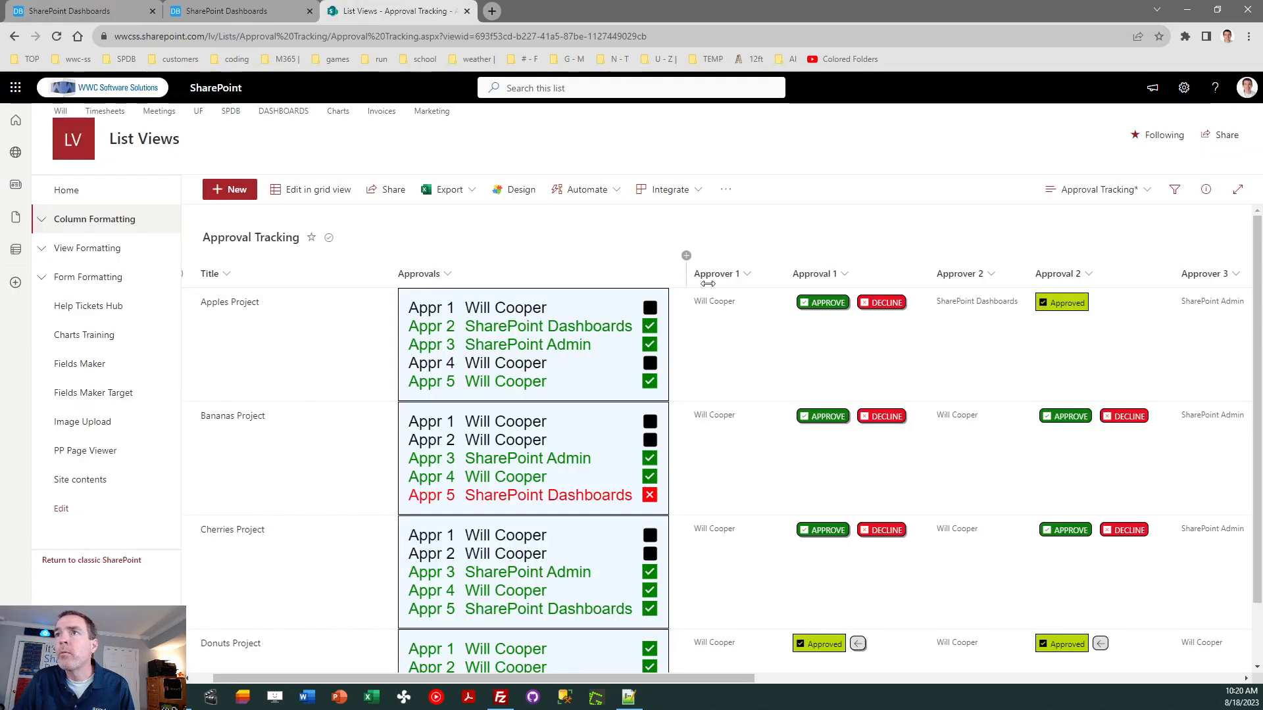
left_click(817, 274)
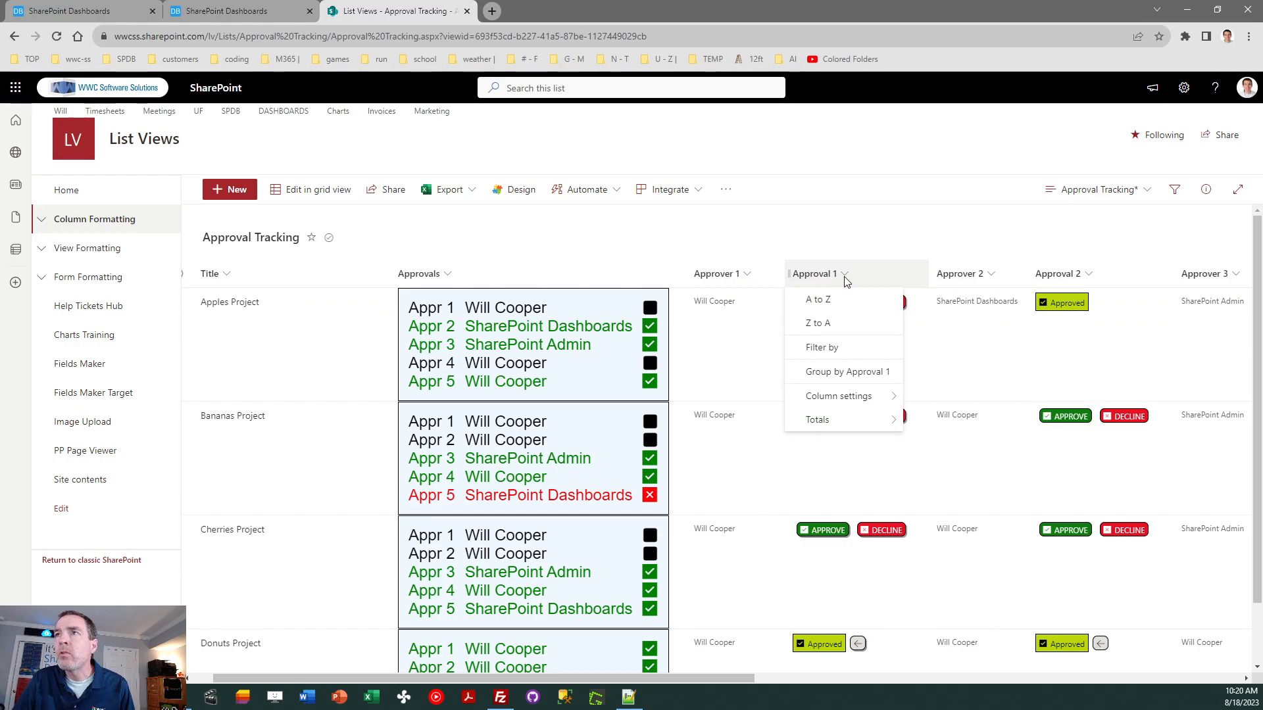
left_click(838, 396)
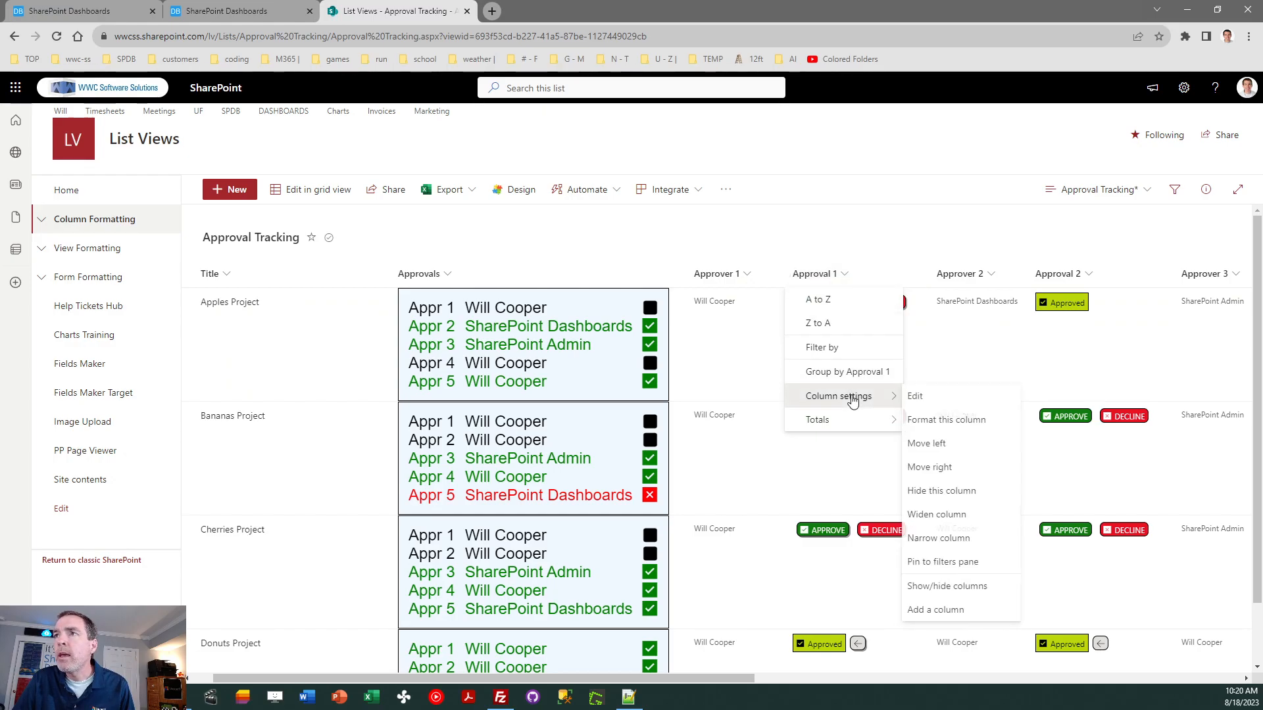
left_click(946, 420)
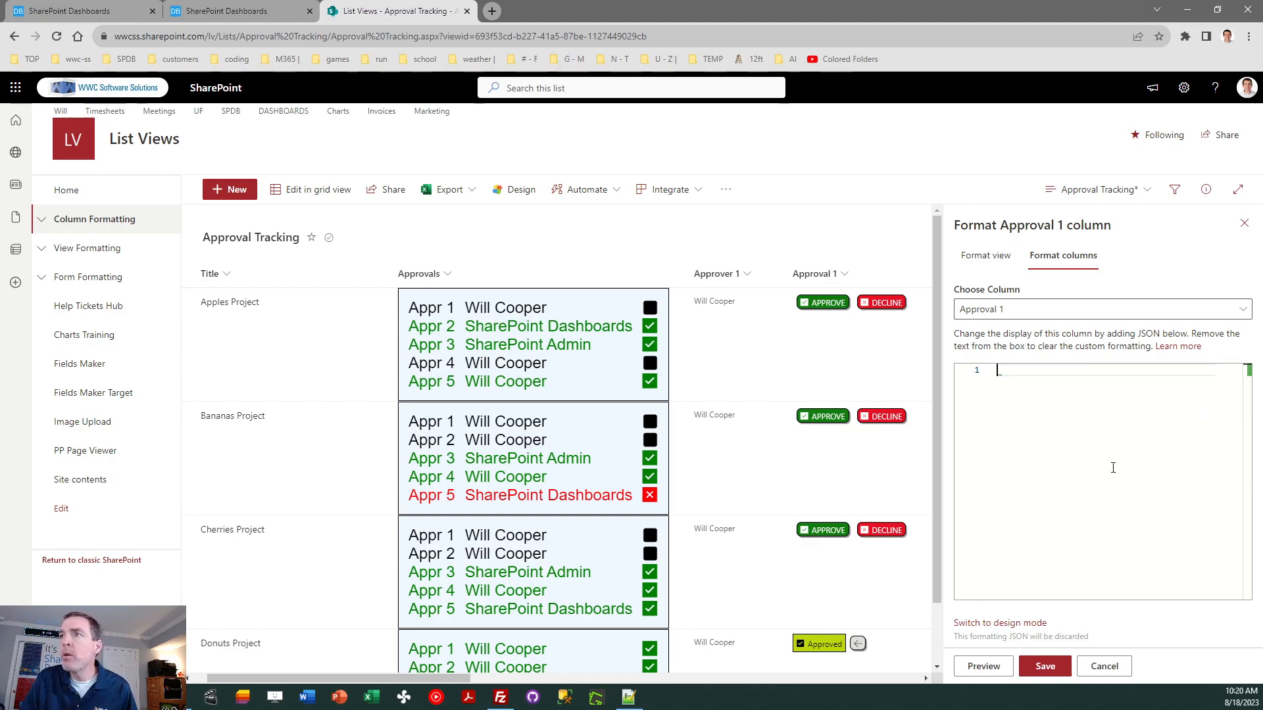
left_click(1044, 666)
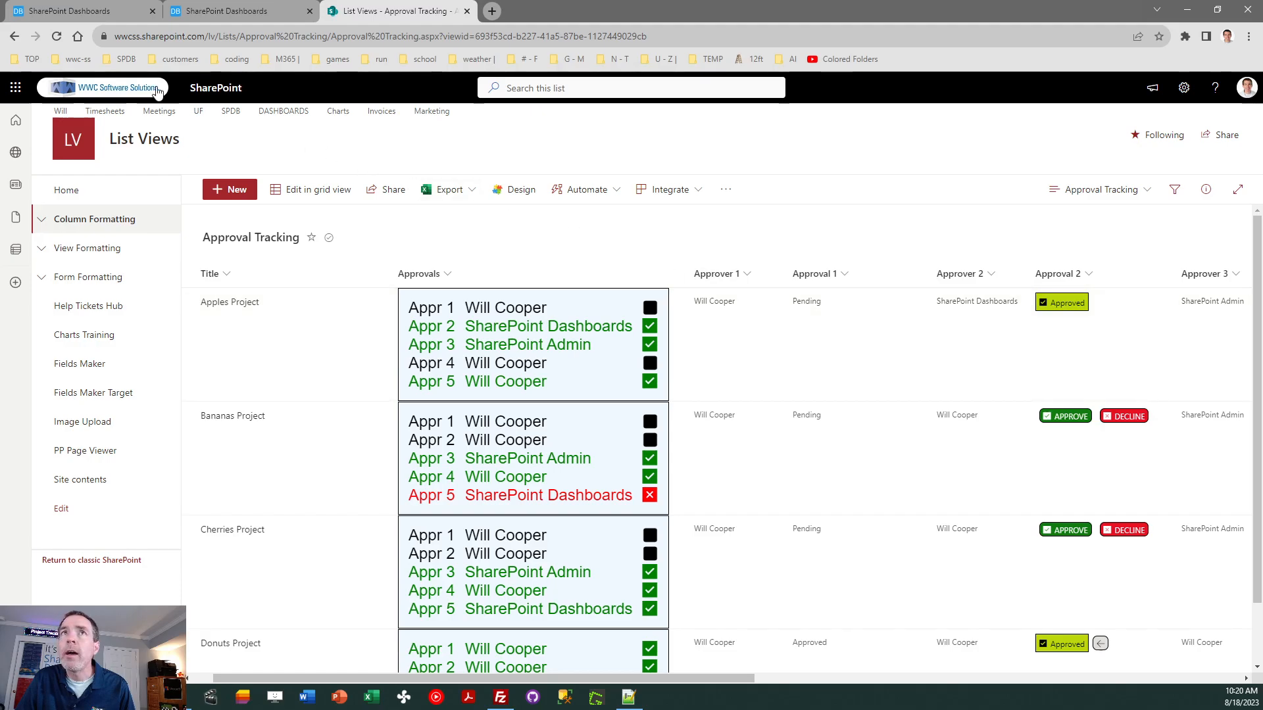
left_click(77, 11)
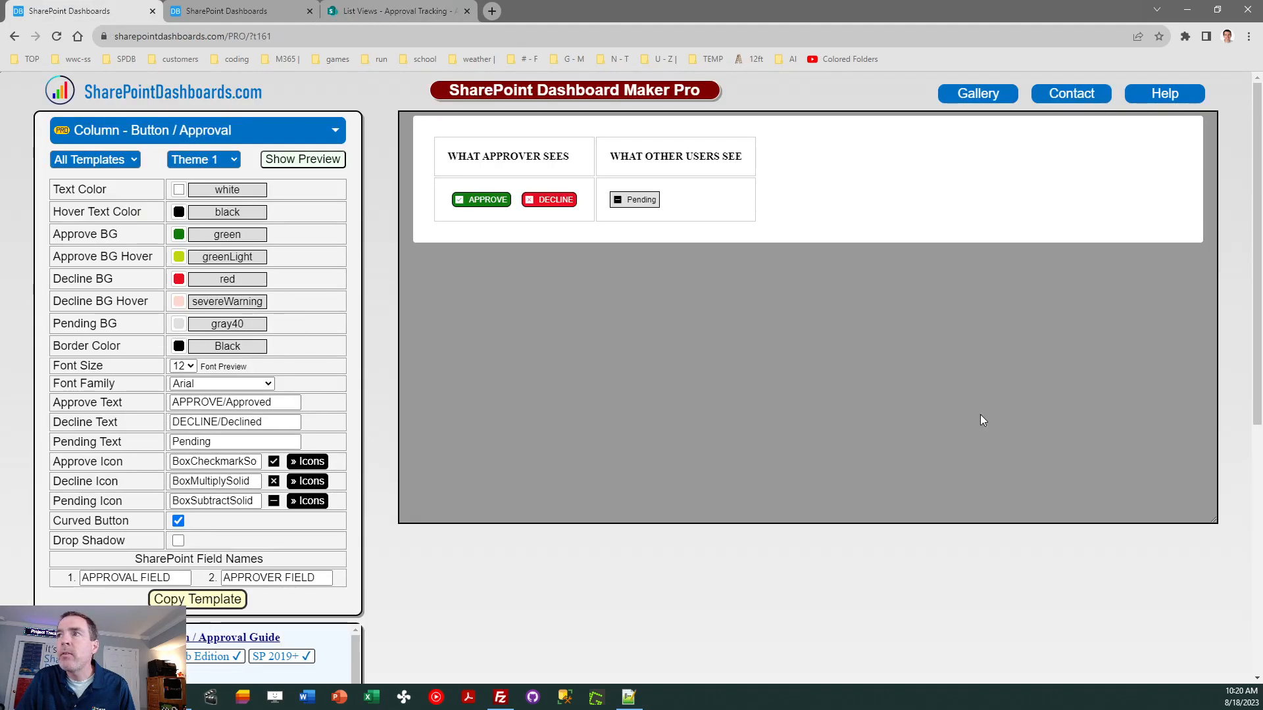
Set the template's field names to Approval 1 and Approver 1.
scroll("down", 3)
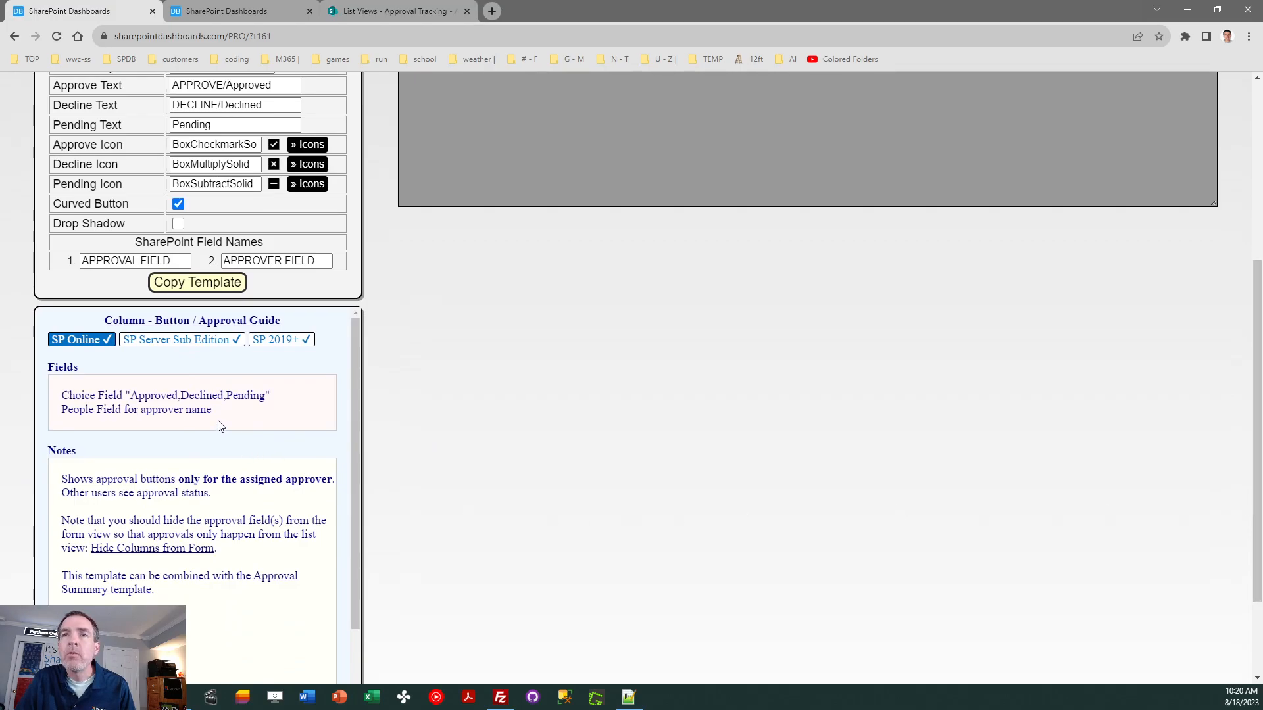
mouse_move(382, 380)
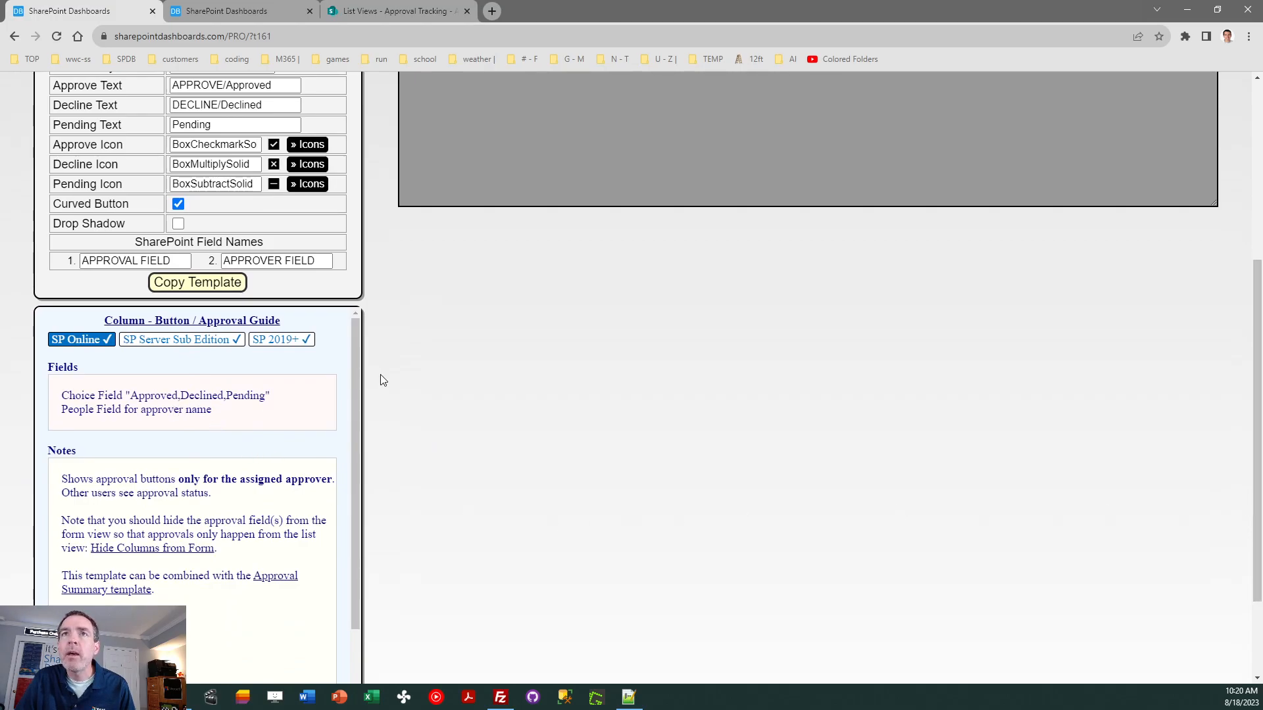
mouse_move(542, 242)
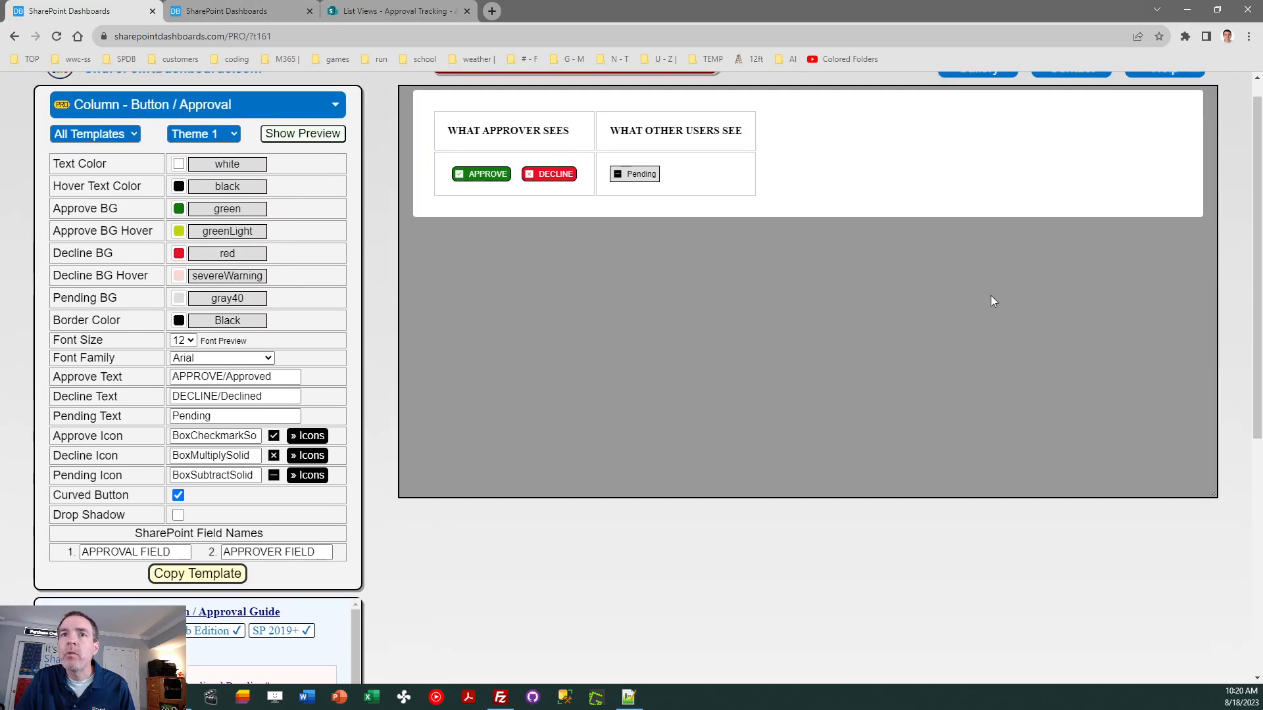
triple_click(134, 551)
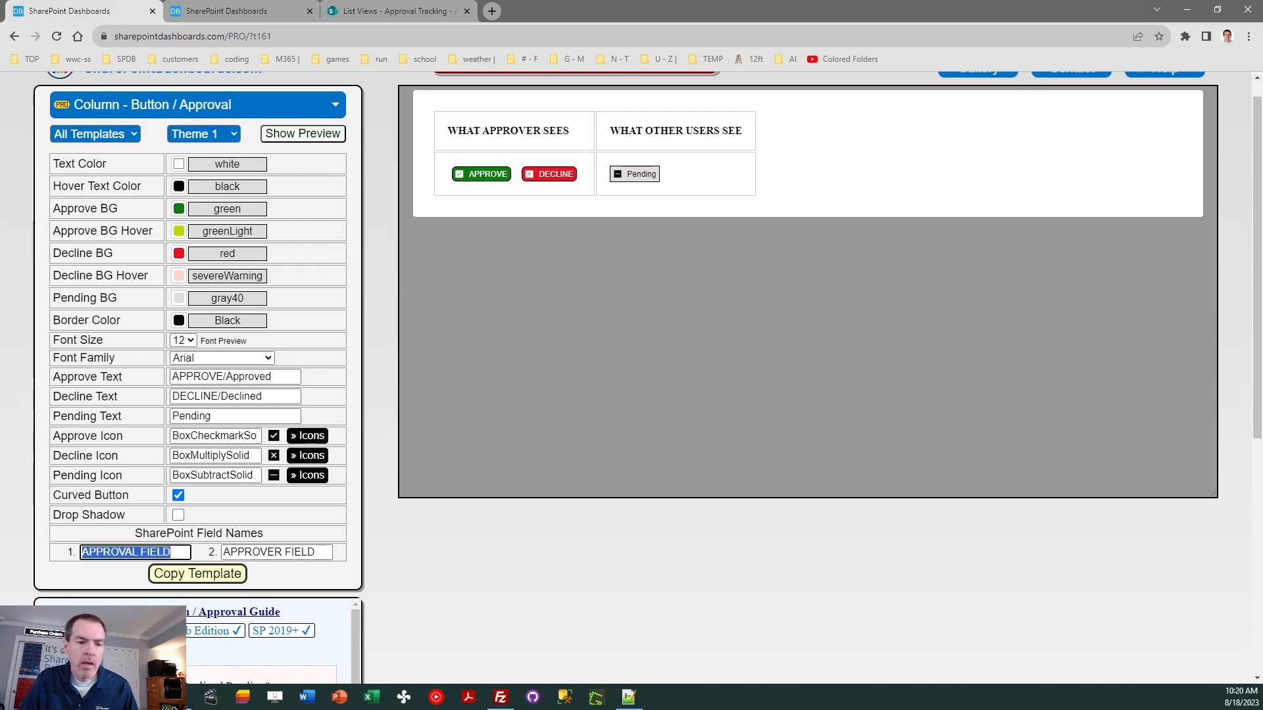
type("Approval 1")
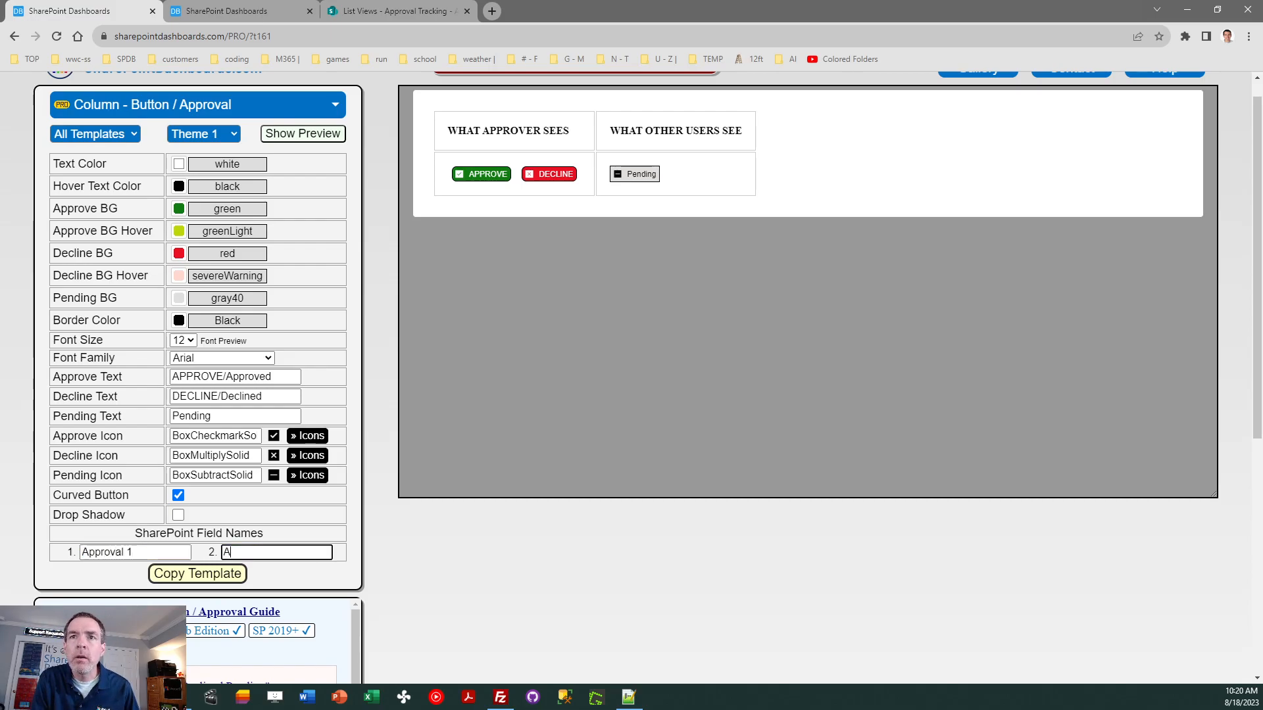
type("ppr")
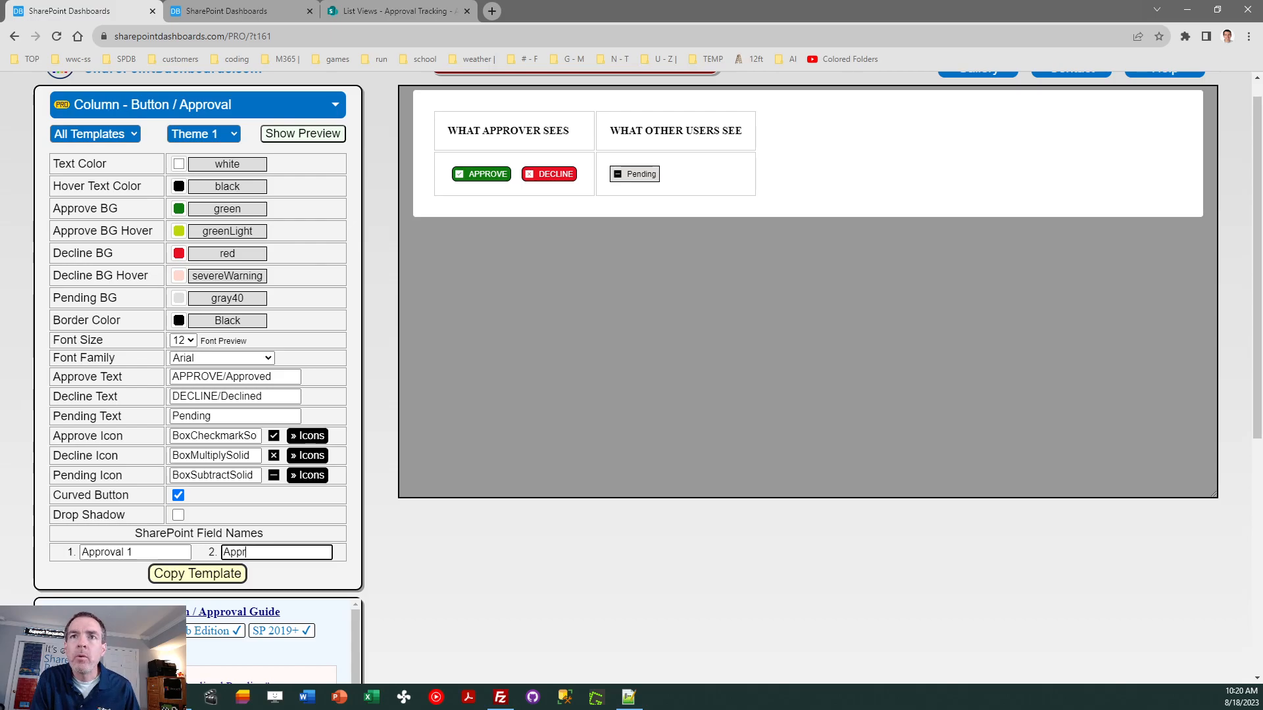
type("over 1")
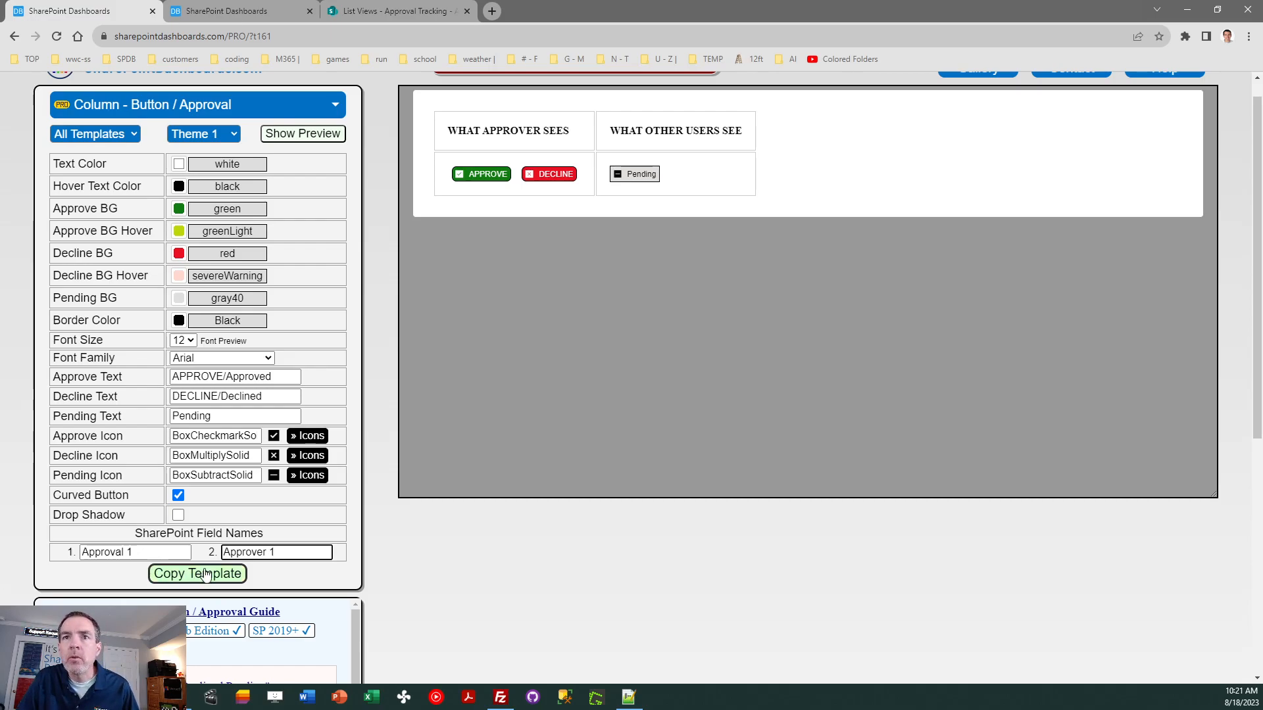
Copy the configured template code and acknowledge the Template Copied notice.
left_click(196, 574)
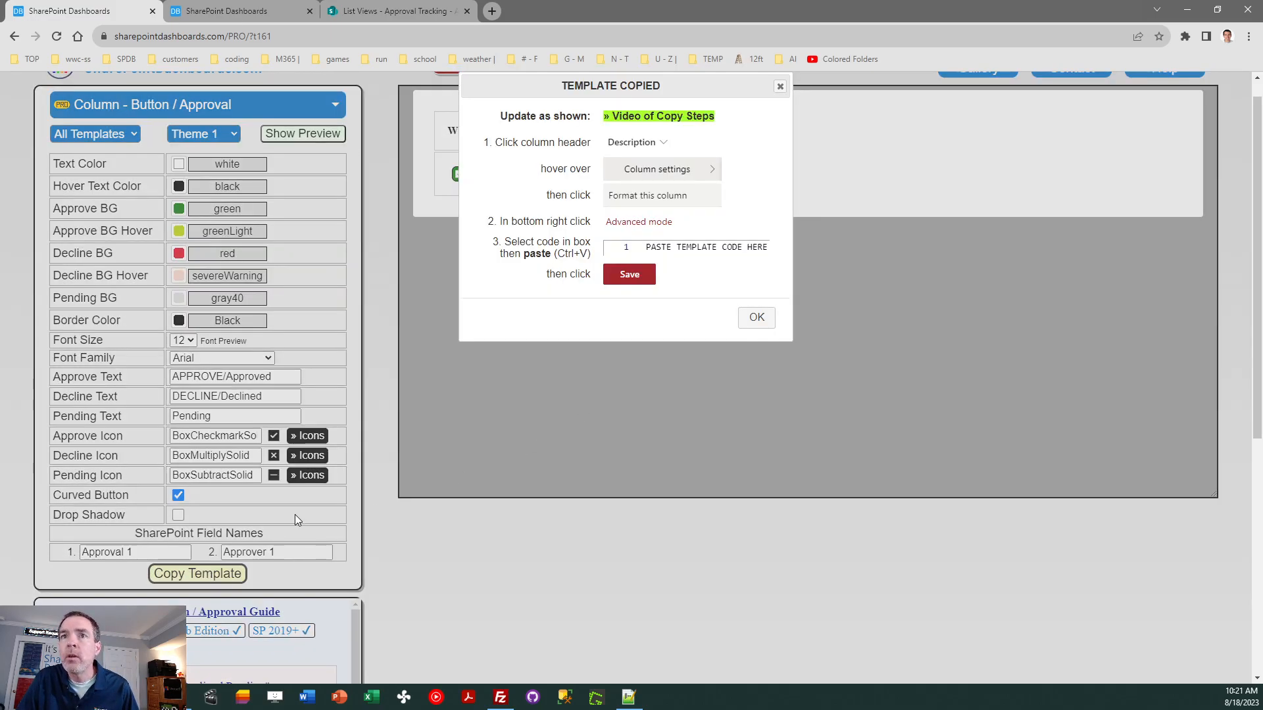
left_click(755, 317)
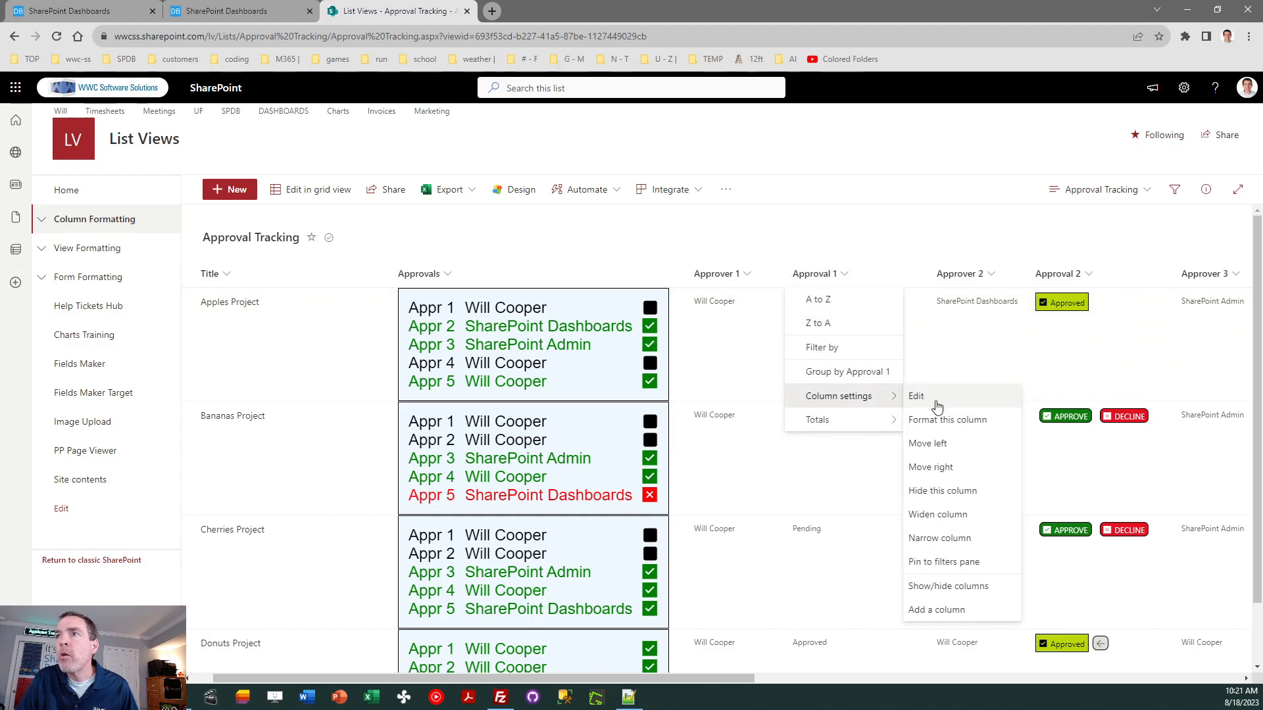
Apply the copied JSON to Approval 1 in Advanced mode so it shows approve/decline buttons.
left_click(947, 420)
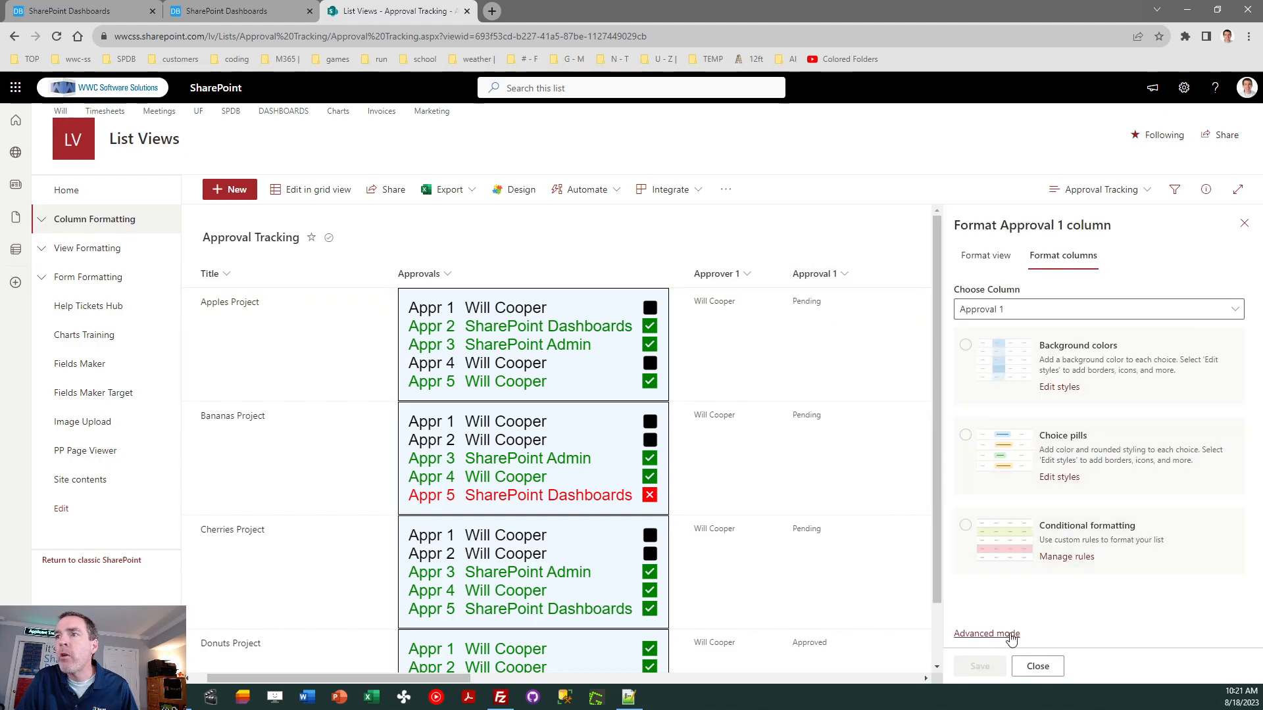
left_click(985, 635)
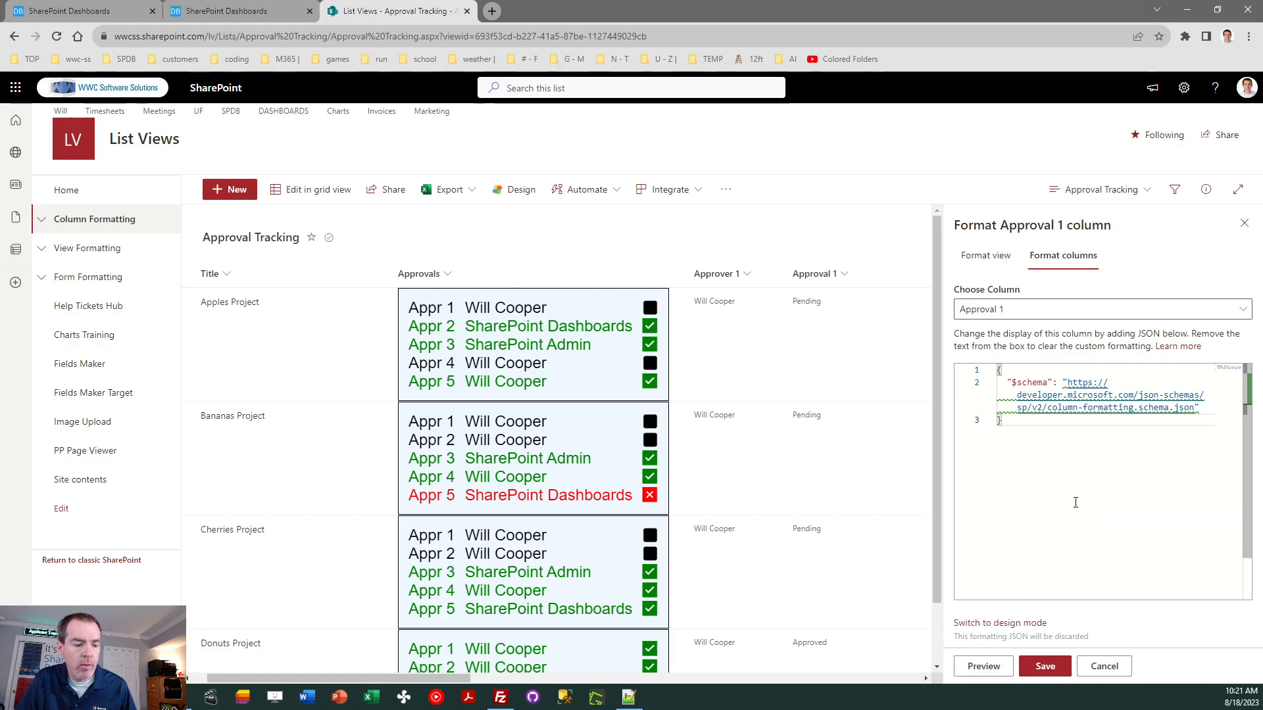
left_click(1043, 666)
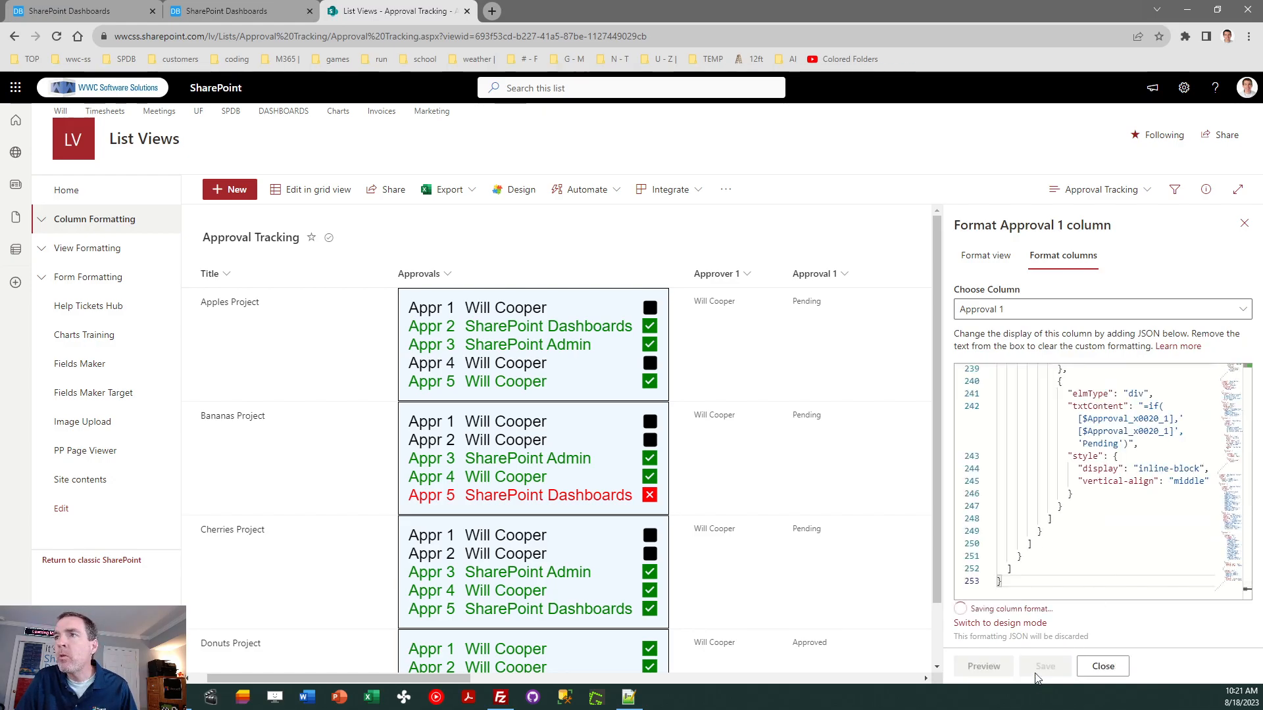
left_click(1043, 665)
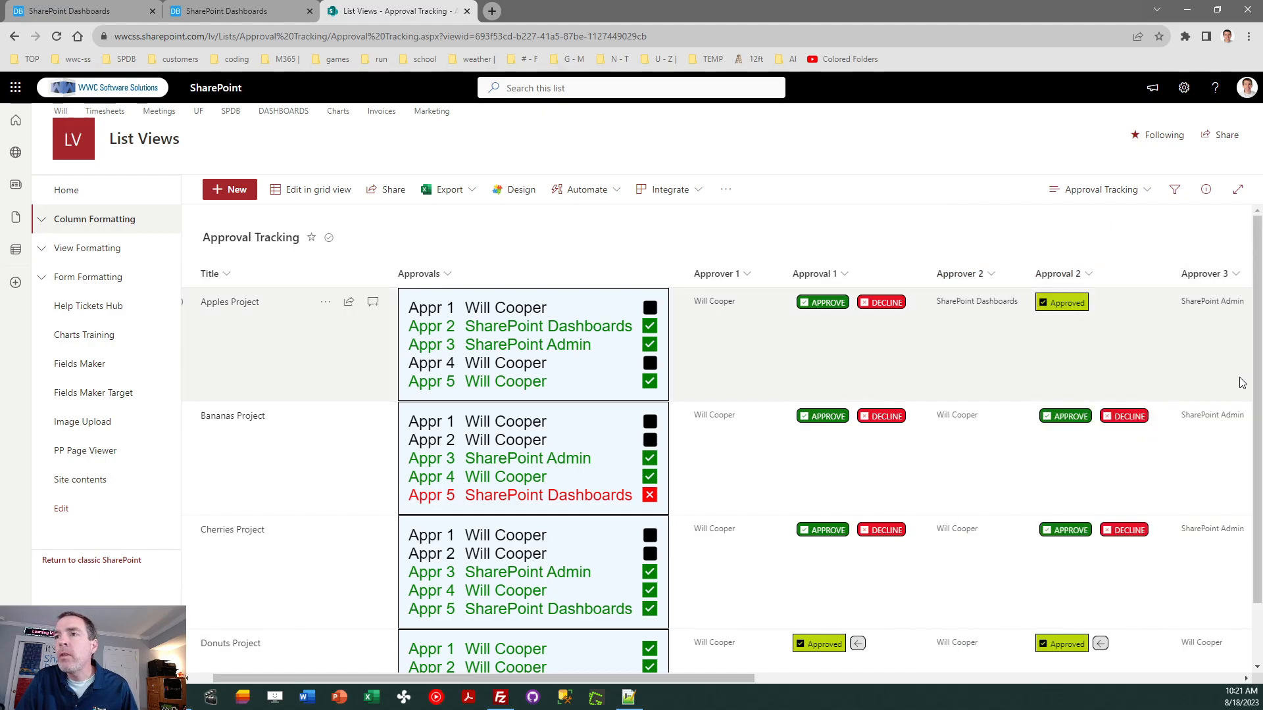
mouse_move(693, 304)
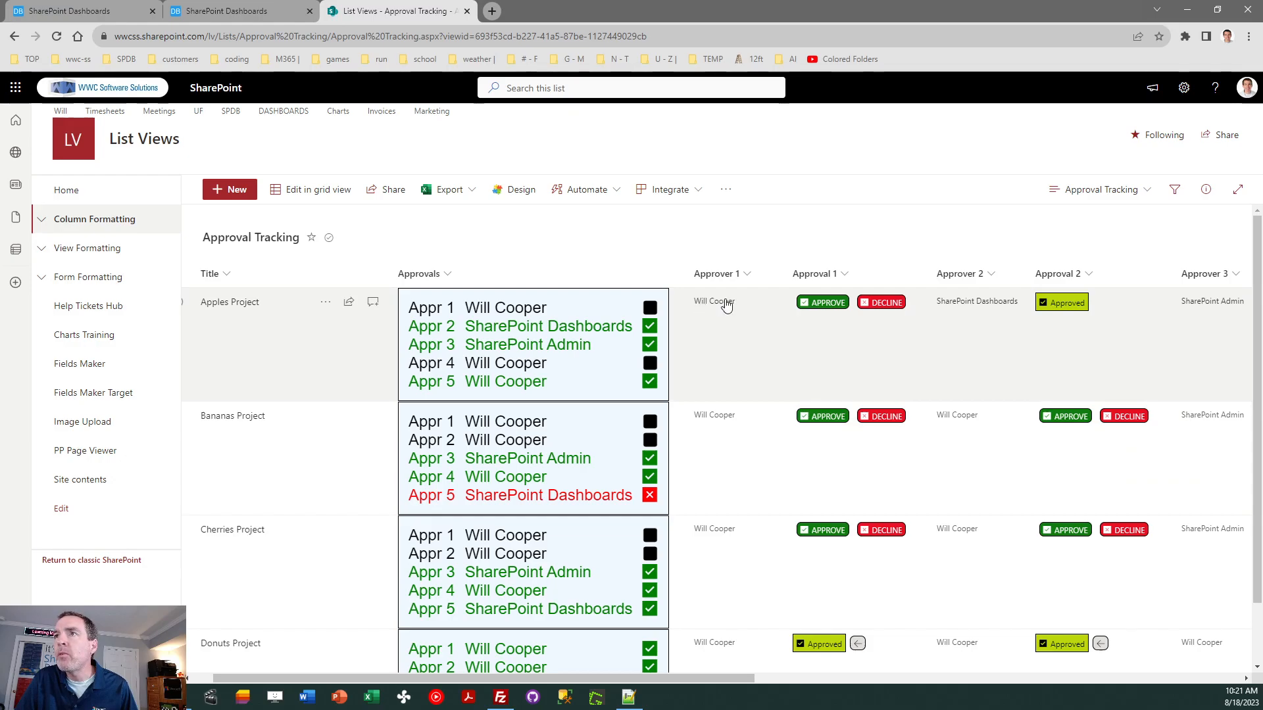
mouse_move(1017, 422)
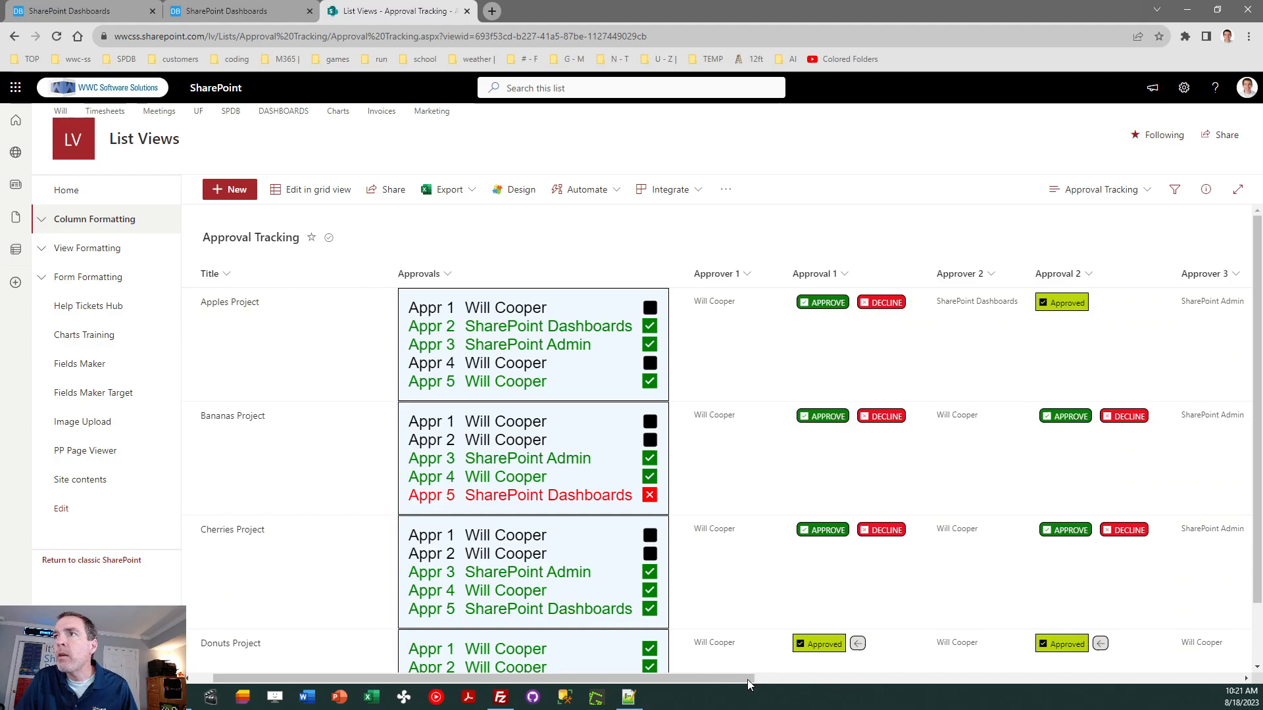
Test-approve Apples Project for Approval 1, then revert it to pending.
scroll("right", 3)
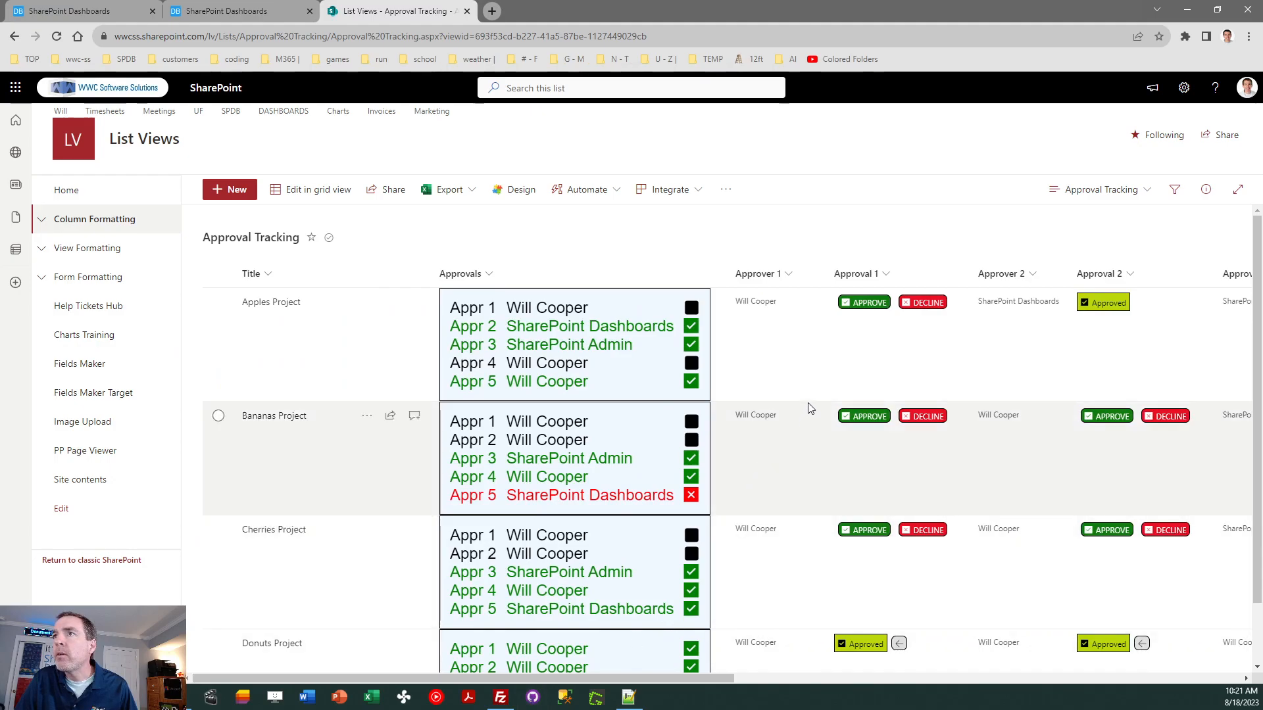
mouse_move(875, 361)
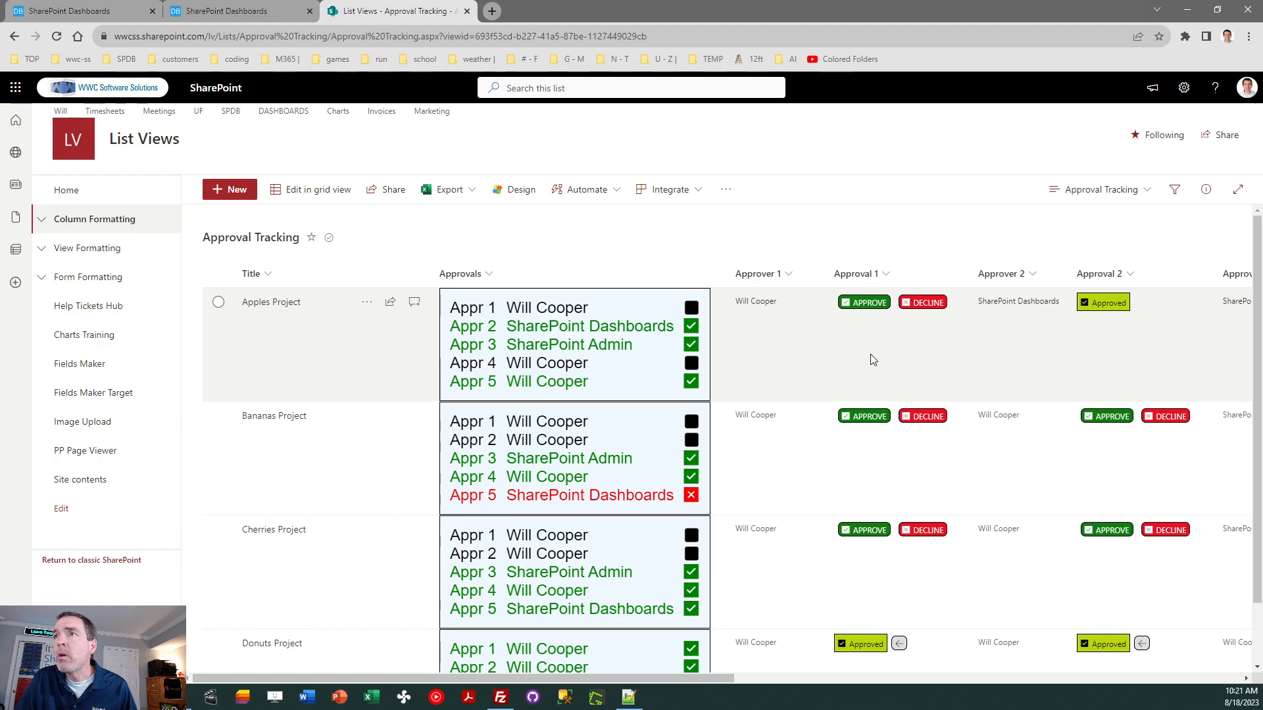
left_click(863, 303)
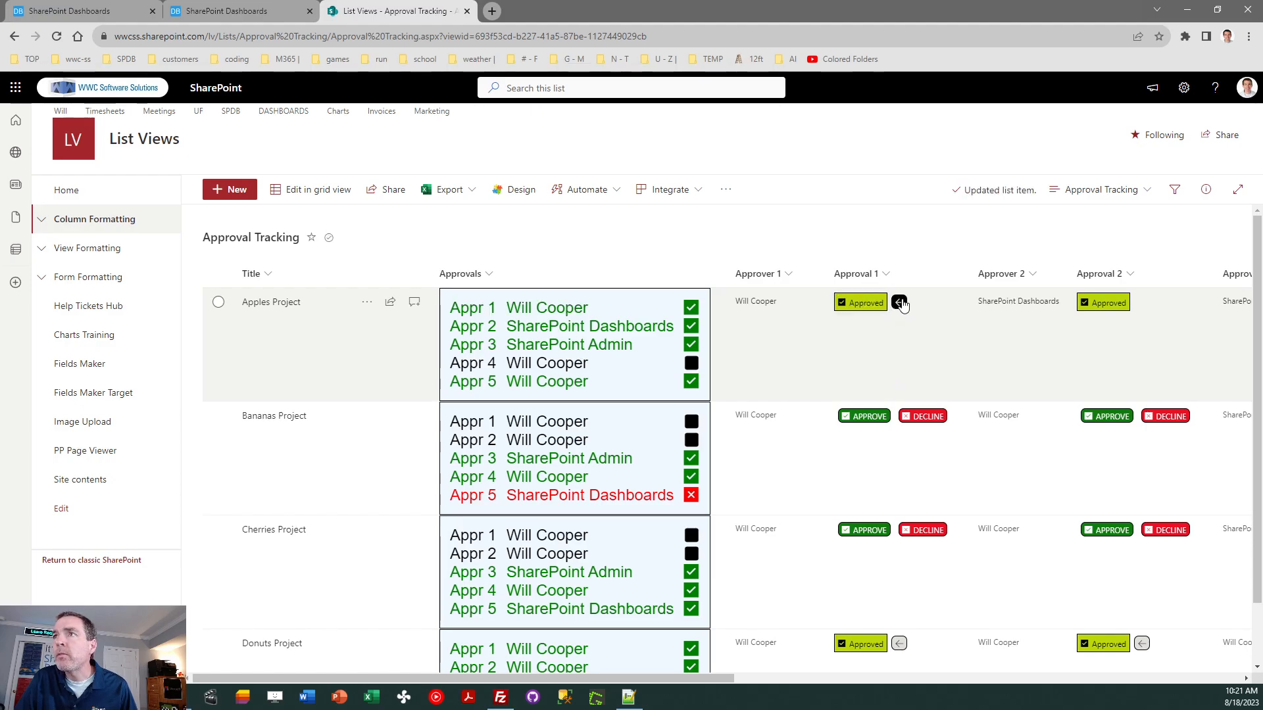
left_click(900, 302)
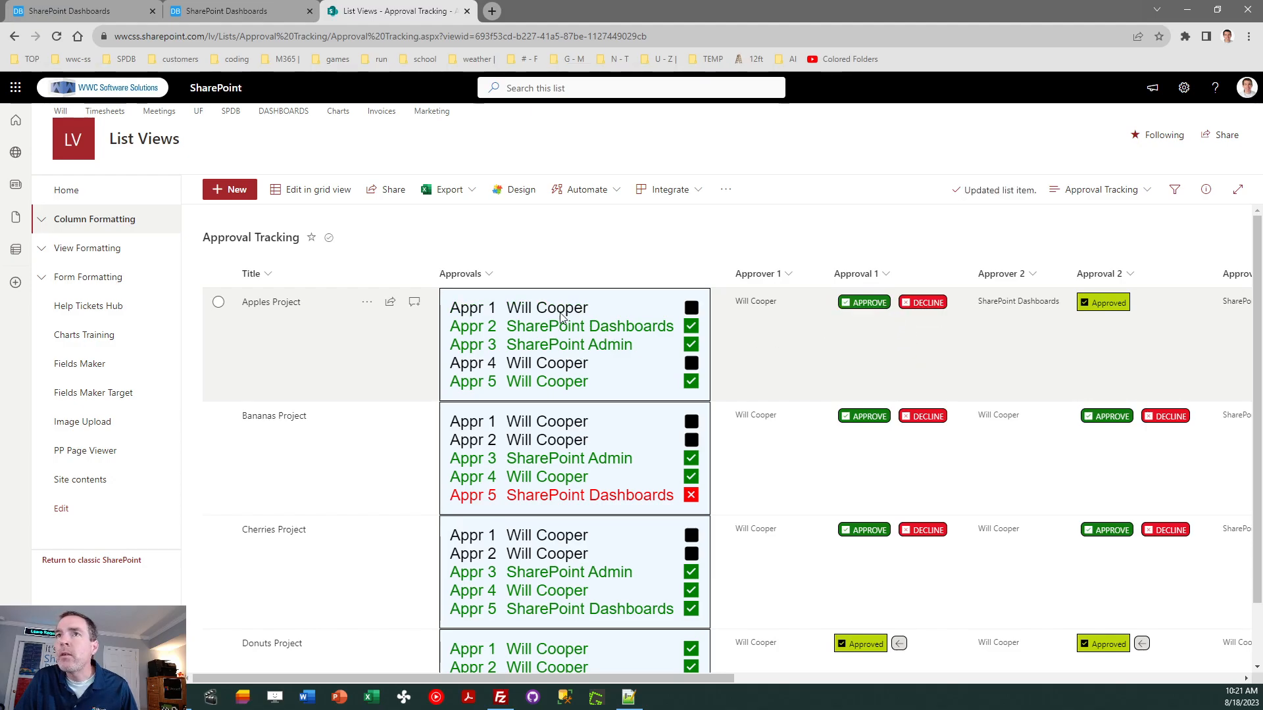
mouse_move(627, 404)
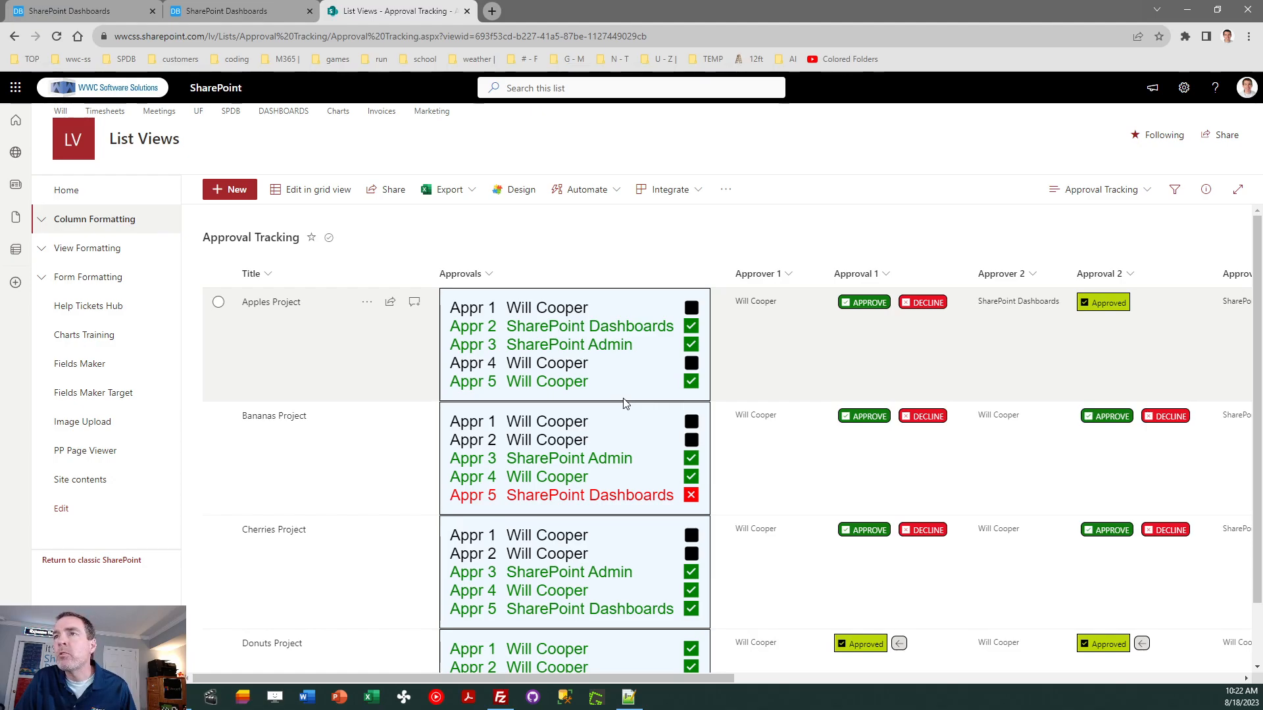
mouse_move(612, 374)
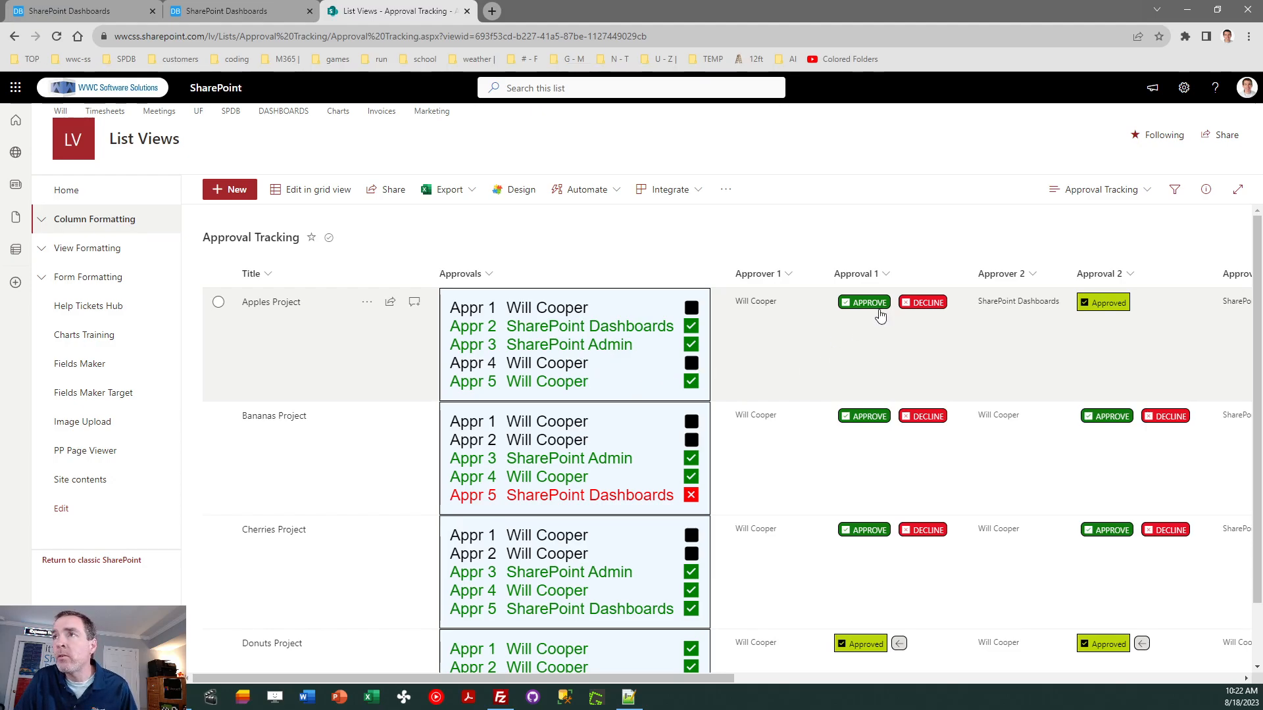
mouse_move(974, 333)
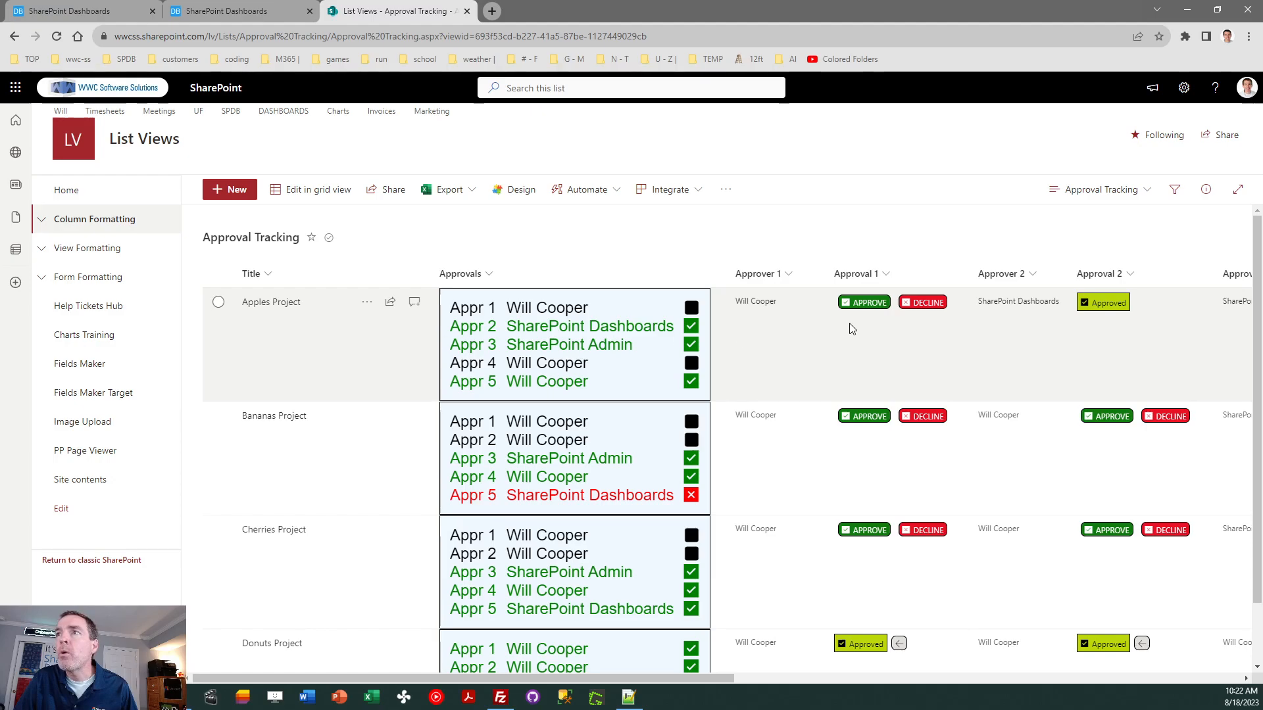
mouse_move(318, 336)
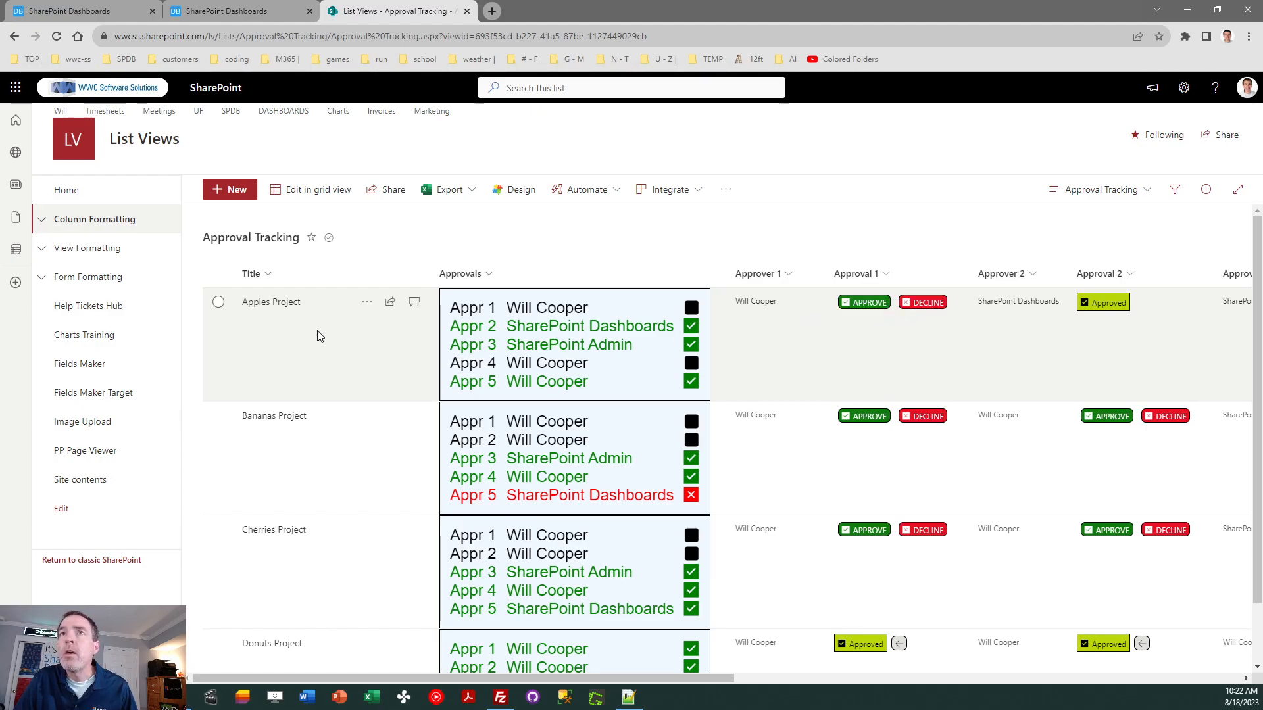
Hide the Approval 1 column from the Apples Project item form via Edit columns and save.
left_click(271, 302)
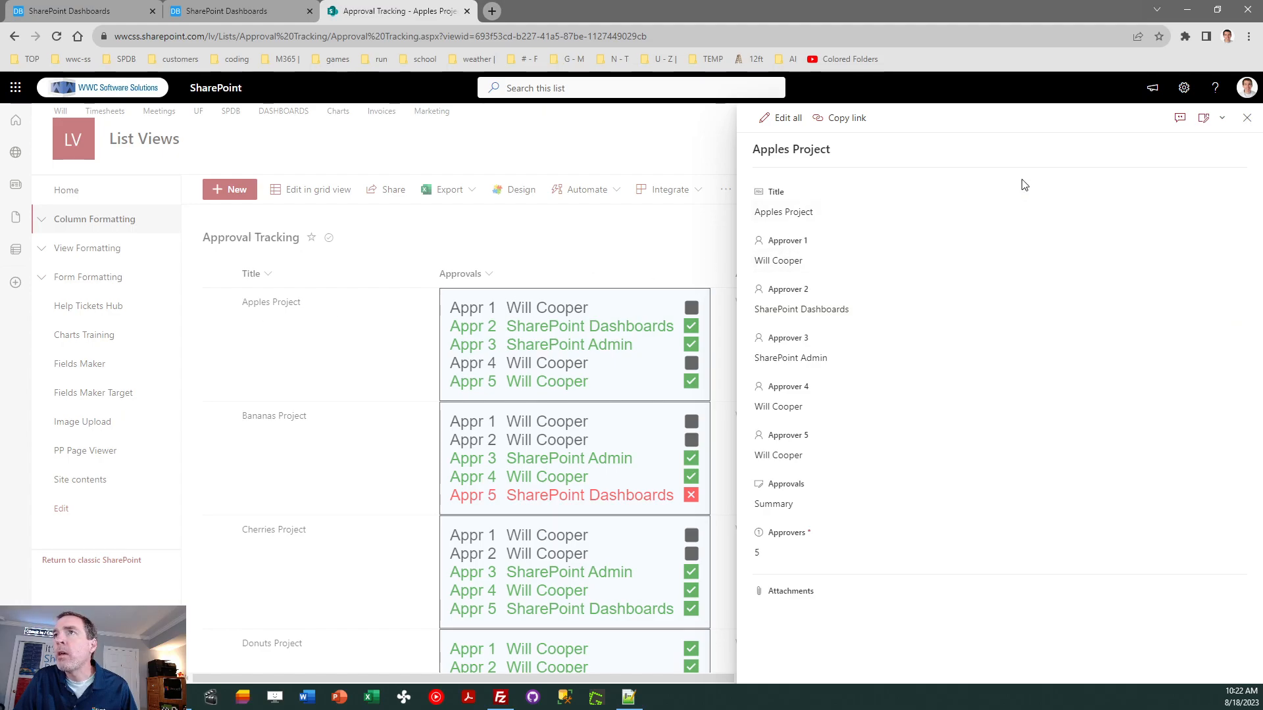
mouse_move(1146, 214)
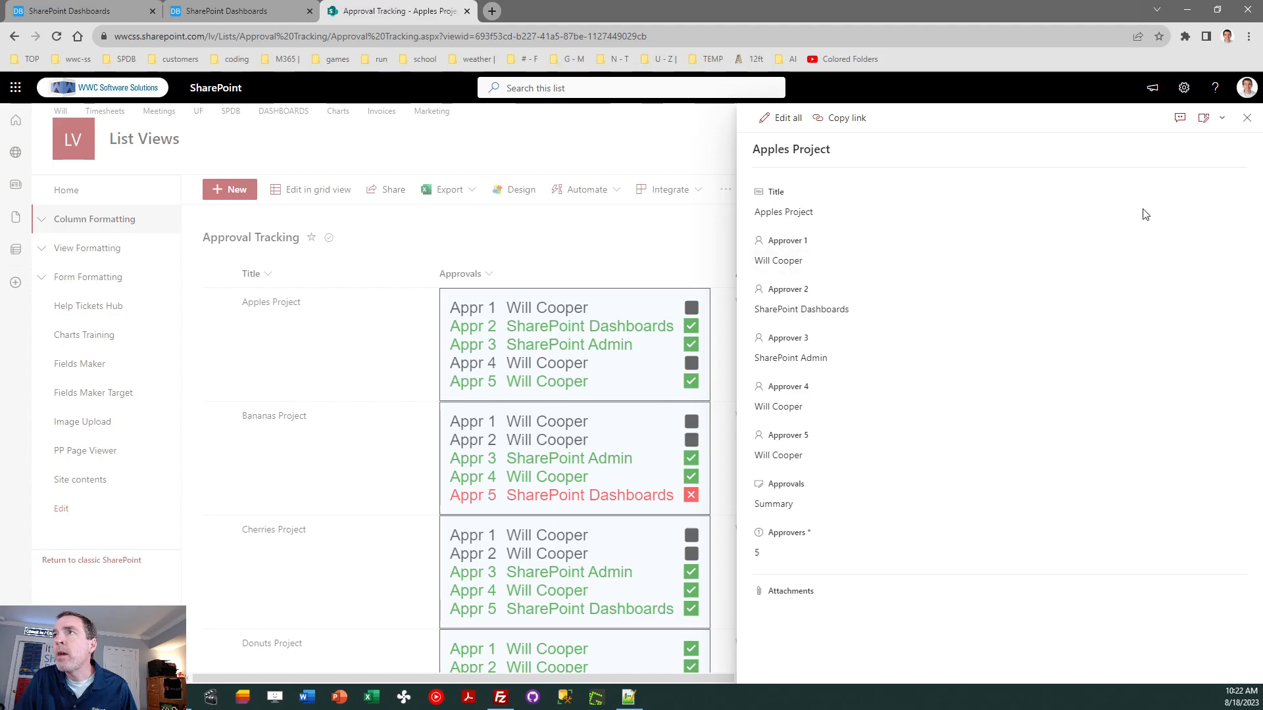
left_click(1204, 119)
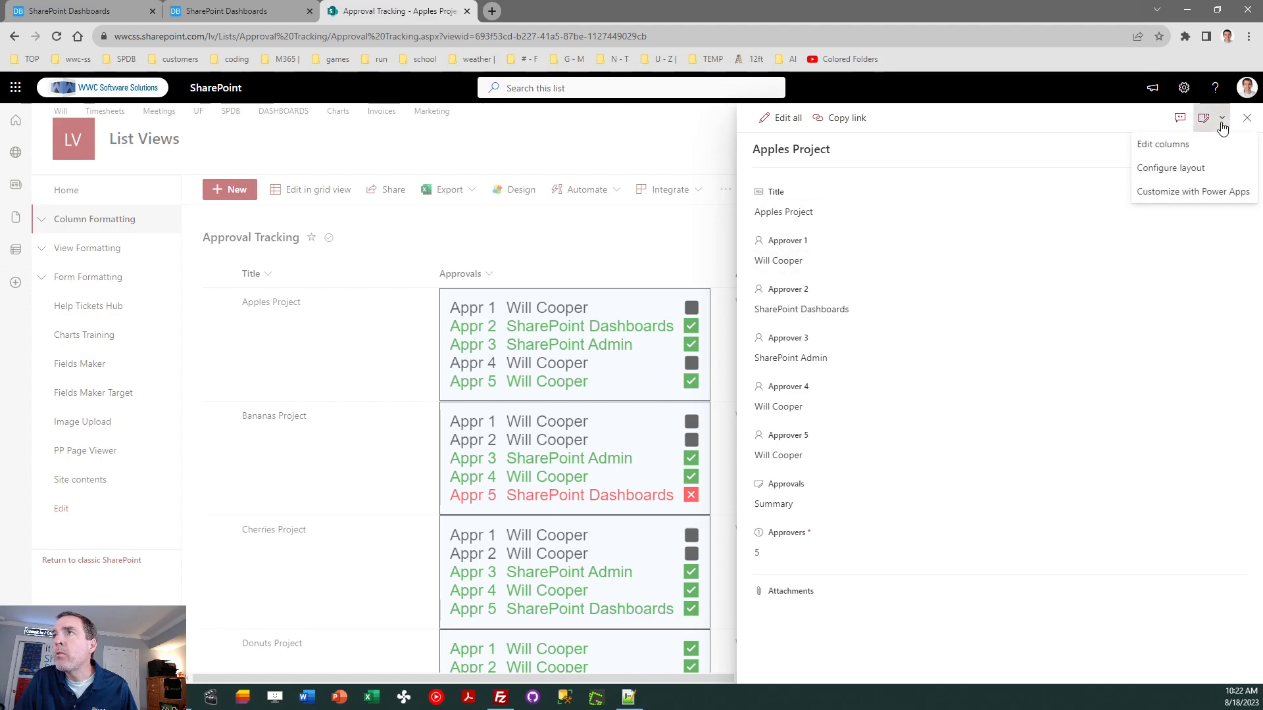
left_click(1162, 143)
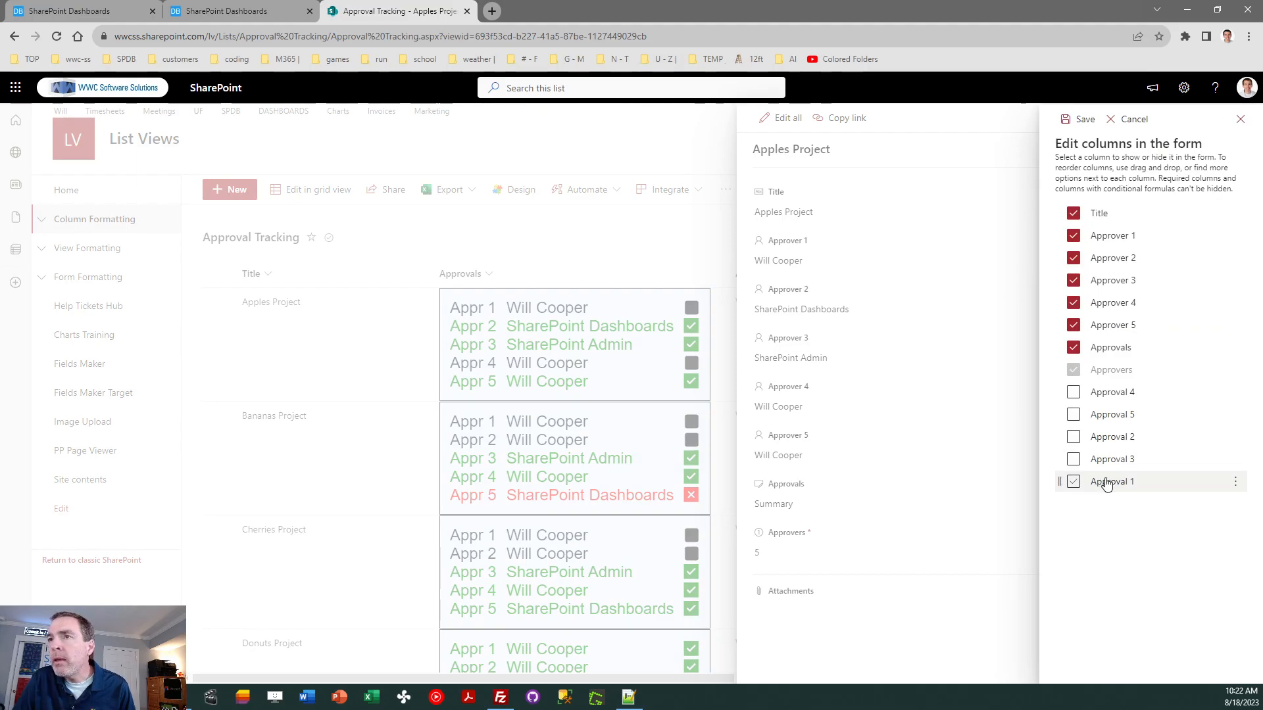
mouse_move(1118, 487)
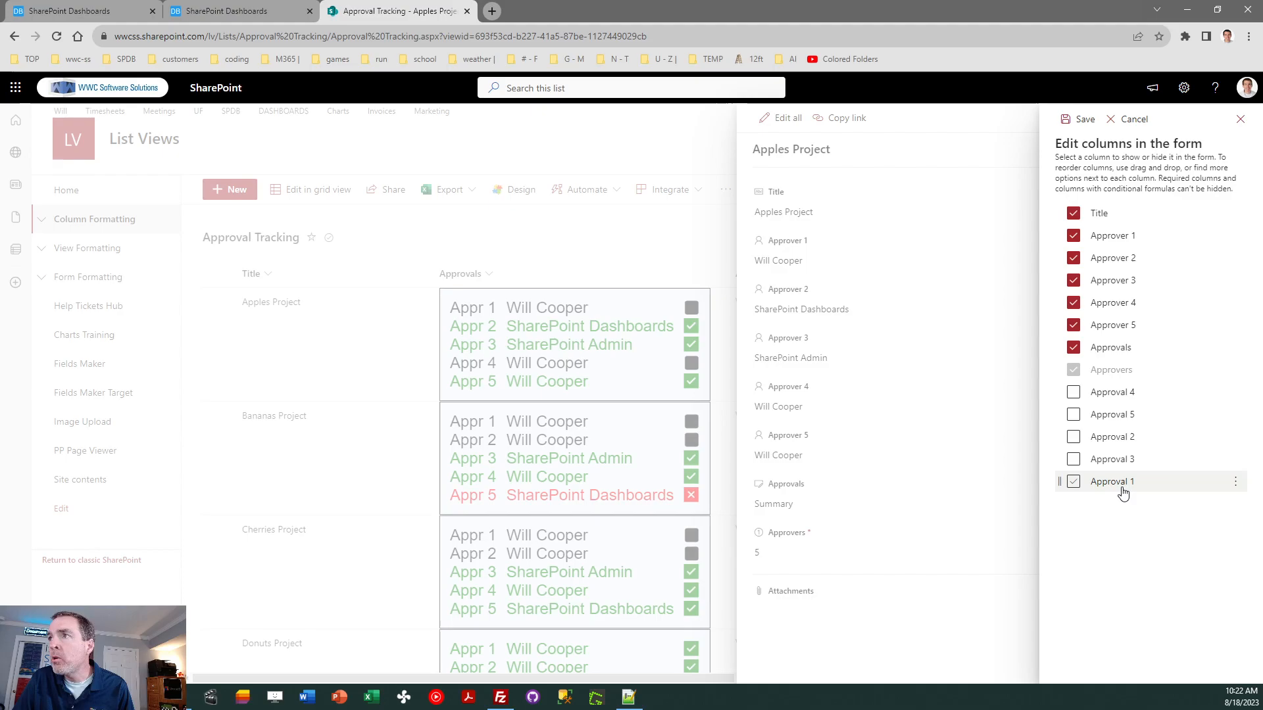
mouse_move(1092, 490)
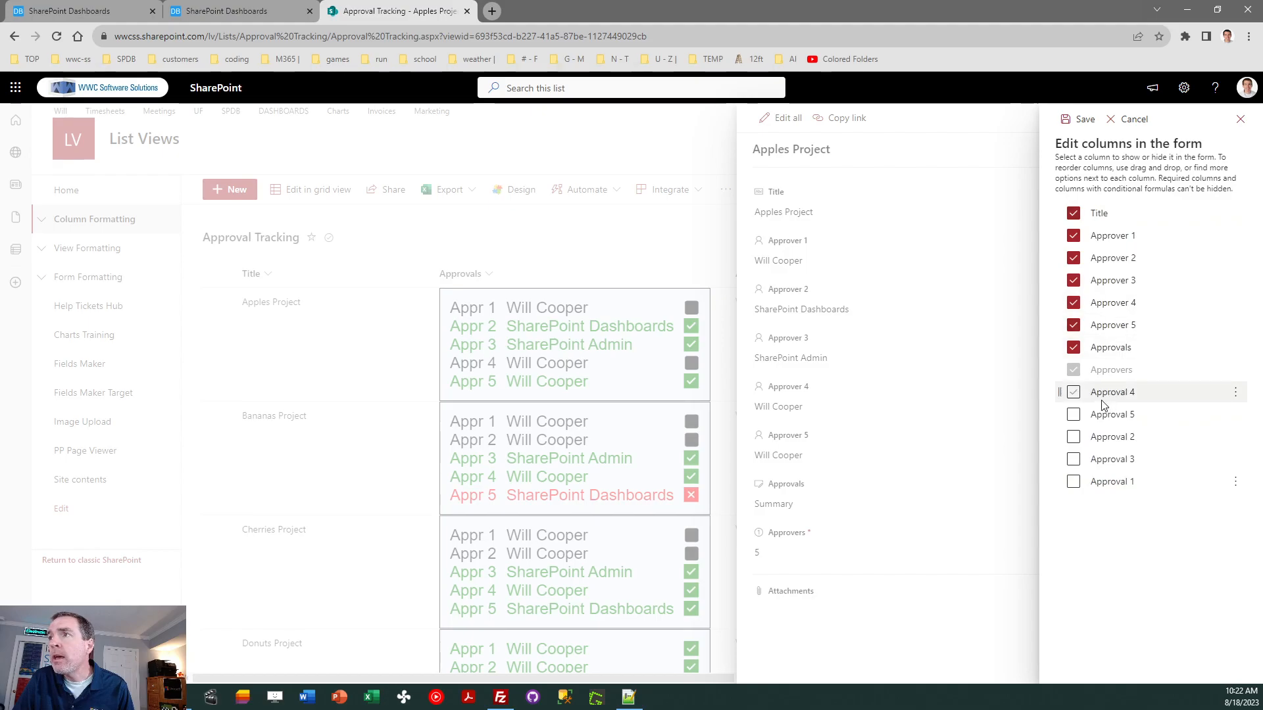
left_click(1074, 392)
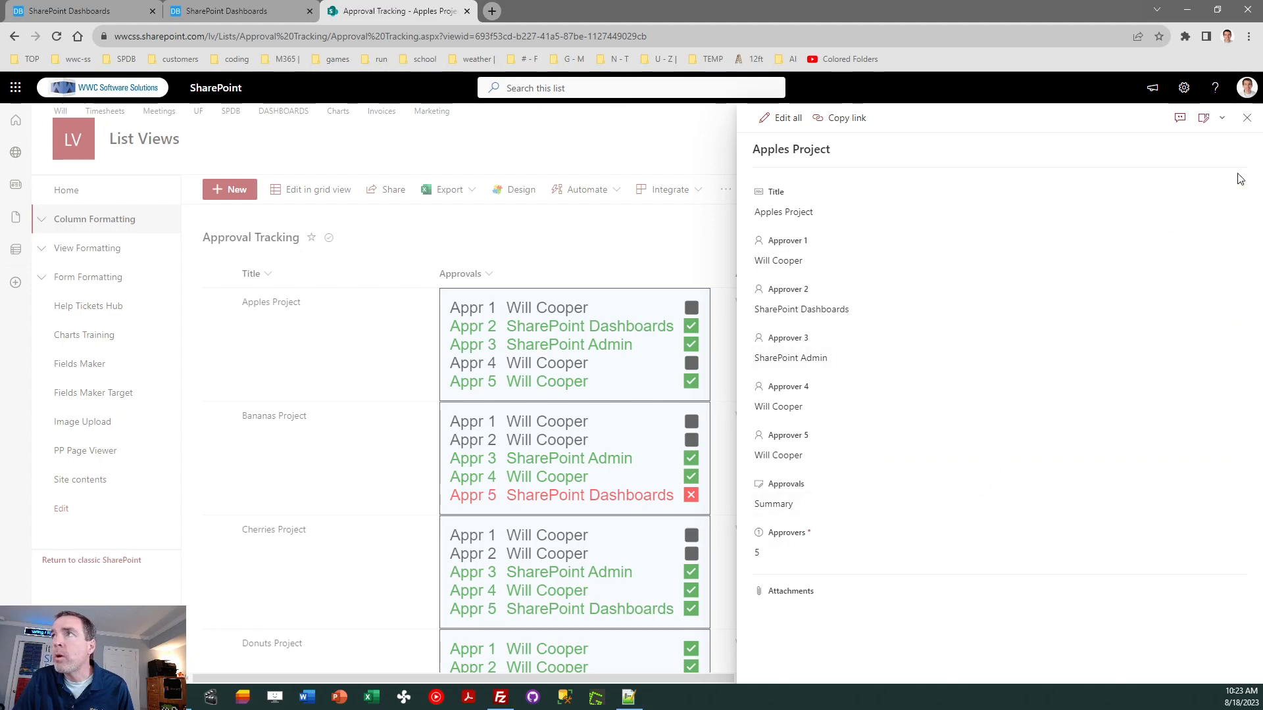
left_click(1247, 117)
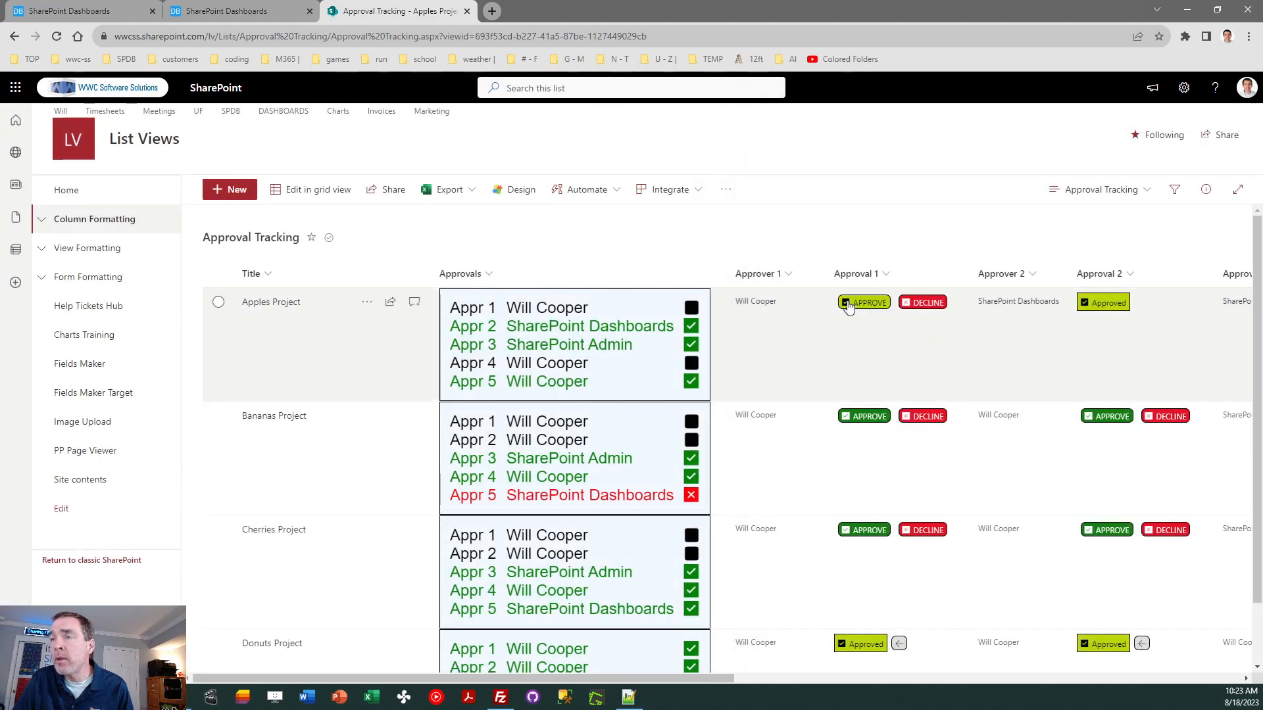
Change Apples Project's Approver 1 to SharePoint Admin and save, removing its buttons for the current user.
scroll("right", 3)
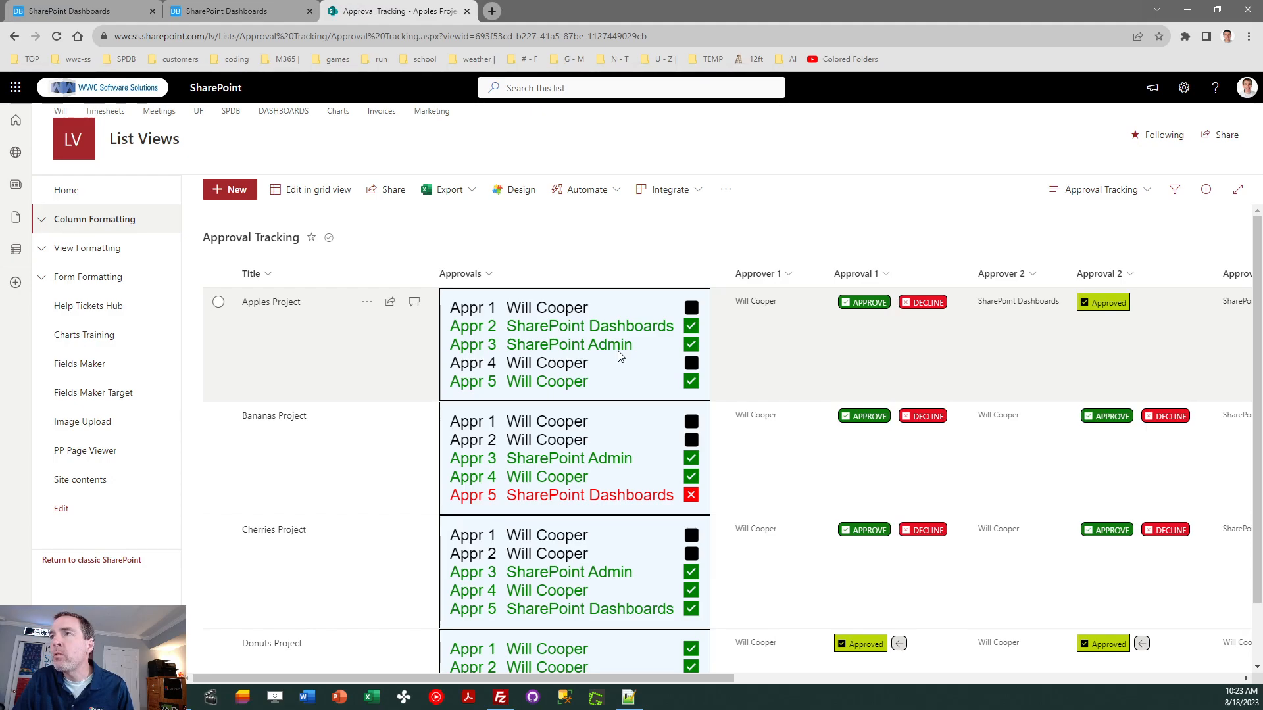
mouse_move(277, 331)
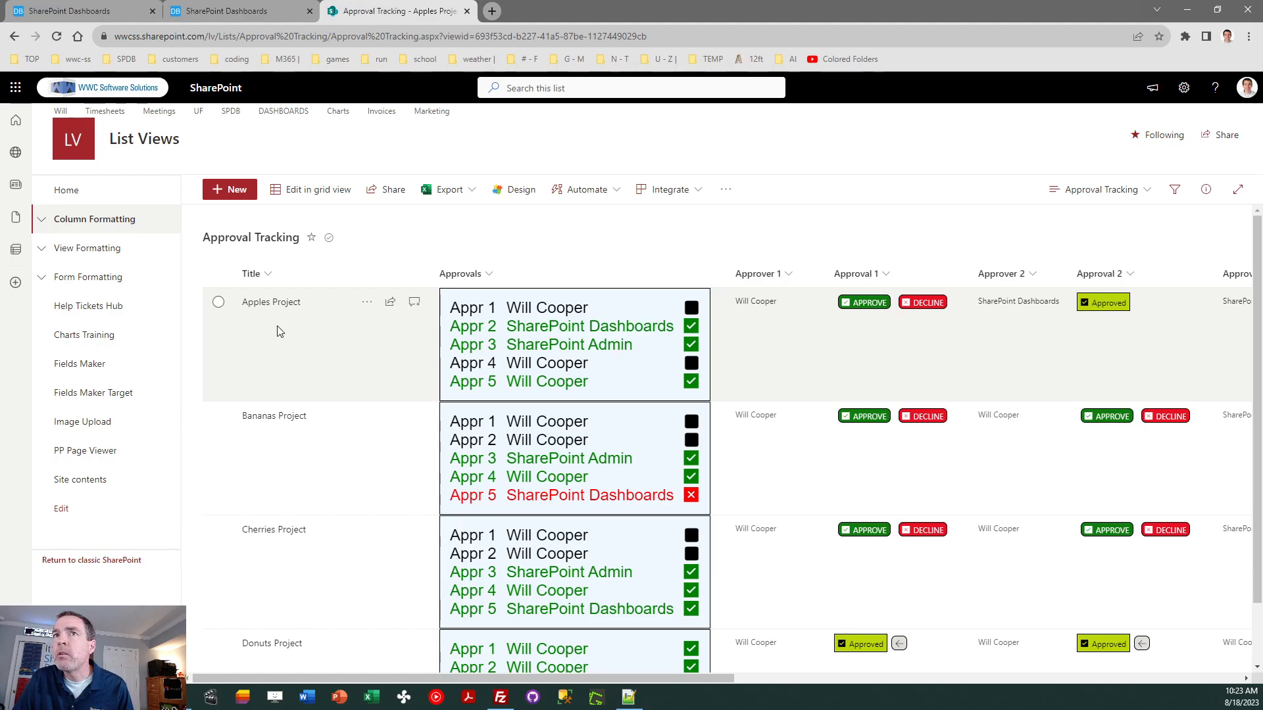
mouse_move(246, 318)
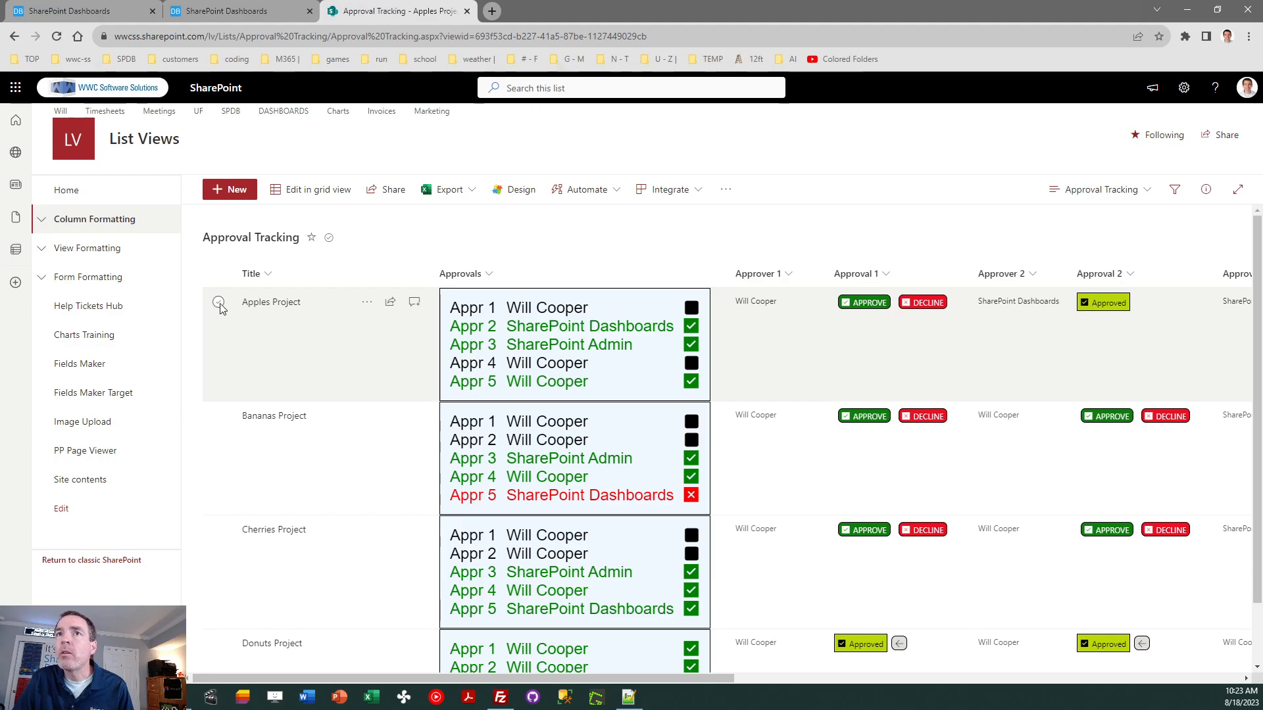
left_click(219, 301)
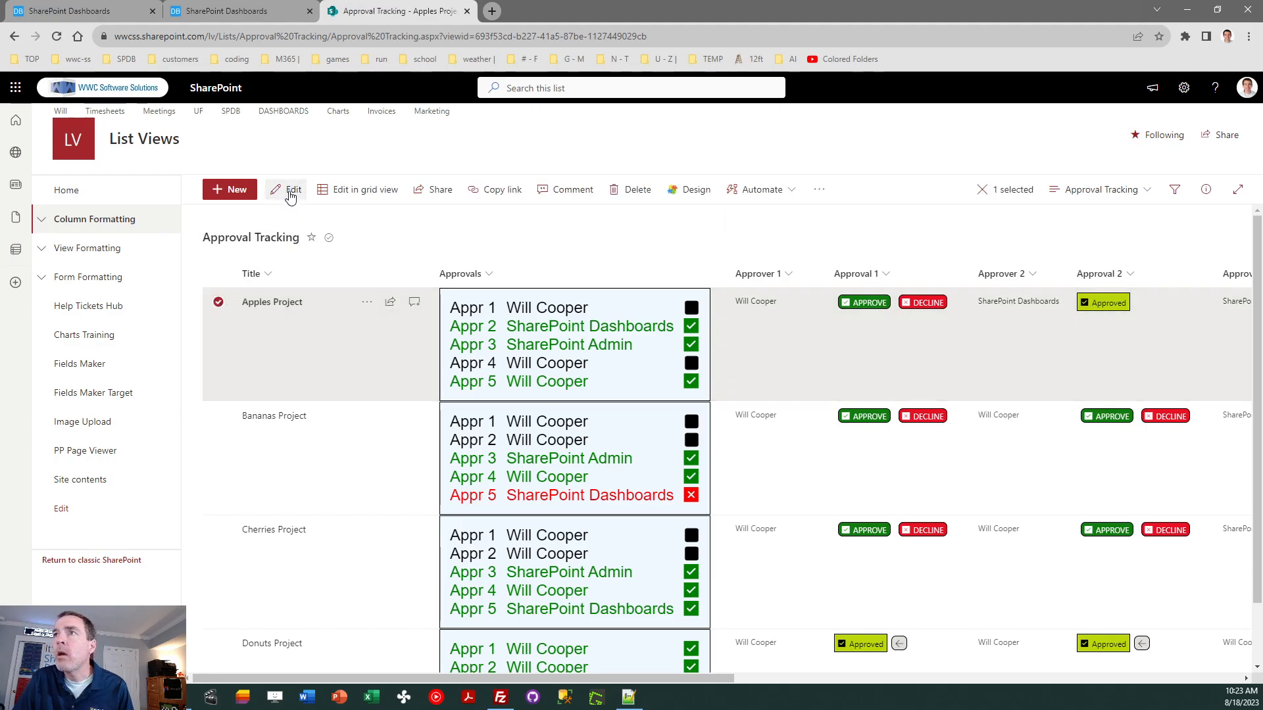
left_click(286, 190)
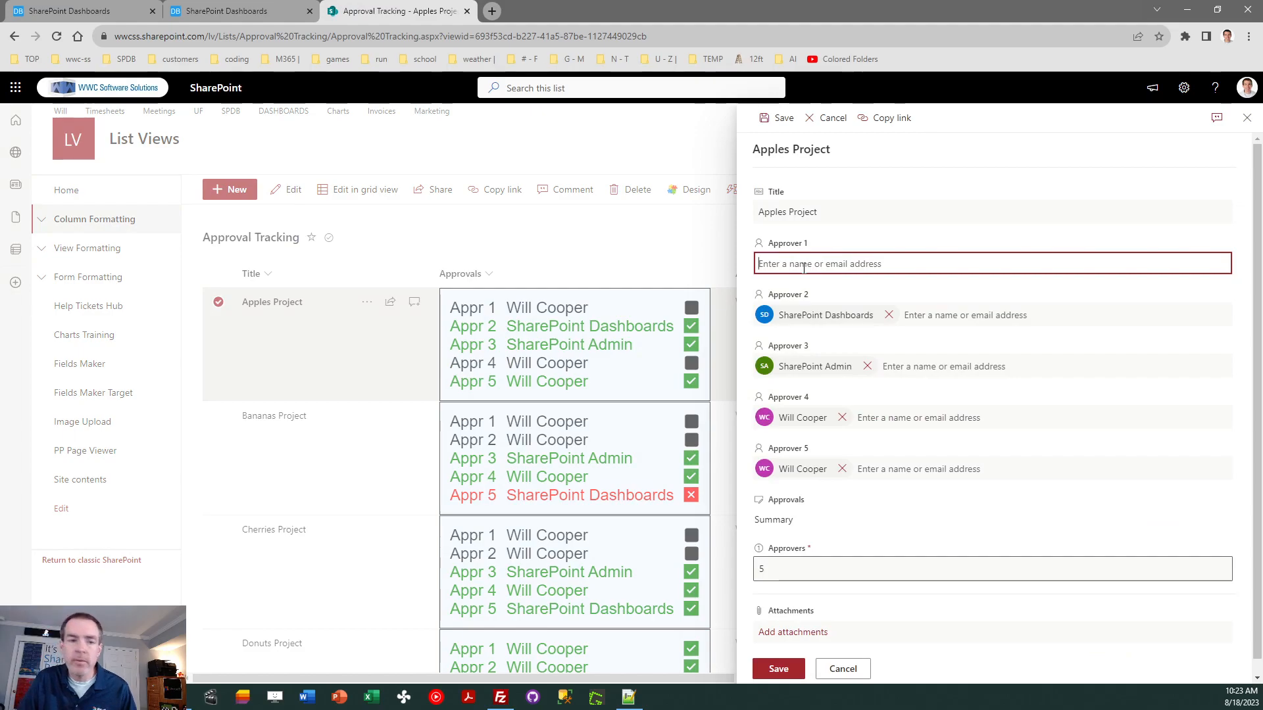
type("sharepo")
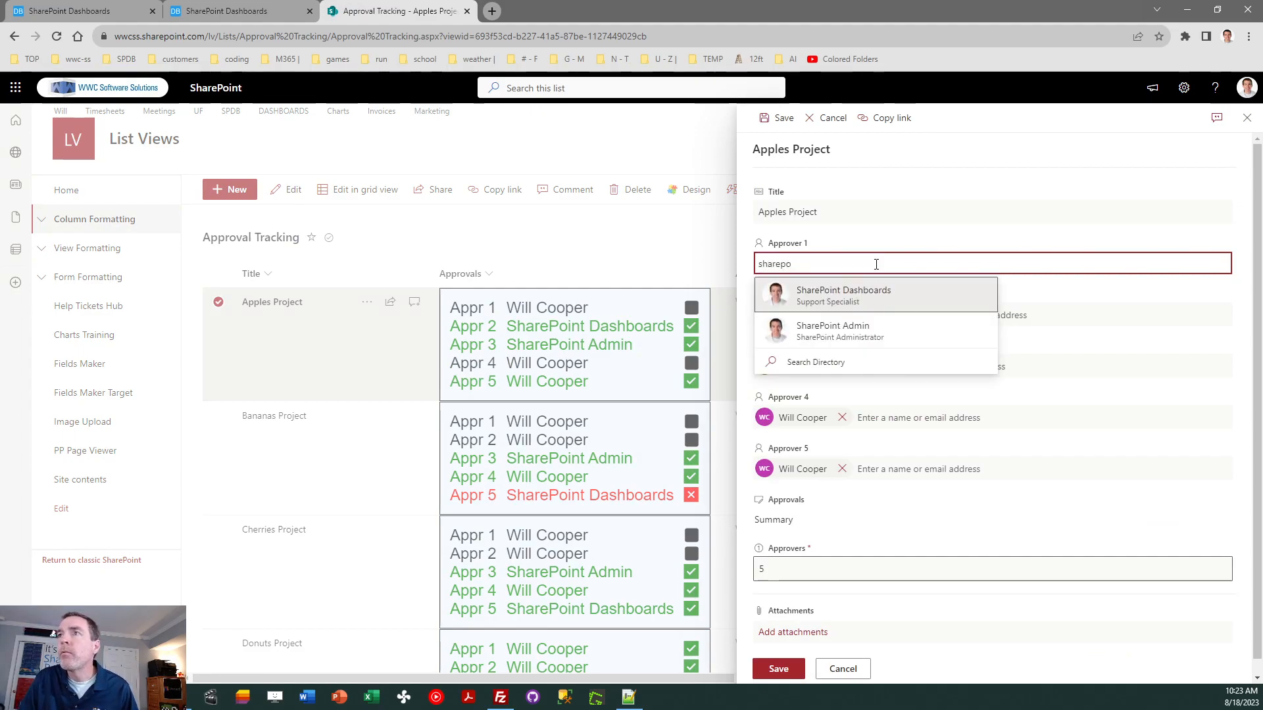
left_click(834, 331)
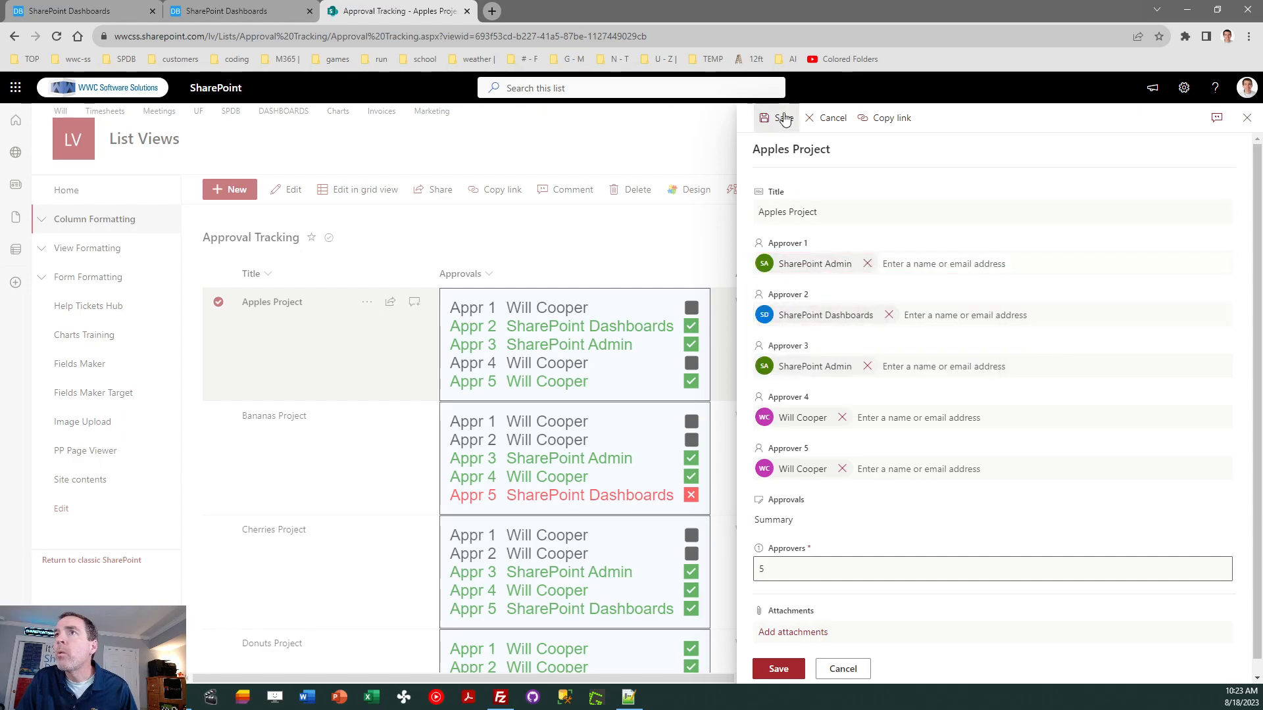
left_click(776, 117)
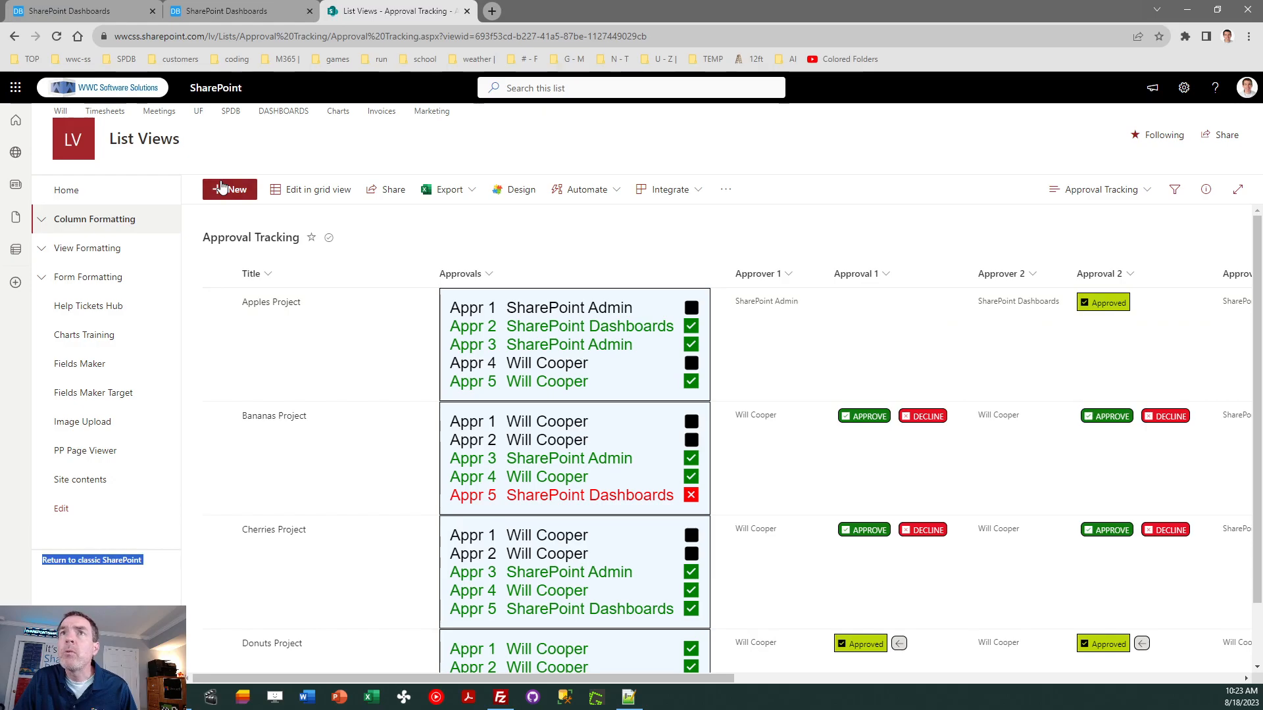
left_click(229, 189)
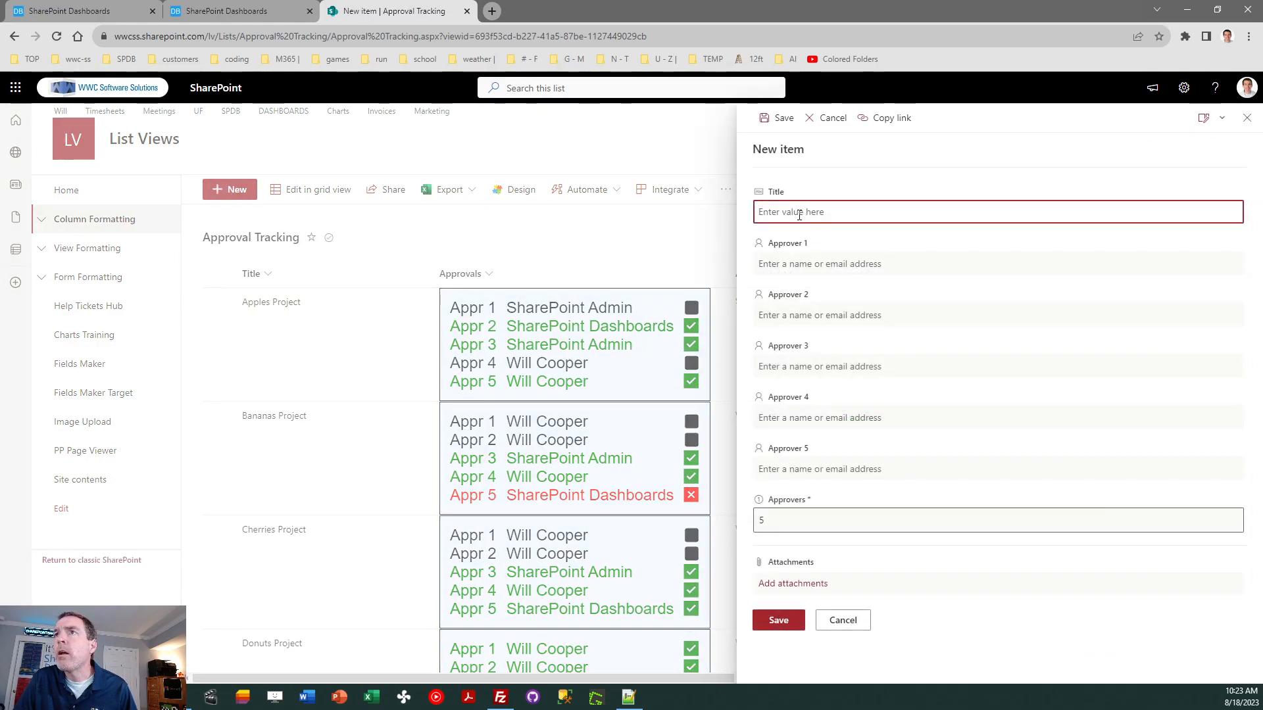
type("French")
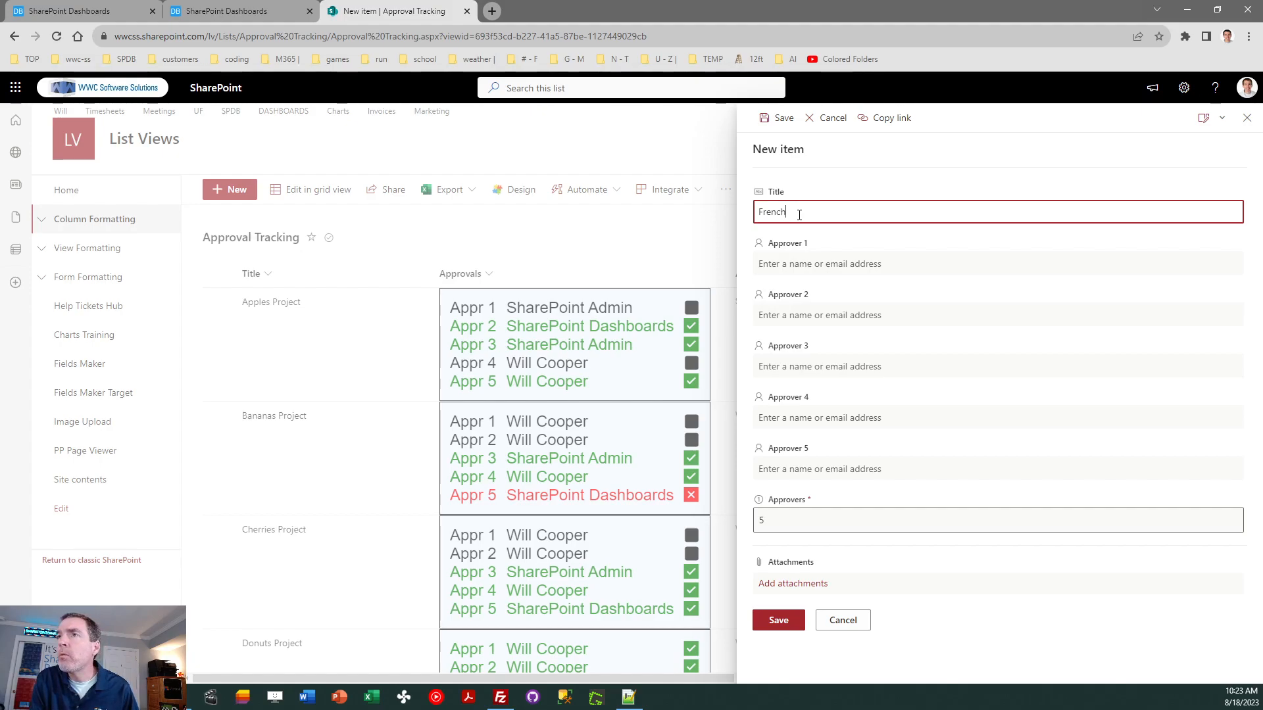
type("Fries Project")
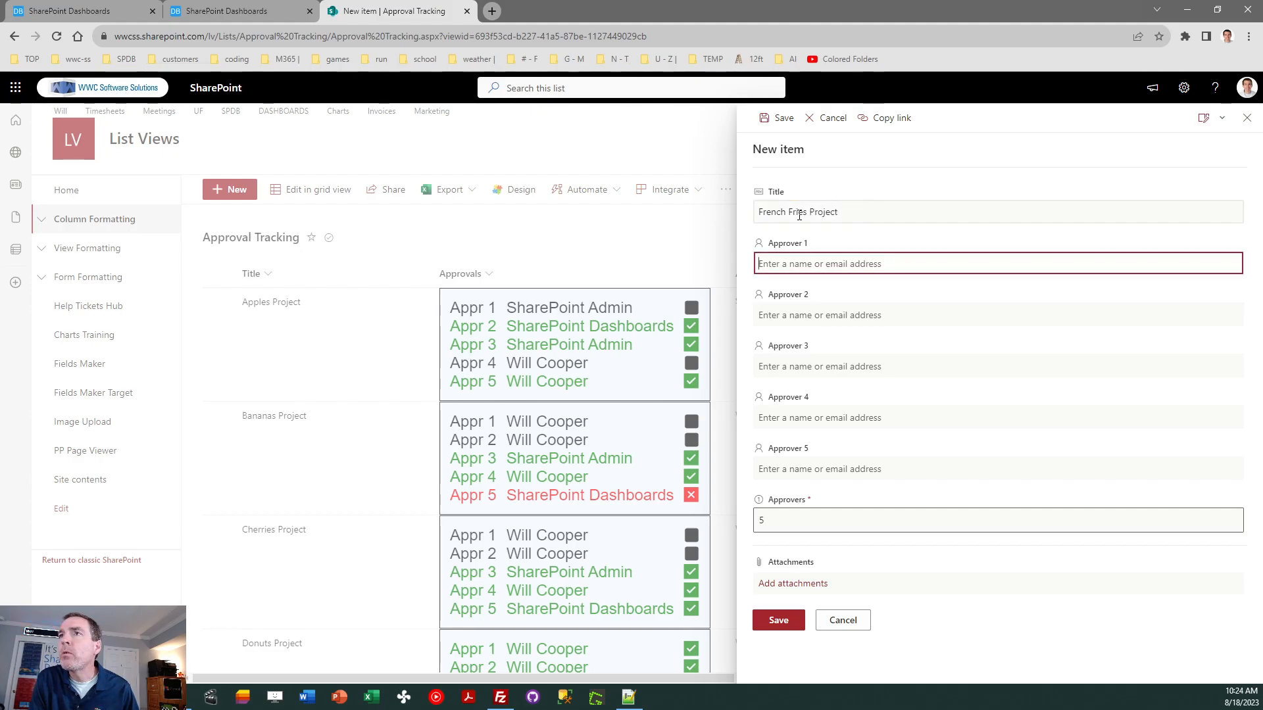
type("will")
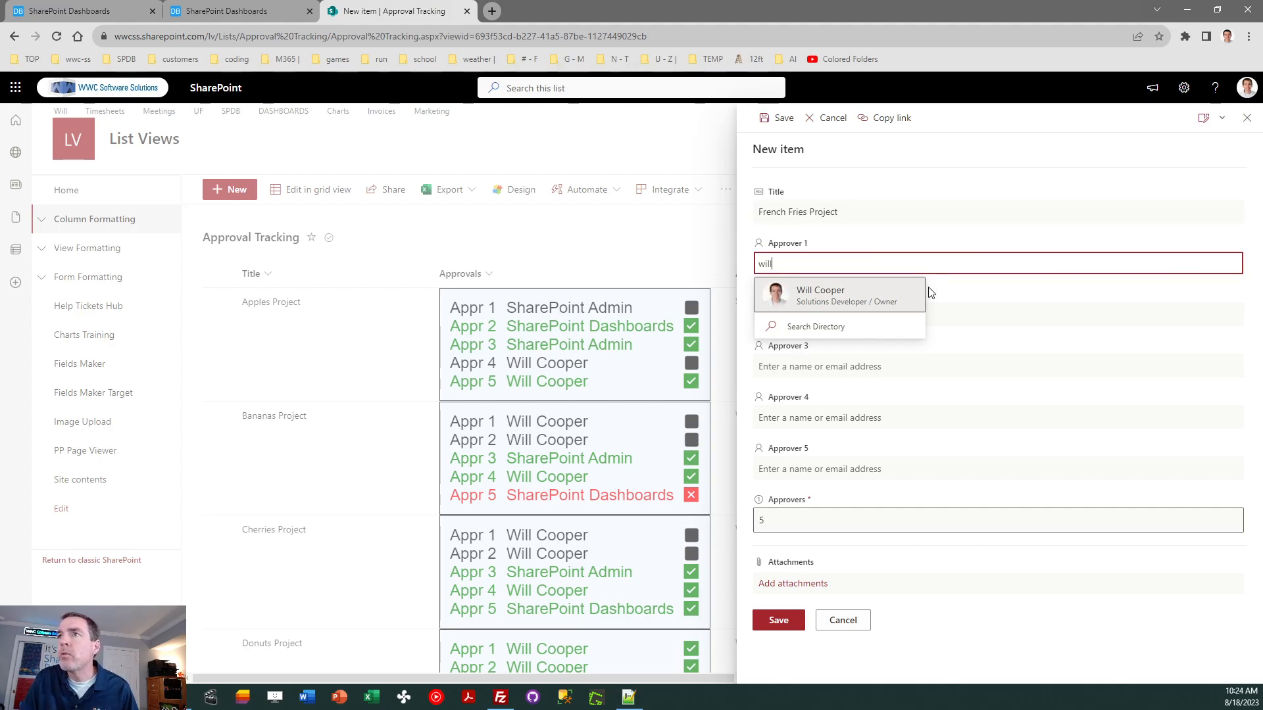
left_click(820, 295)
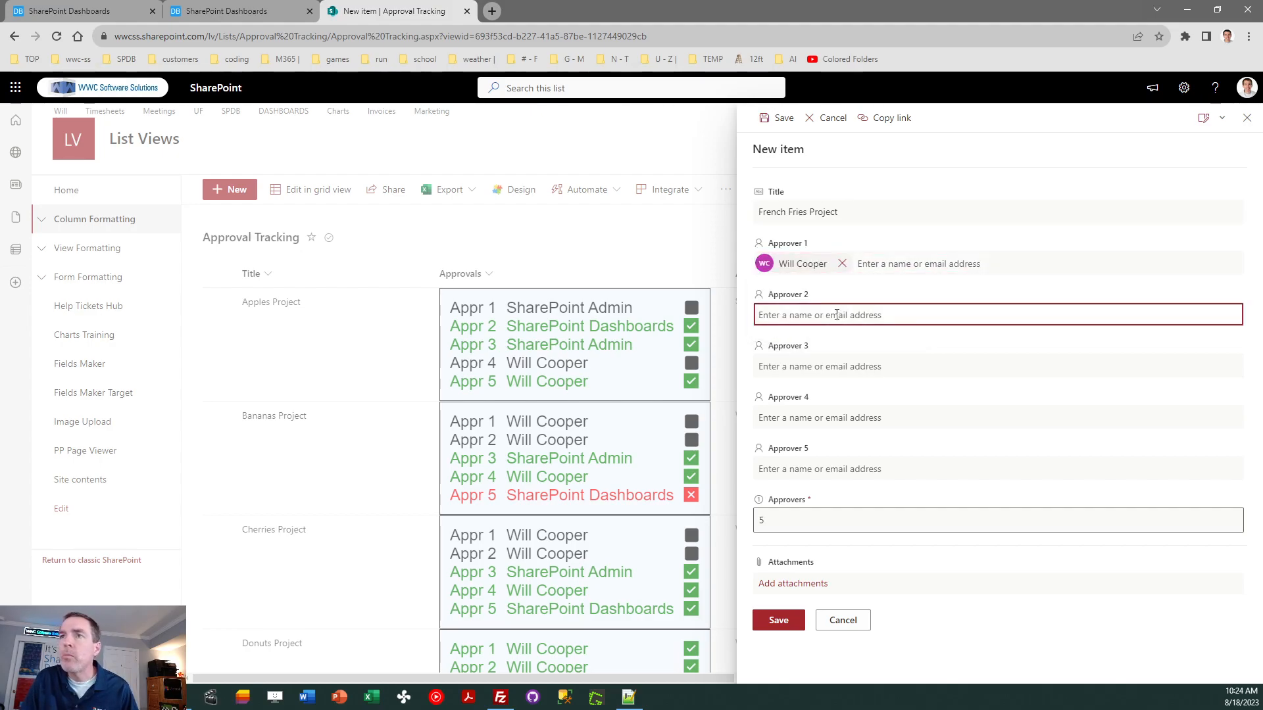
type("sharepoint adm")
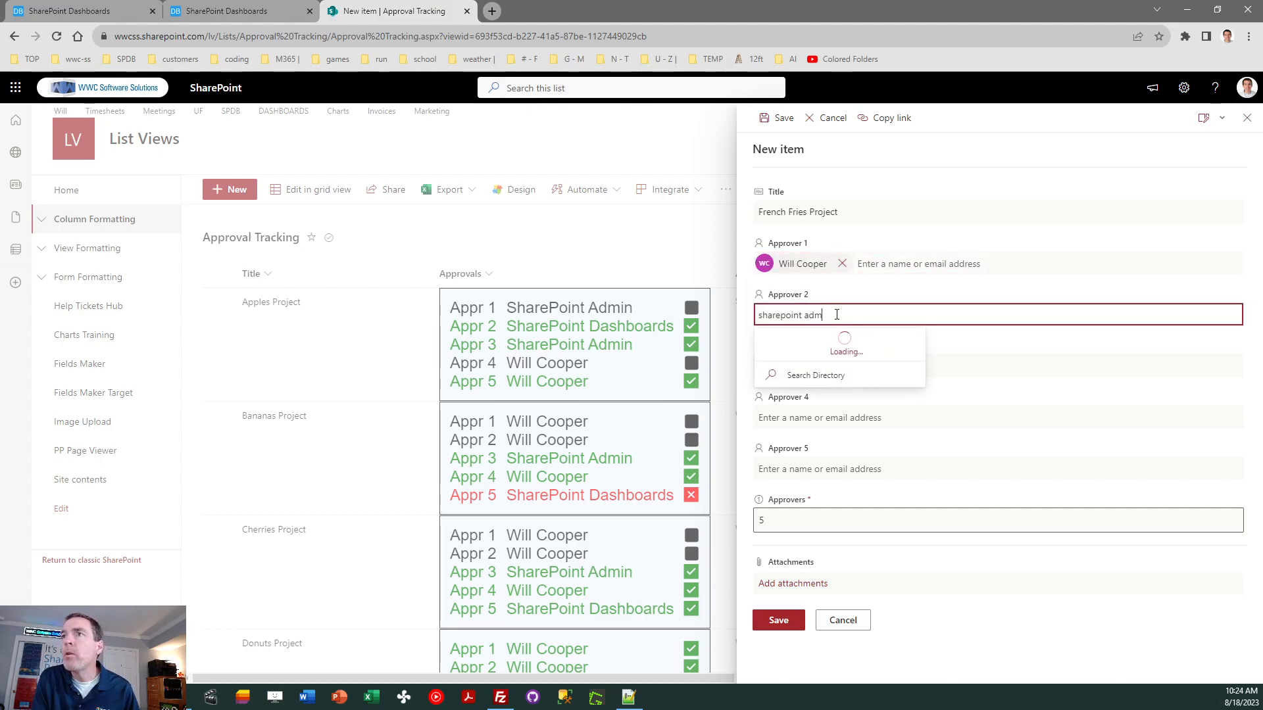
left_click(838, 345)
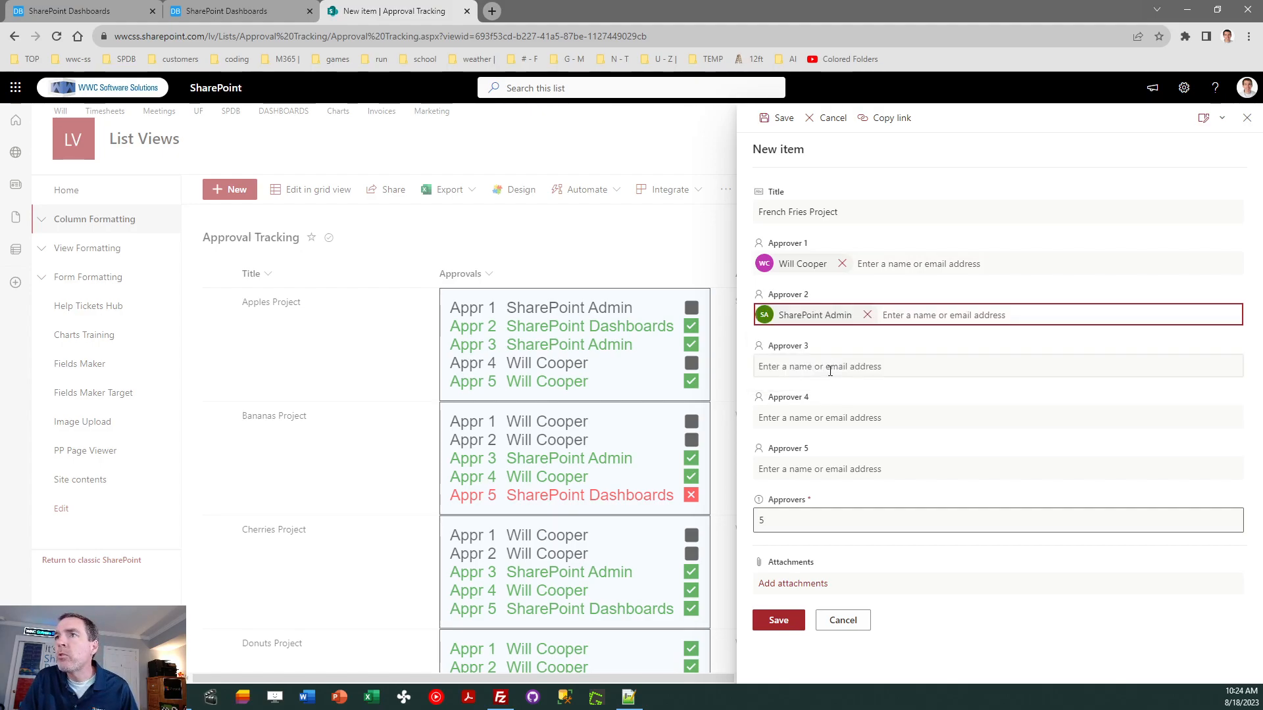
type("sharepoint")
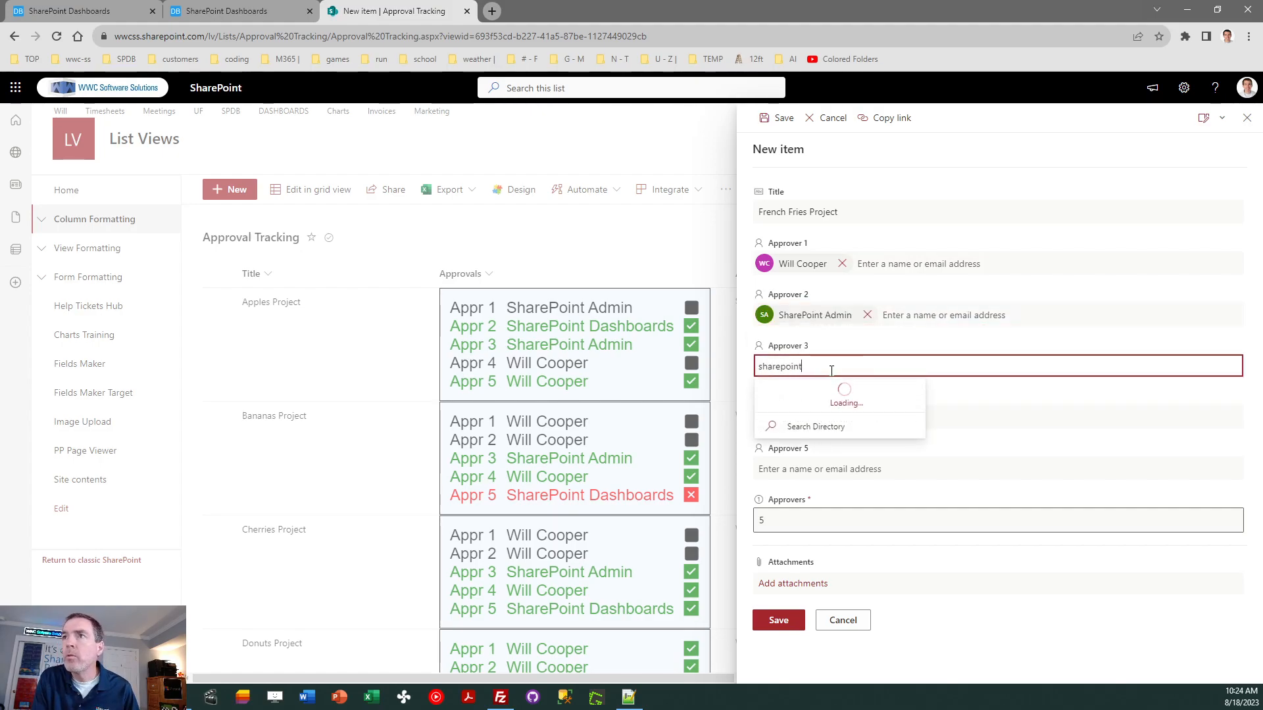
left_click(838, 395)
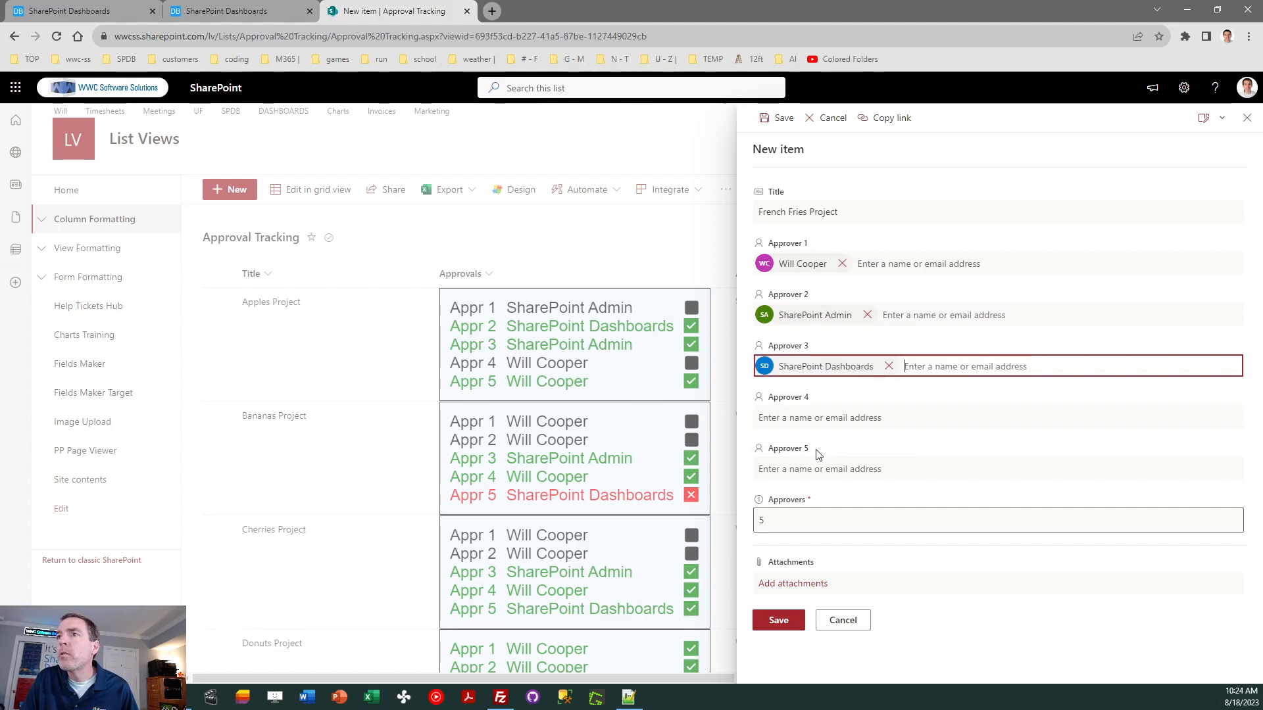
type("will c")
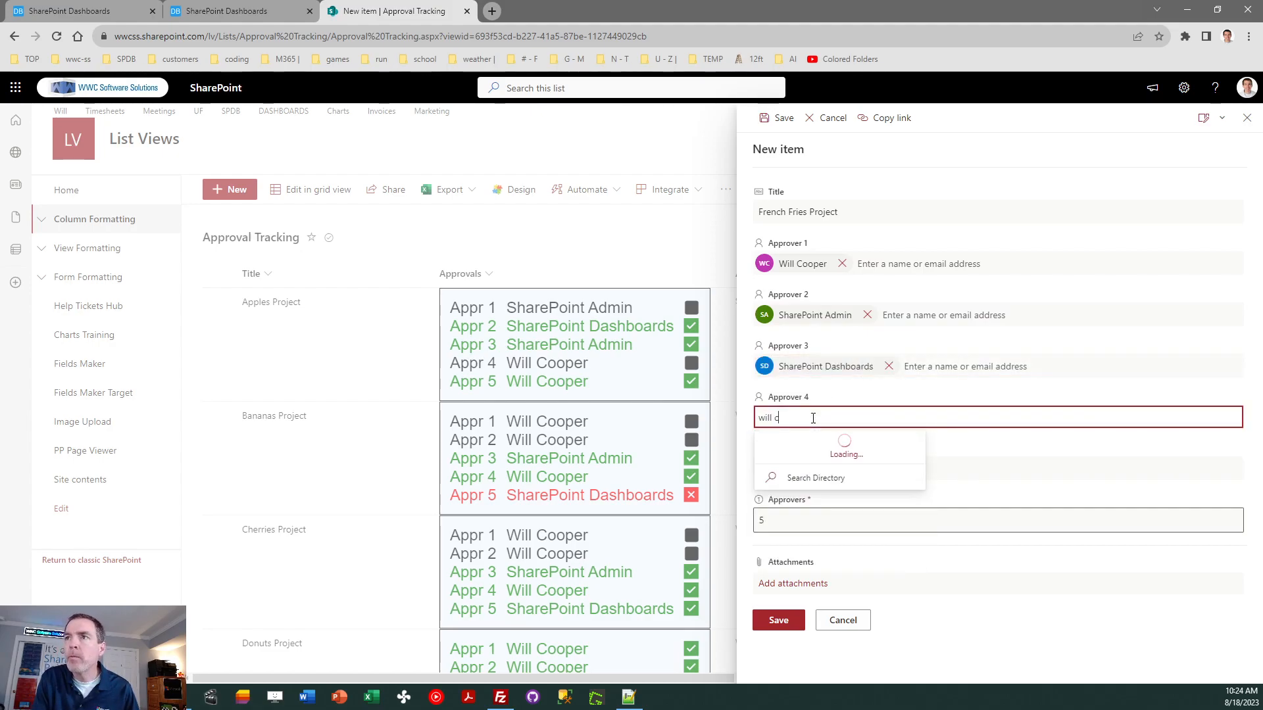
left_click(842, 443)
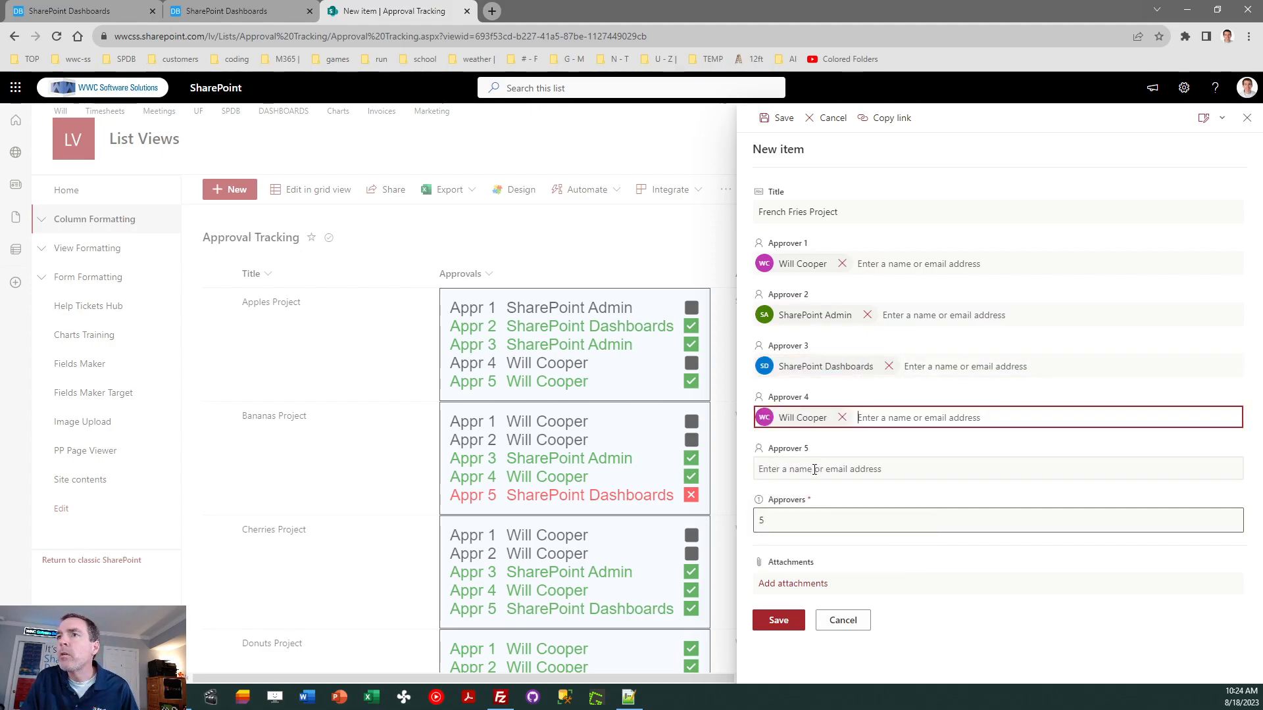
type("will coope")
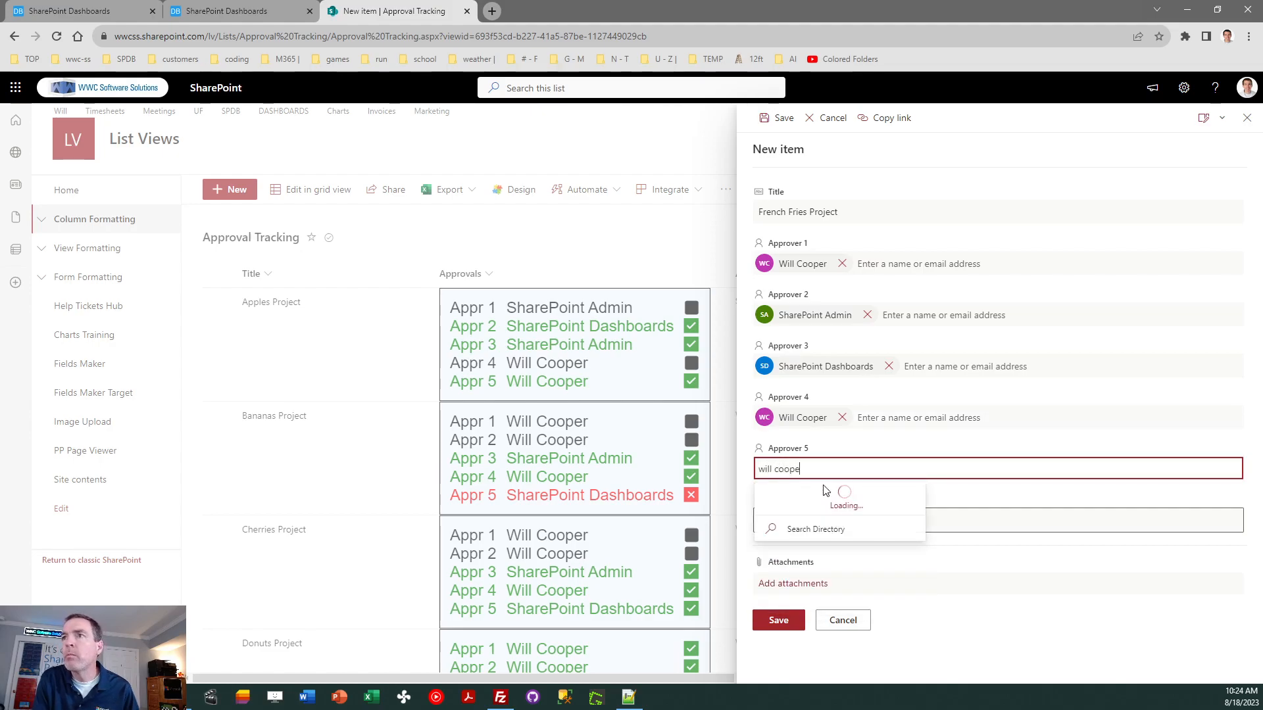
left_click(814, 468)
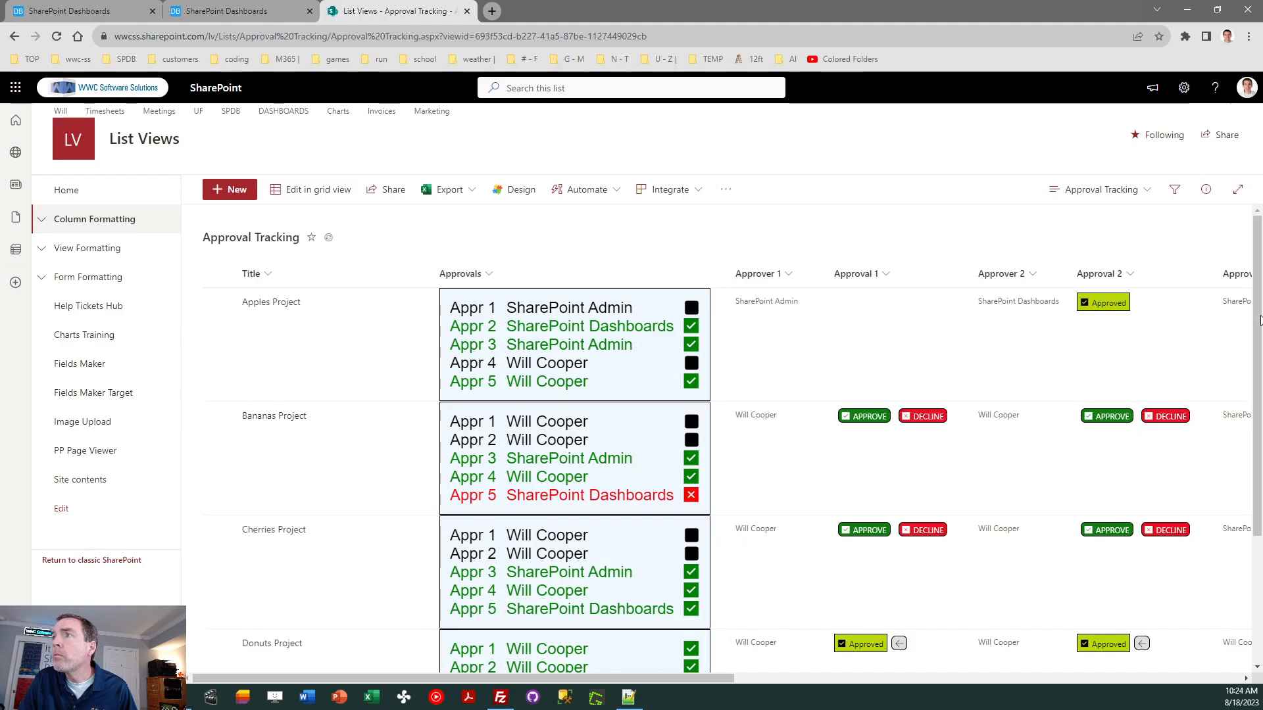
scroll("down", 3)
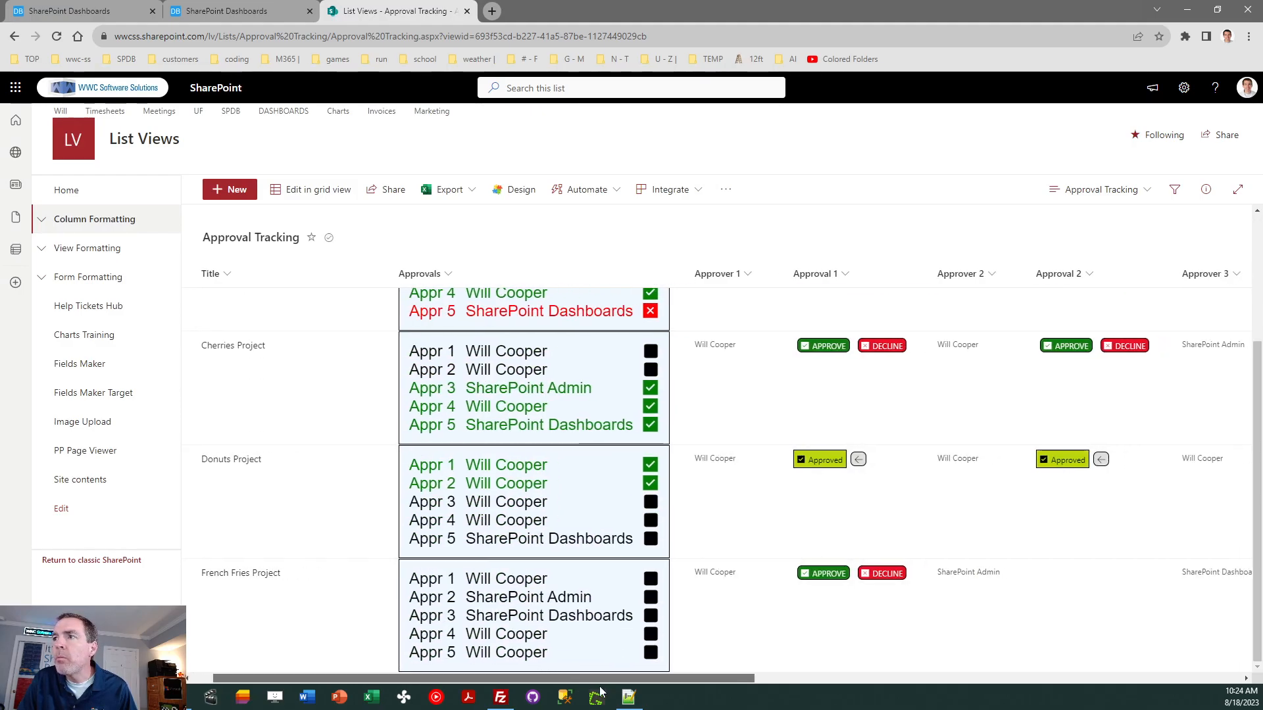
scroll("right", 3)
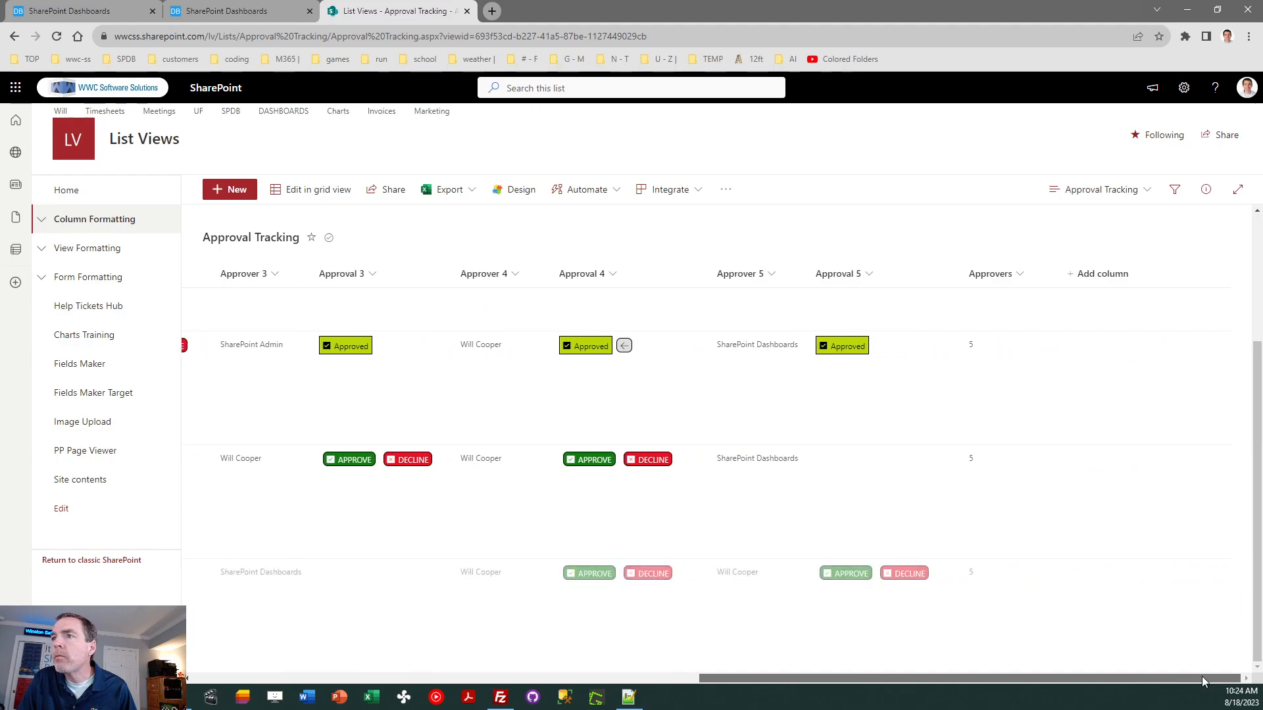
scroll("left", 3)
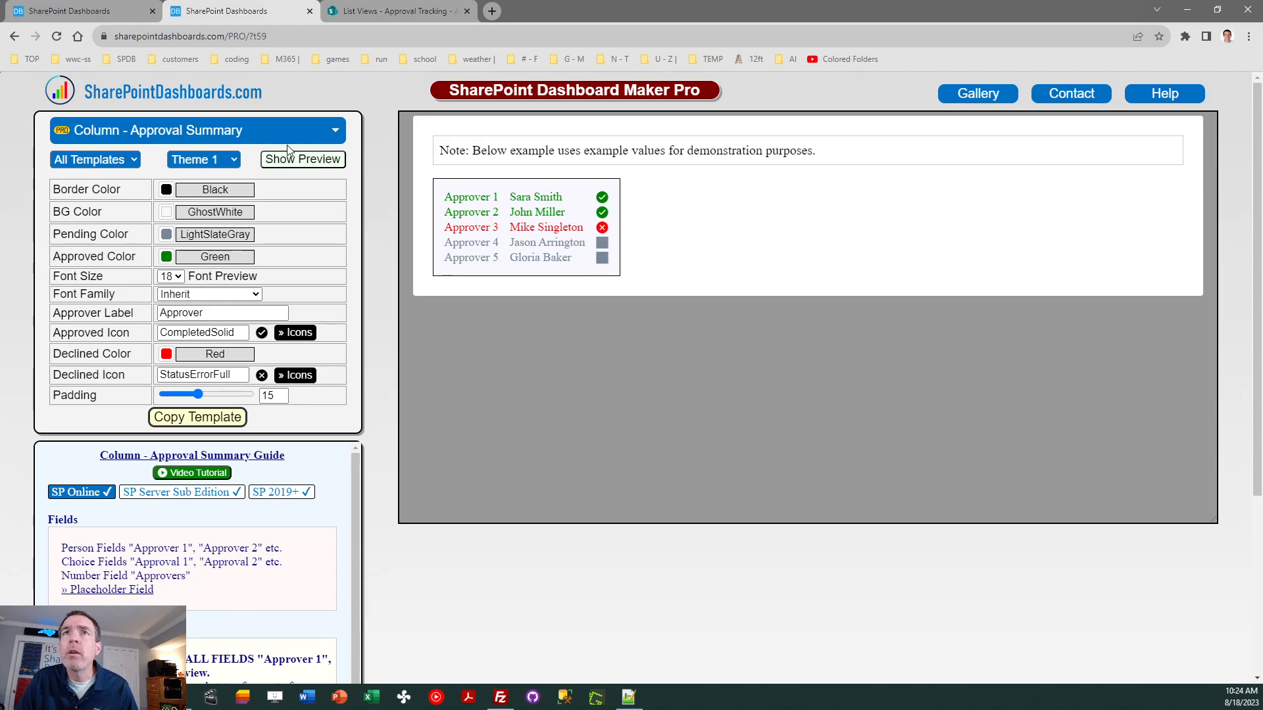
mouse_move(117, 27)
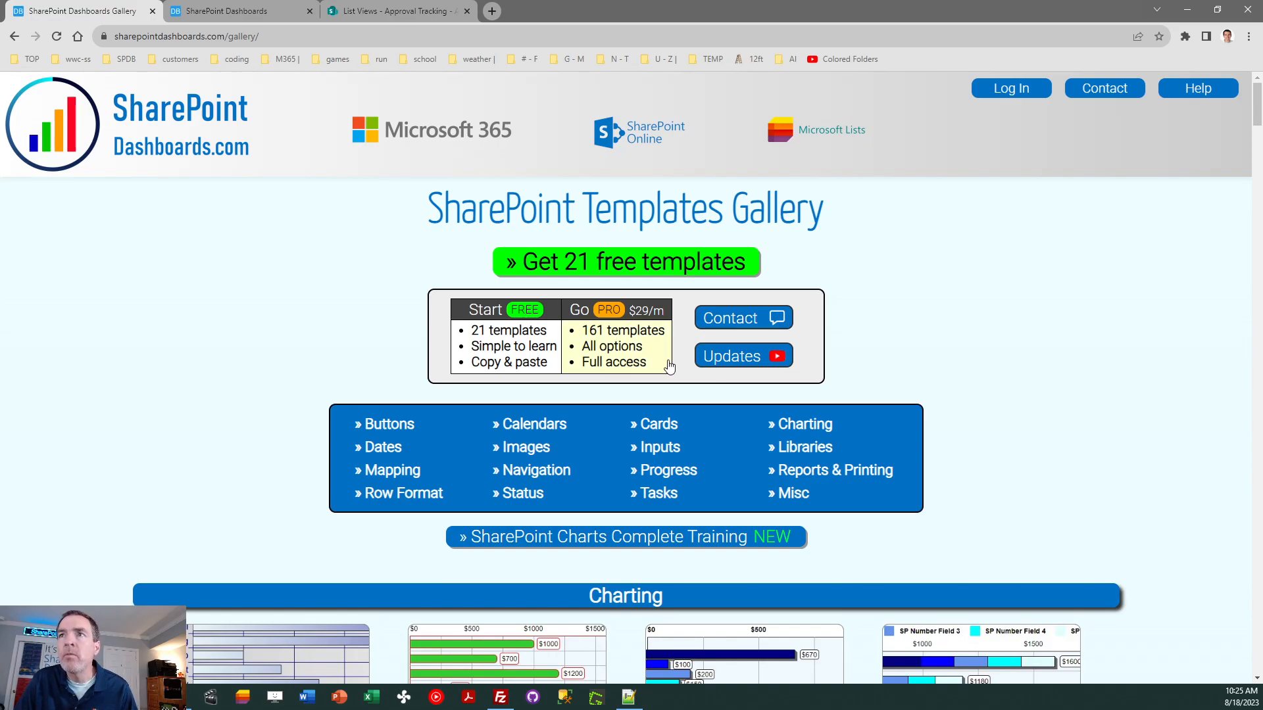
mouse_move(831, 470)
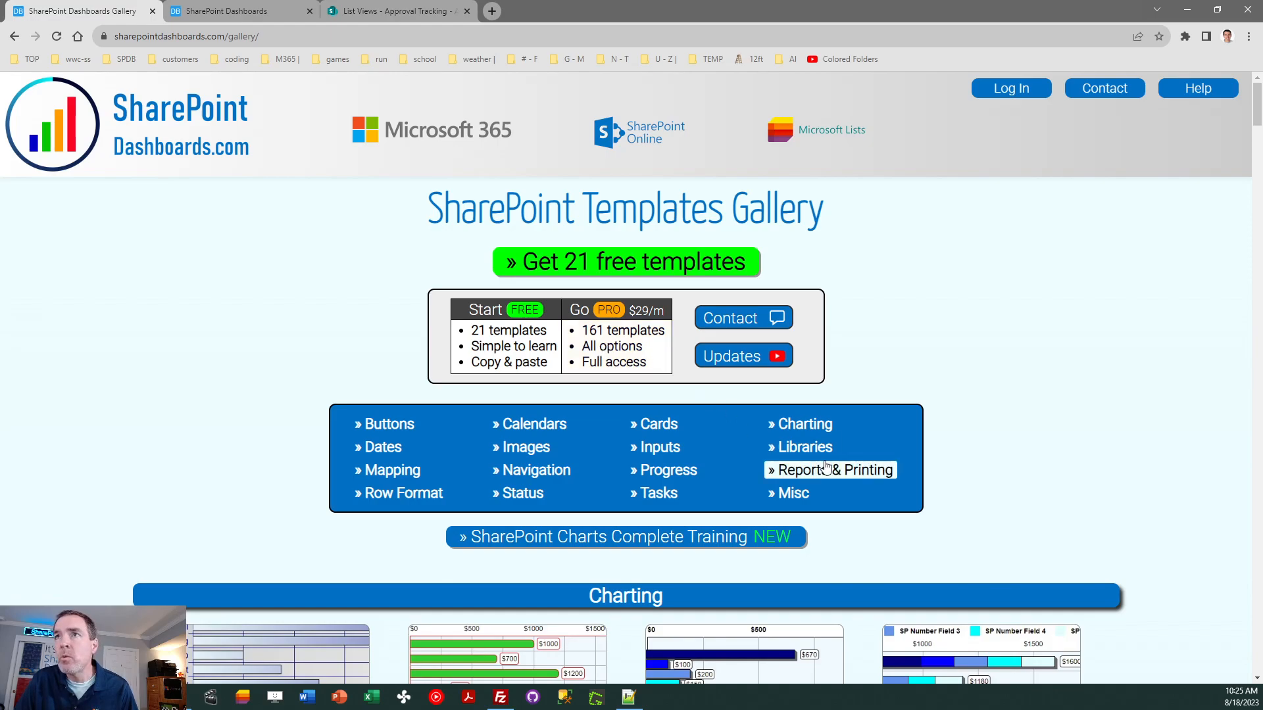
Scroll through the gallery's Charting and Buttons template sections.
scroll("down", 3)
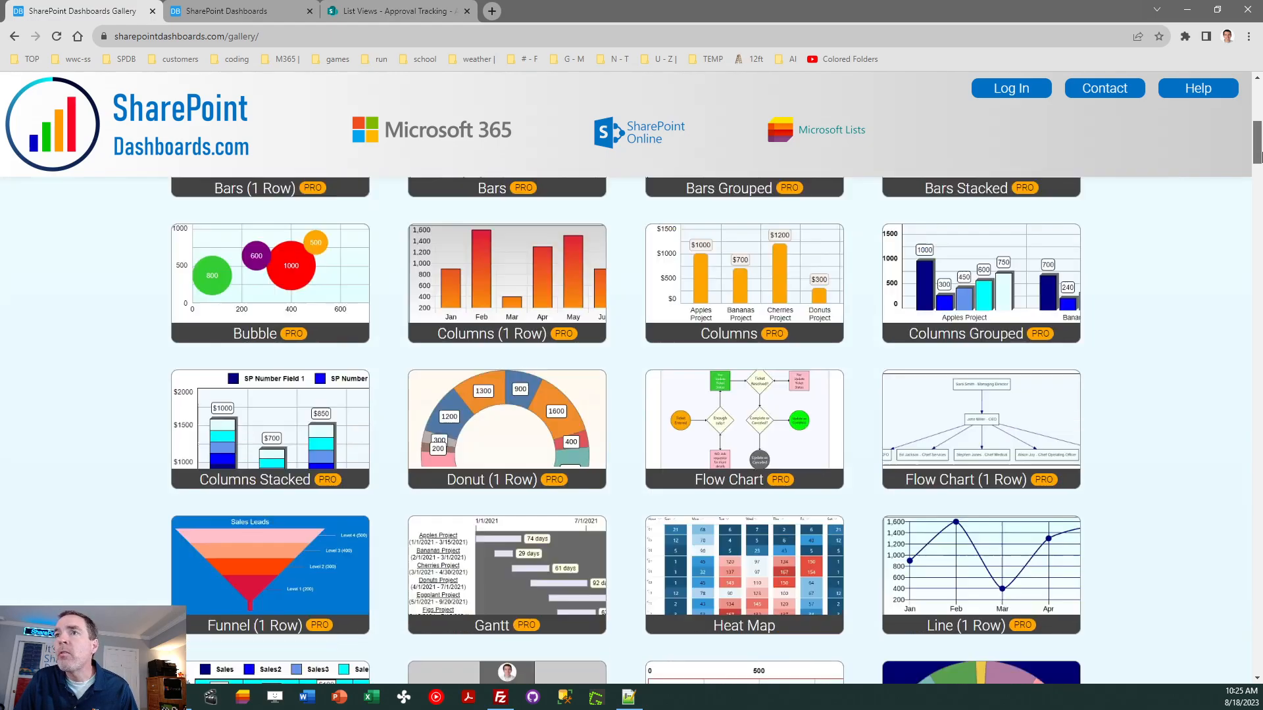
scroll("down", 3)
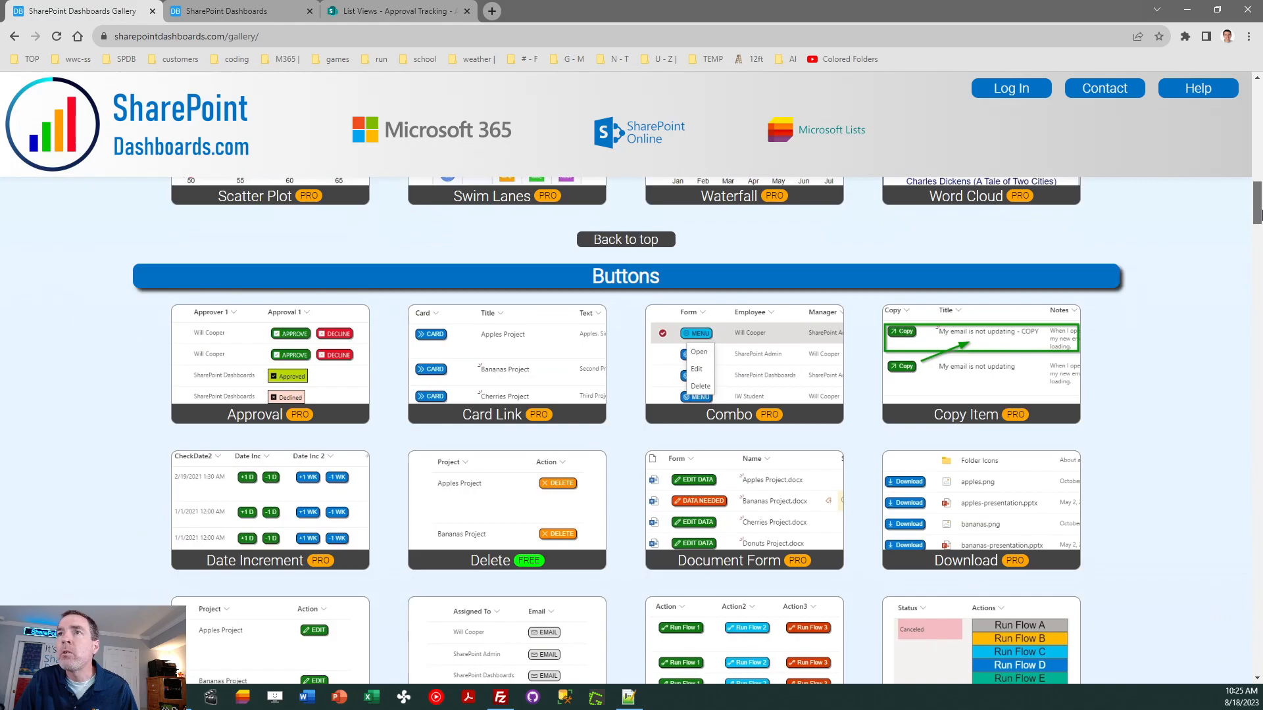
scroll("down", 3)
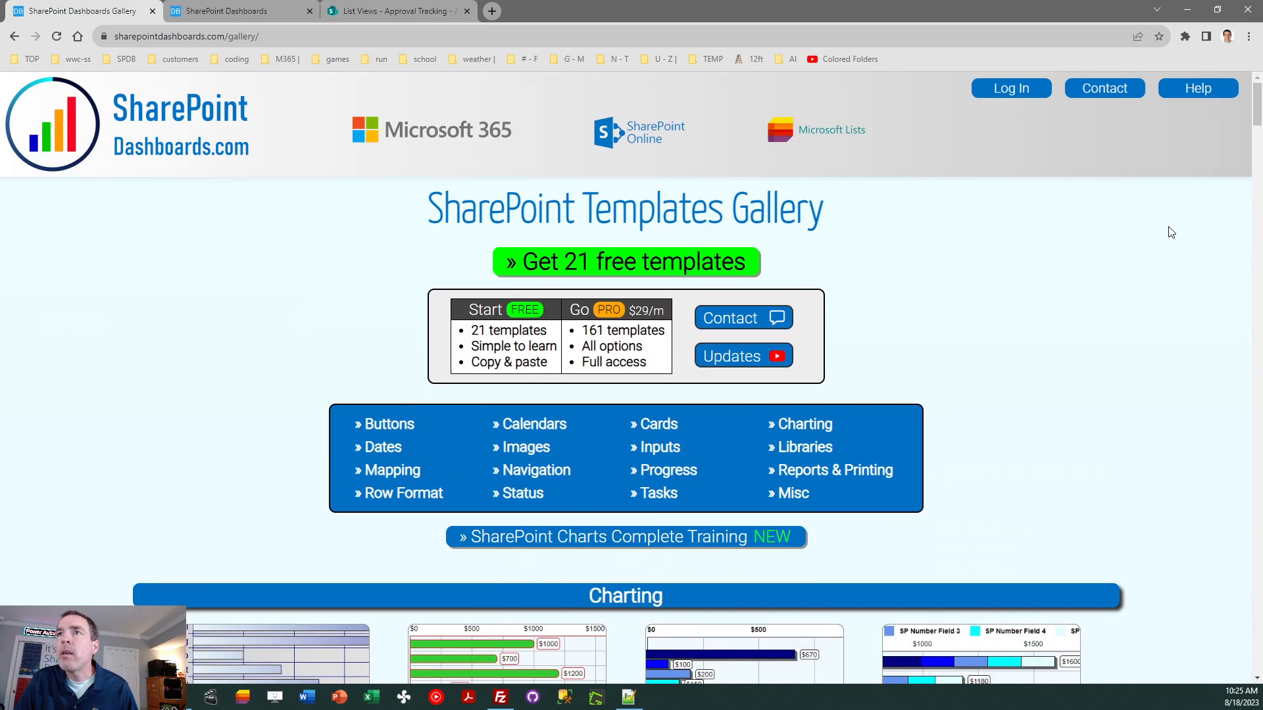
mouse_move(1055, 257)
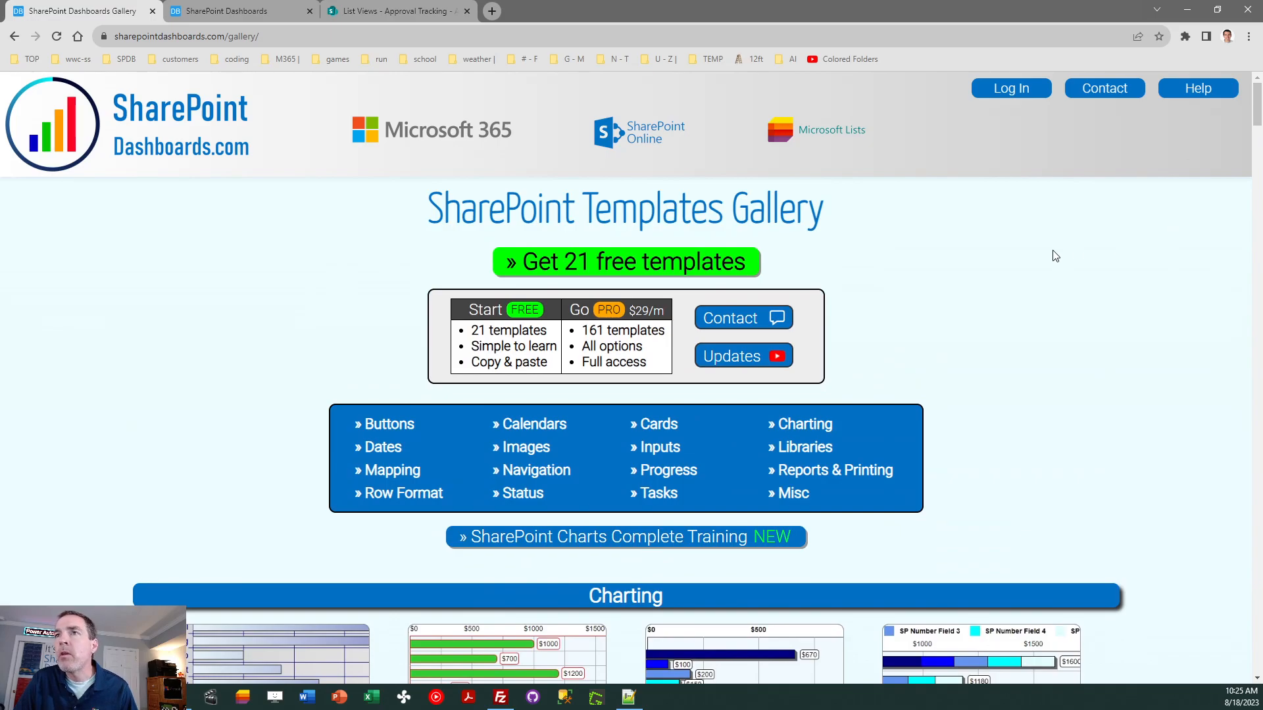
mouse_move(245, 330)
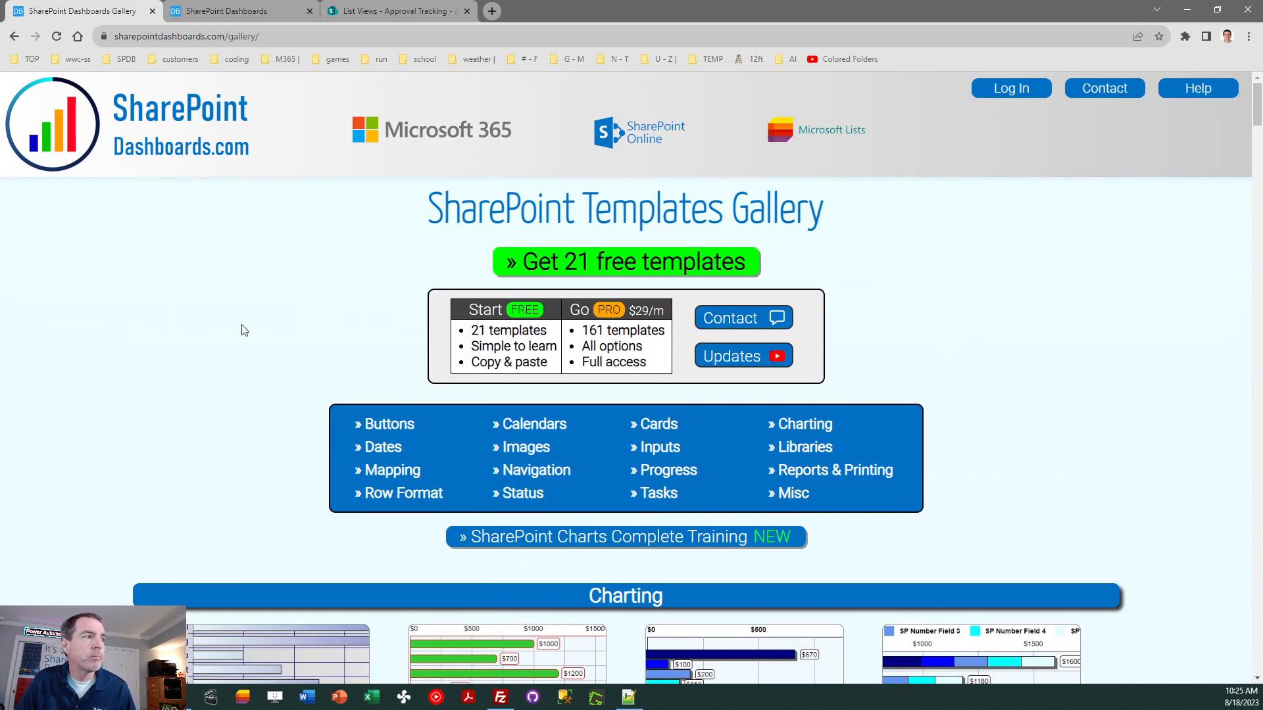